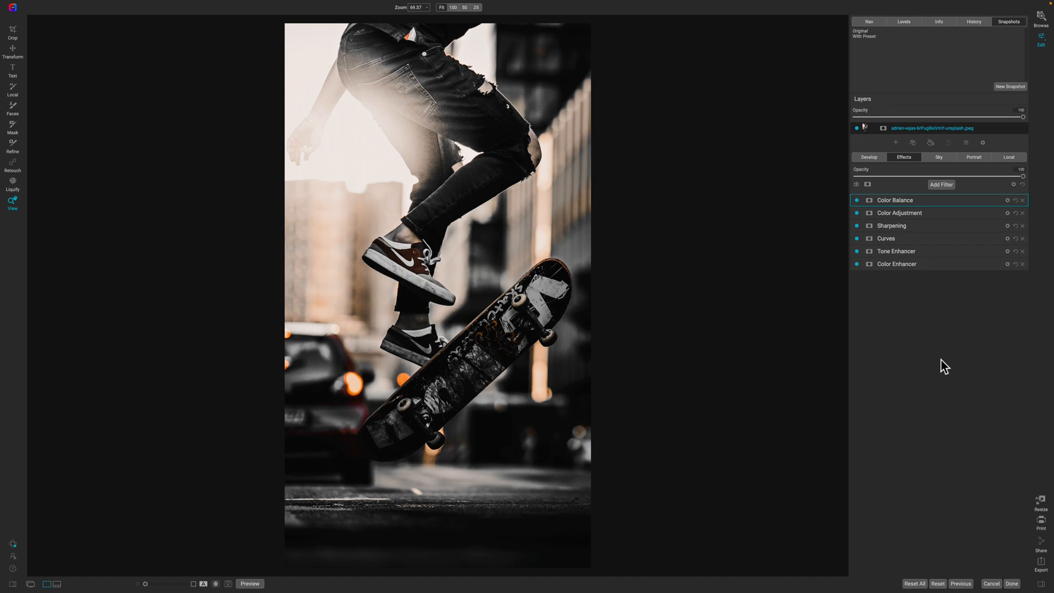
- Delete every stacked preset filter so the skateboarder photo shows its original colours
{"action": "left_click", "coordinate": [899, 213]}
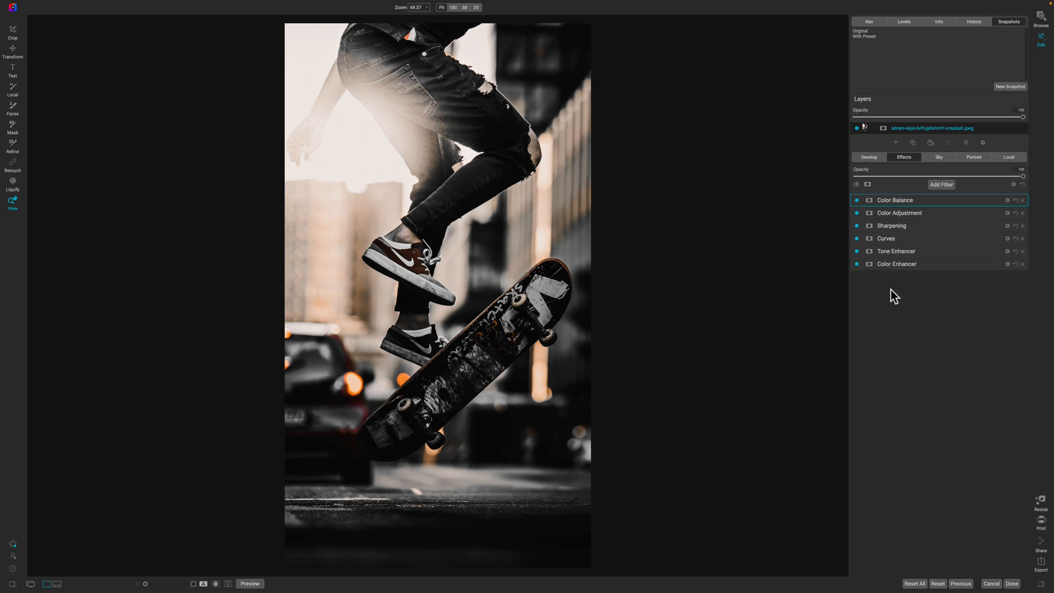
{"action": "left_click", "coordinate": [249, 583]}
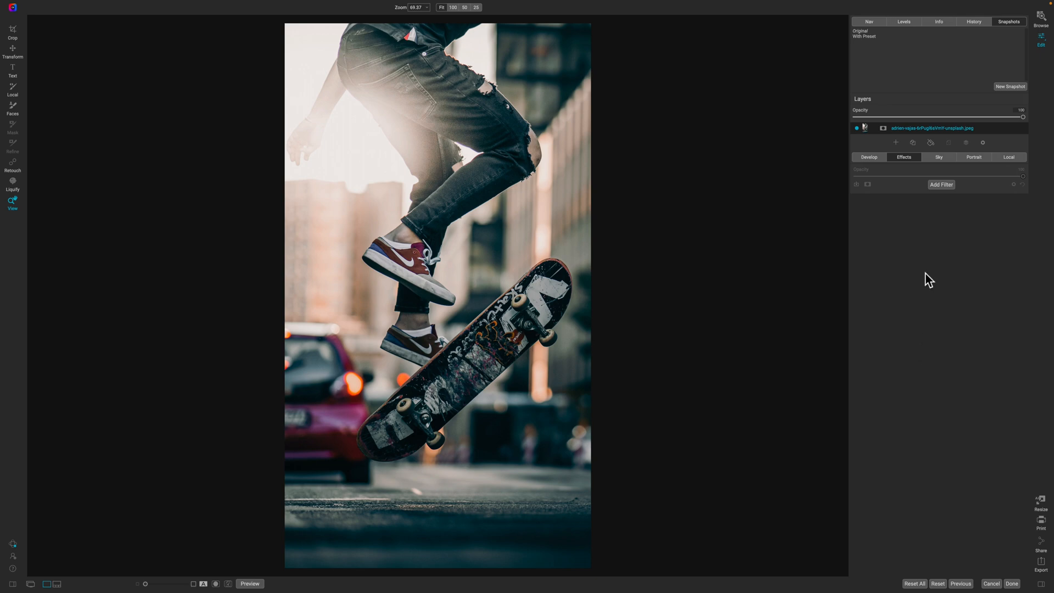
{"action": "mouse_move", "coordinate": [945, 194]}
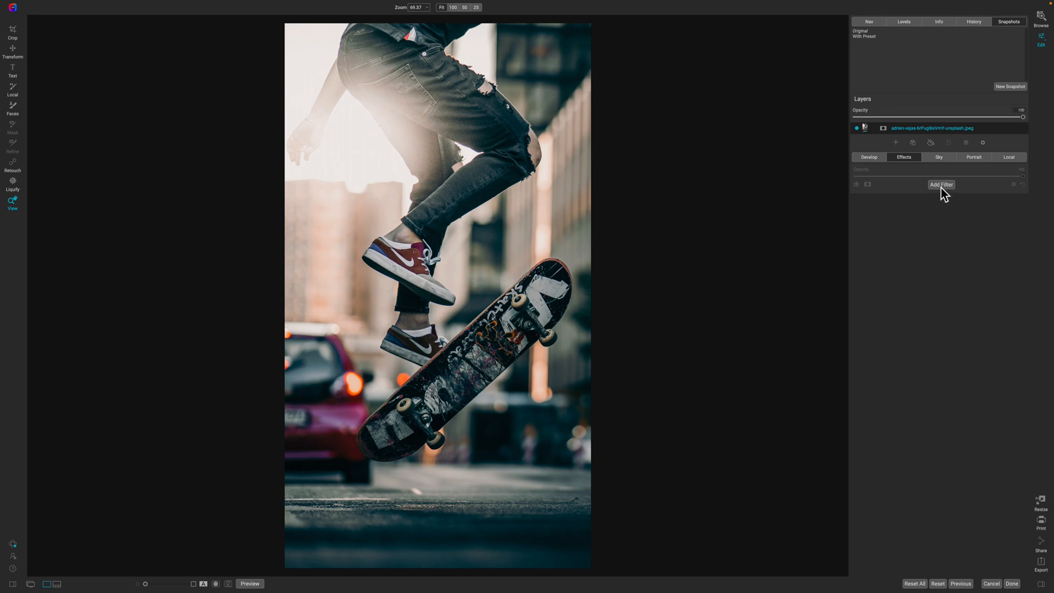
- Add a Color Enhancer filter from the Add Filter list, leaving its settings at defaults
{"action": "left_click", "coordinate": [940, 185]}
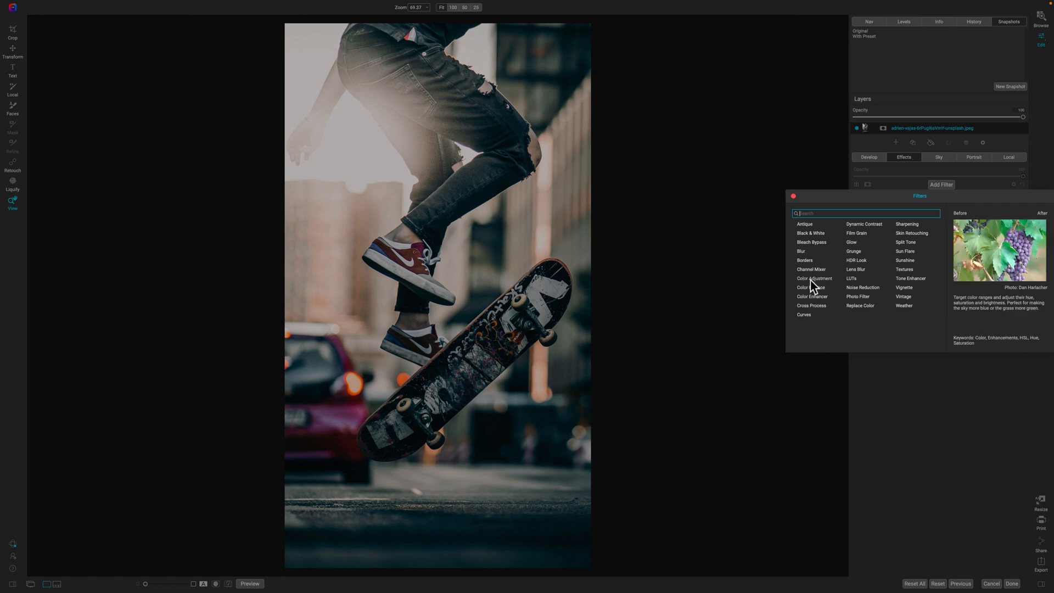
{"action": "mouse_move", "coordinate": [827, 285]}
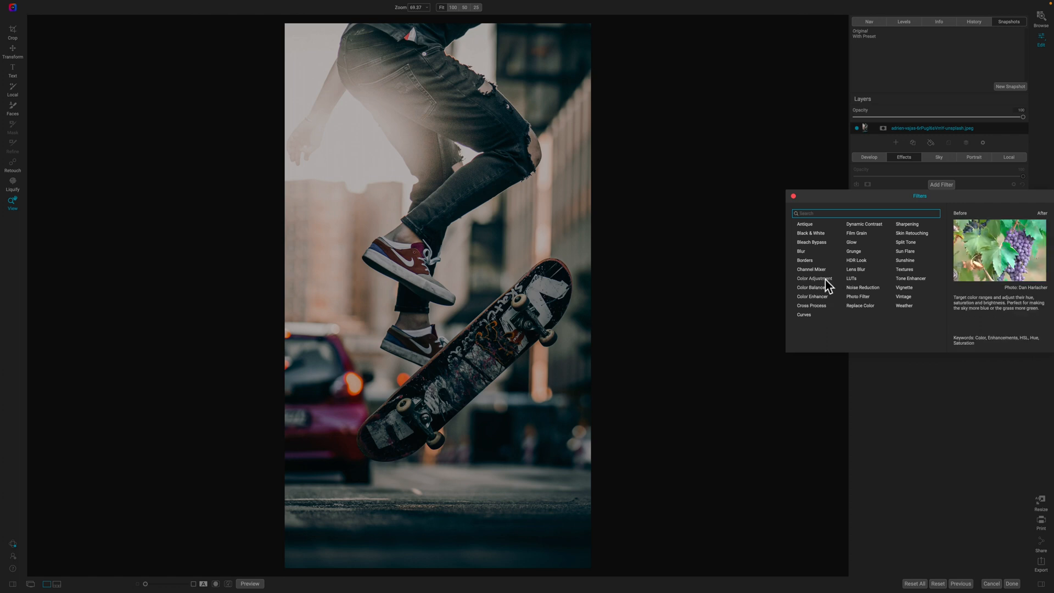
{"action": "mouse_move", "coordinate": [803, 315]}
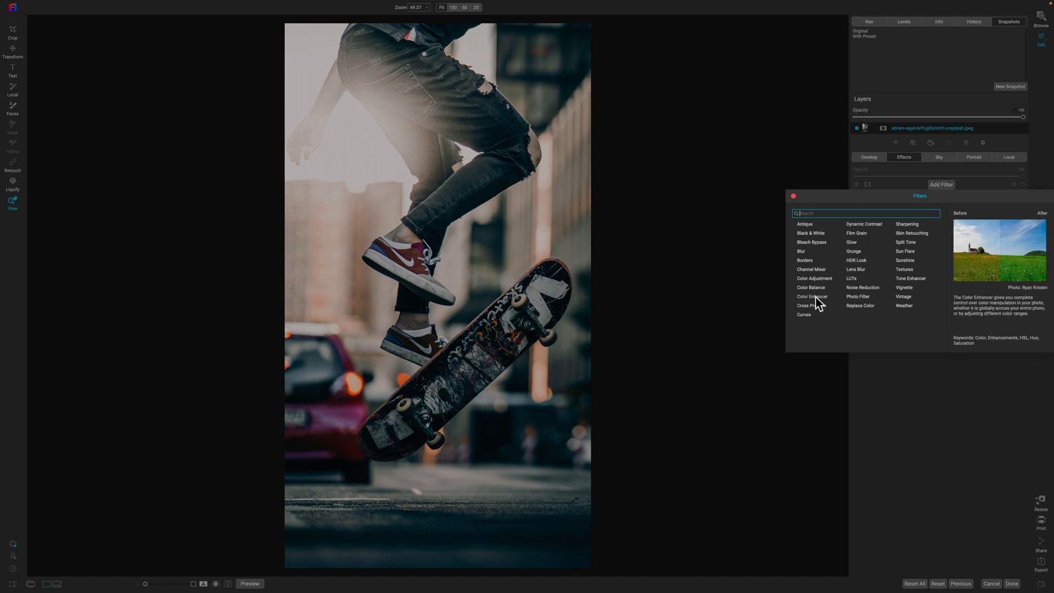
{"action": "left_click", "coordinate": [812, 297]}
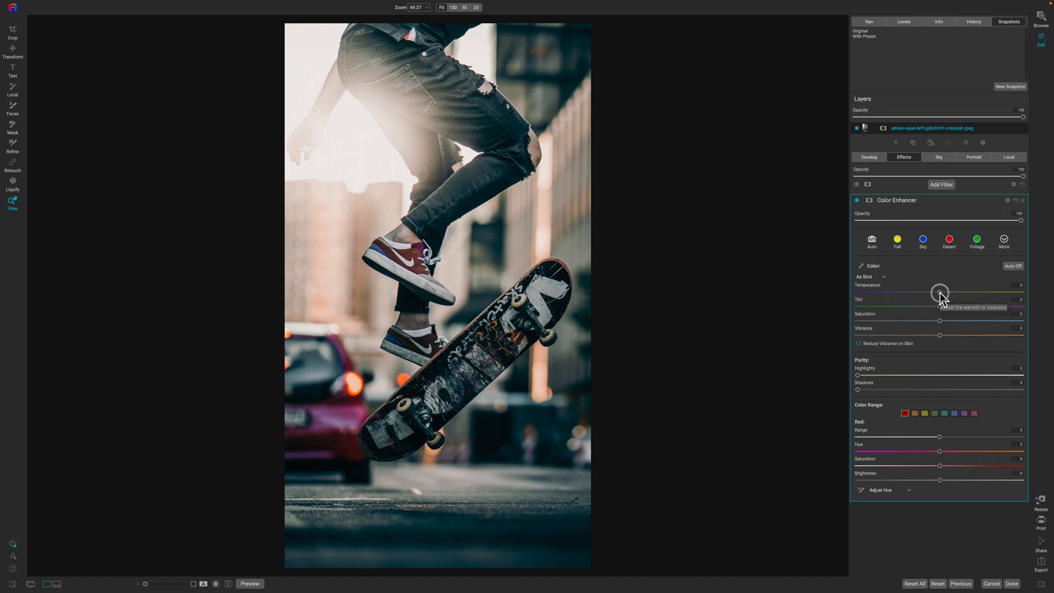
- Nudge the Color Enhancer's Temperature warmer and its Tint toward magenta
{"action": "left_click_drag", "start_coordinate": [938, 292], "coordinate": [941, 292]}
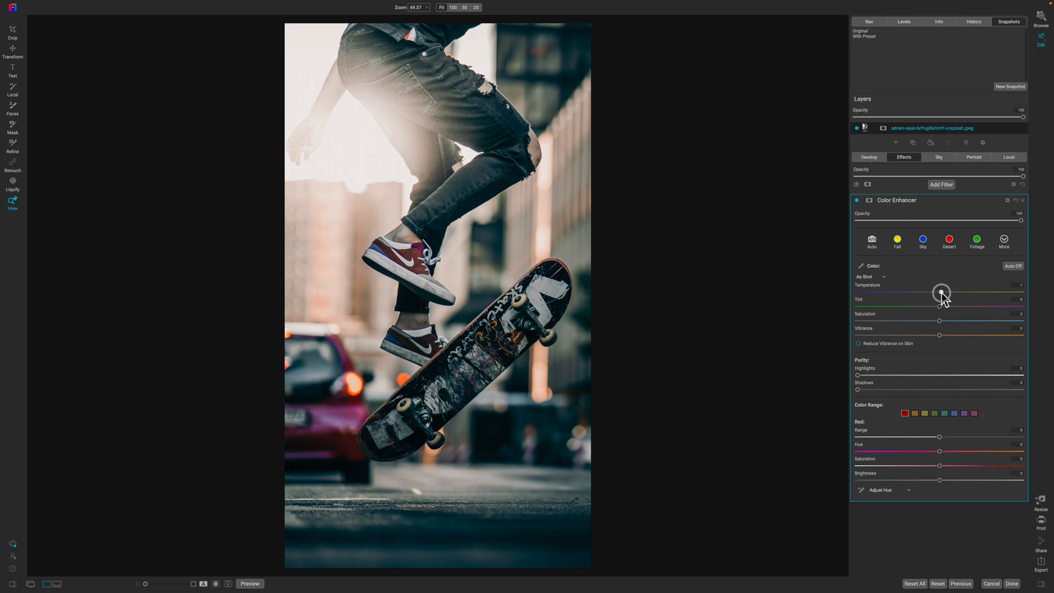
{"action": "left_click_drag", "start_coordinate": [941, 290], "coordinate": [948, 292]}
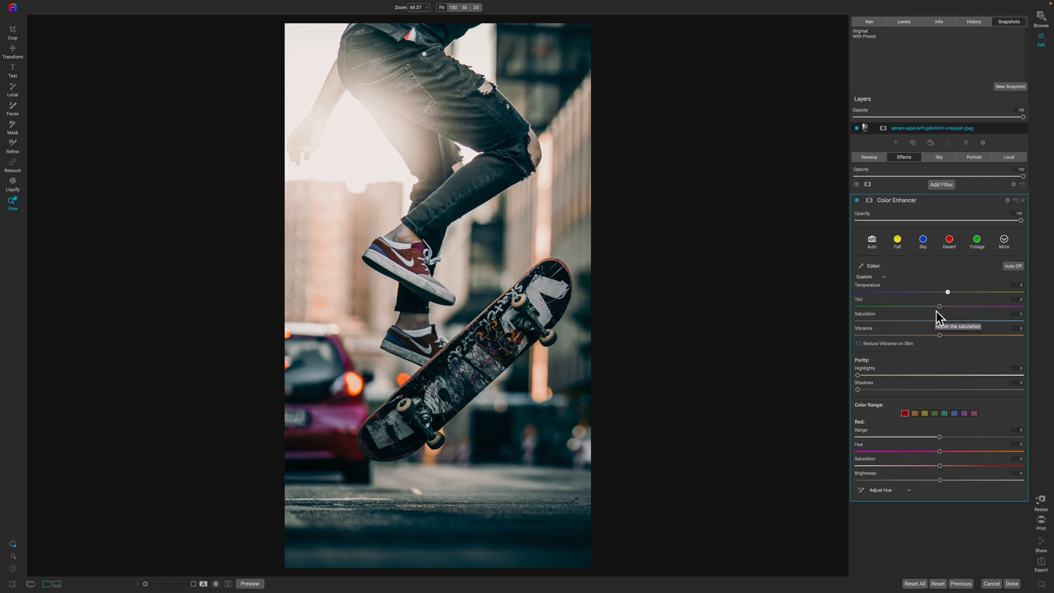
{"action": "mouse_move", "coordinate": [941, 316]}
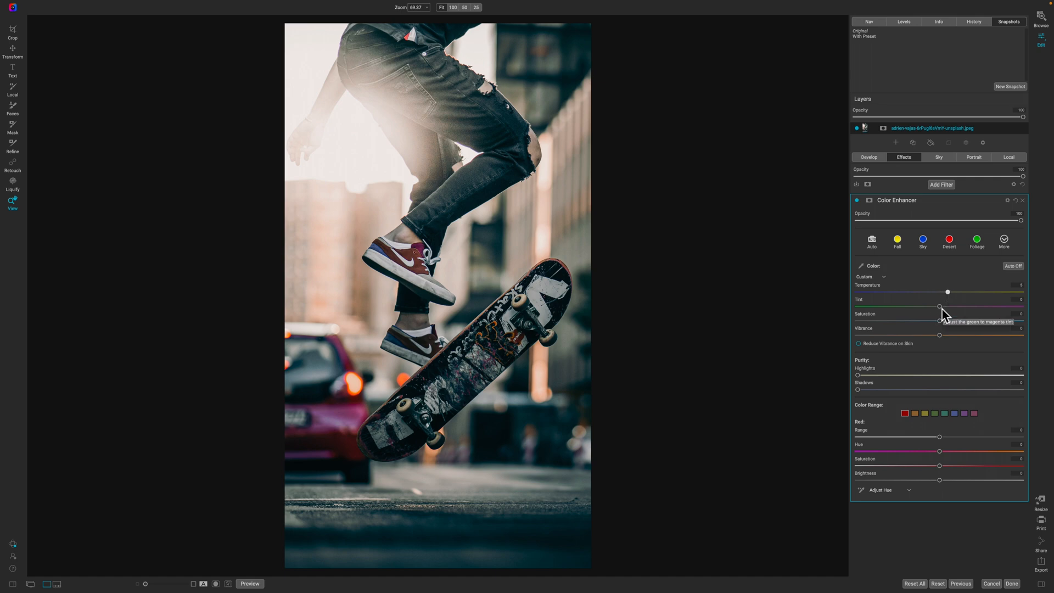
{"action": "left_click_drag", "start_coordinate": [941, 307], "coordinate": [942, 307]}
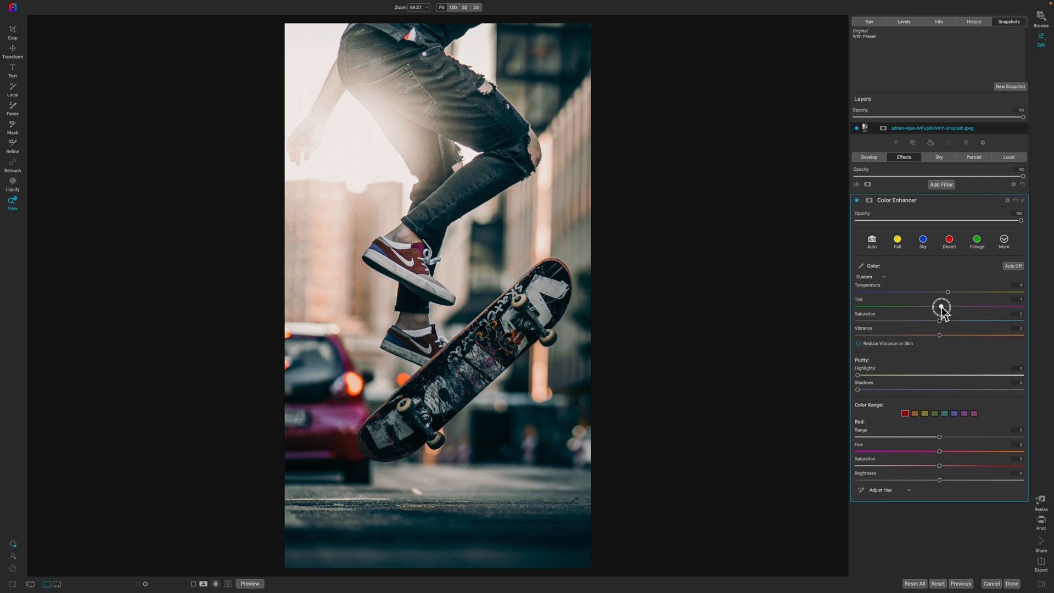
{"action": "left_click_drag", "start_coordinate": [941, 307], "coordinate": [953, 307]}
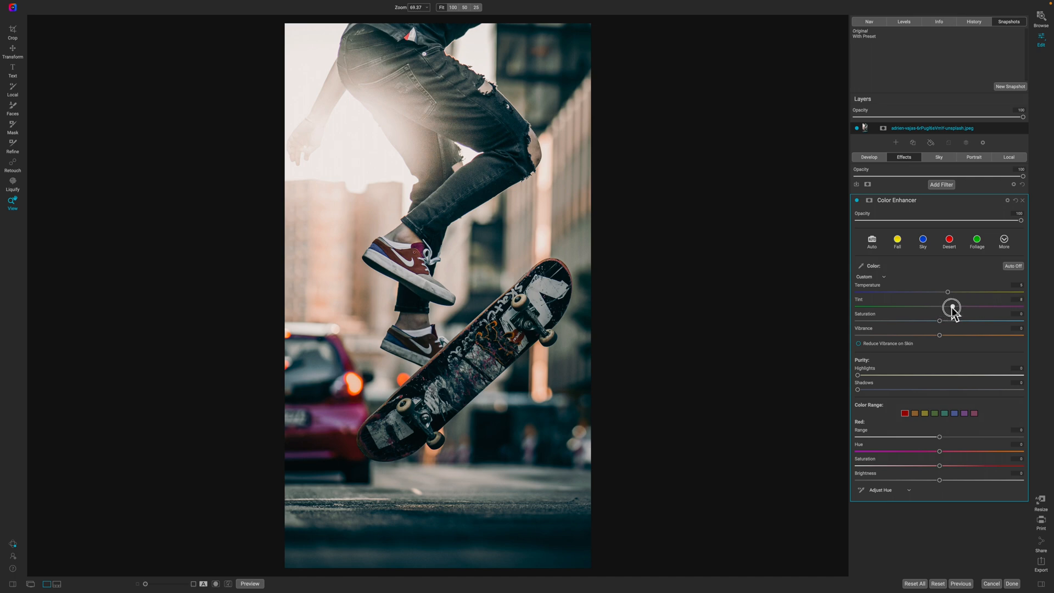
{"action": "left_click_drag", "start_coordinate": [951, 308], "coordinate": [956, 307]}
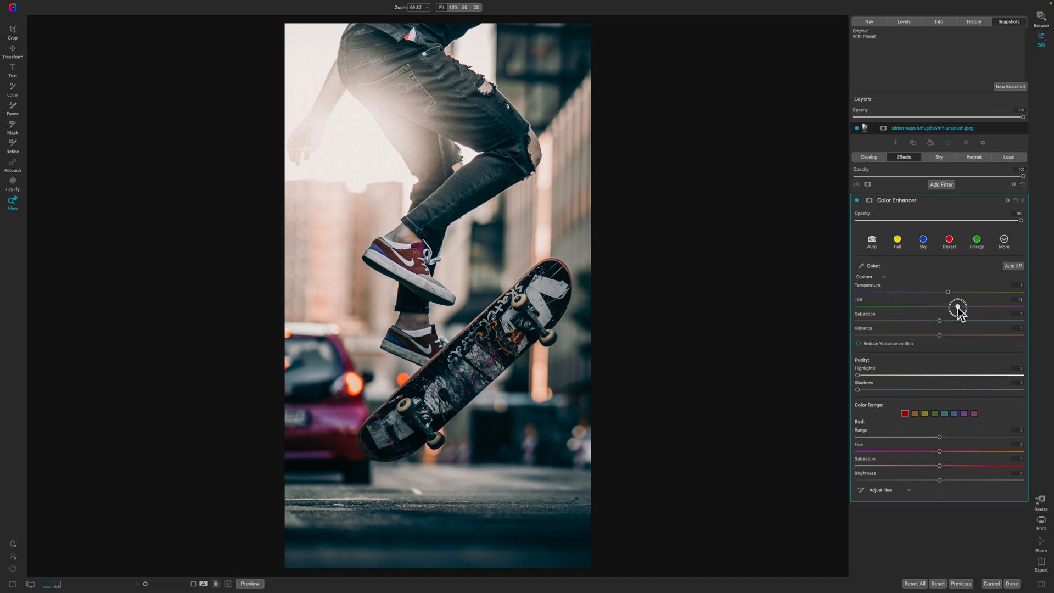
{"action": "left_click_drag", "start_coordinate": [956, 306], "coordinate": [958, 306]}
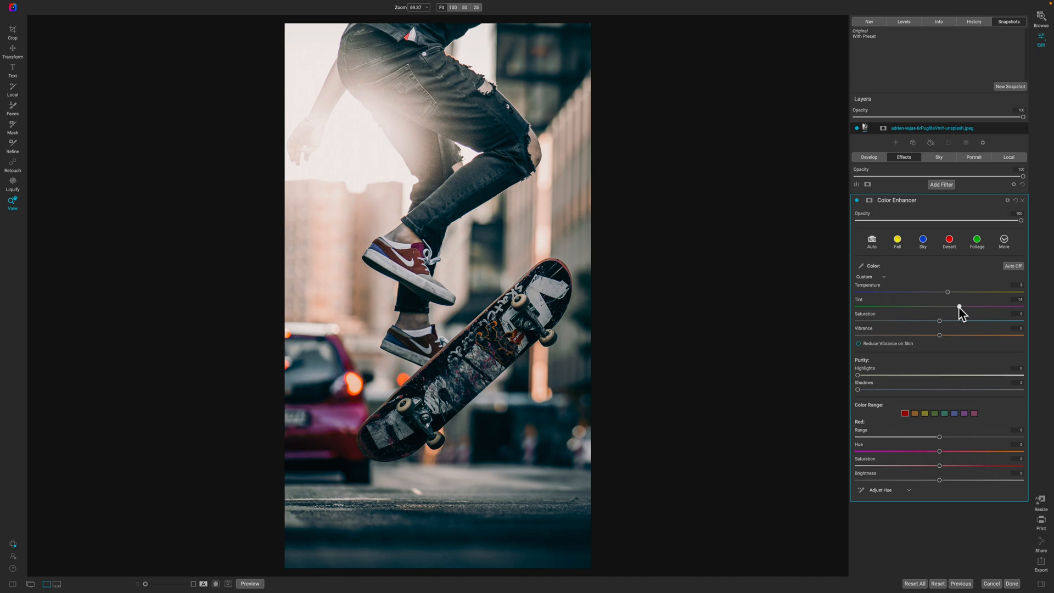
{"action": "mouse_move", "coordinate": [957, 309]}
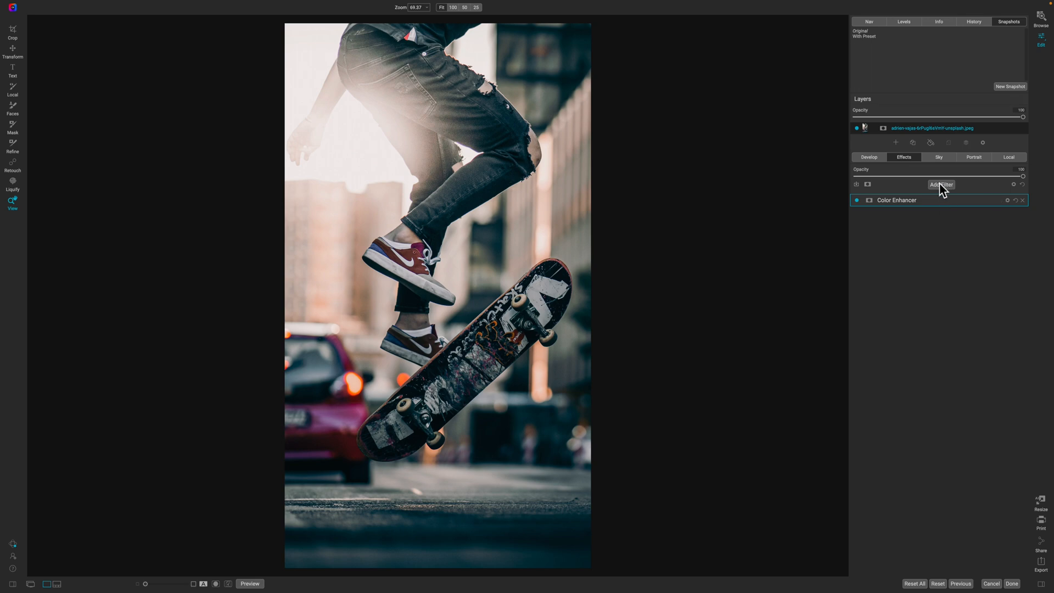
- Add a Tone Enhancer filter above the Color Enhancer, still at default settings
{"action": "left_click", "coordinate": [941, 185]}
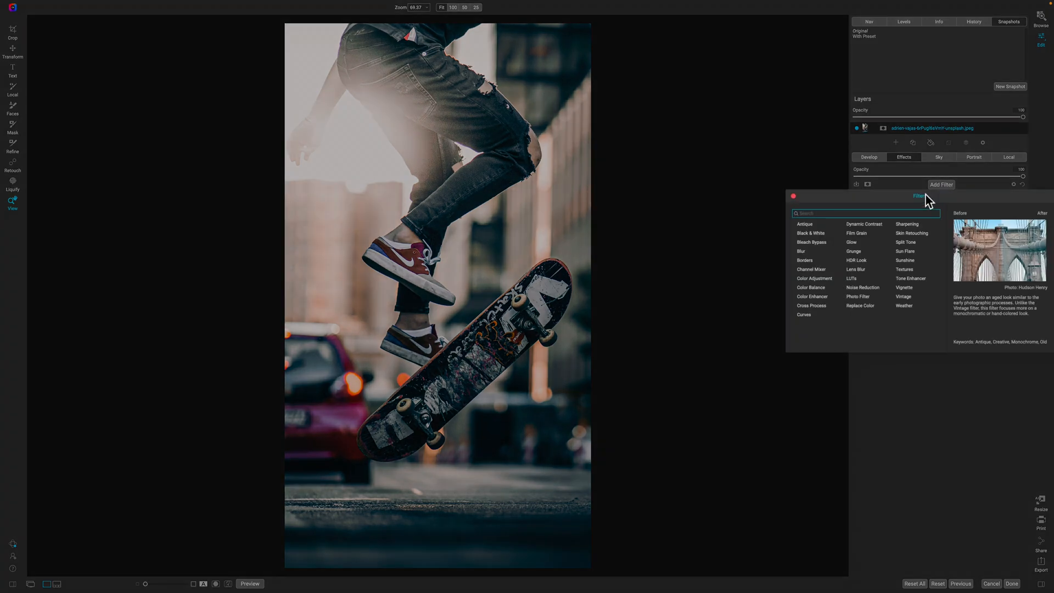
{"action": "mouse_move", "coordinate": [910, 278]}
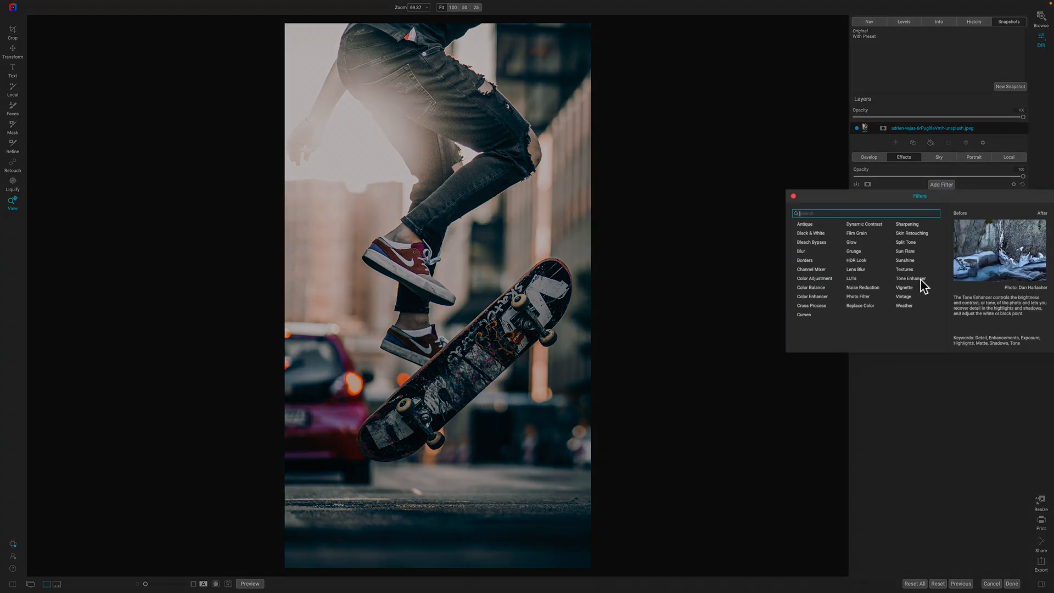
{"action": "left_click", "coordinate": [910, 278]}
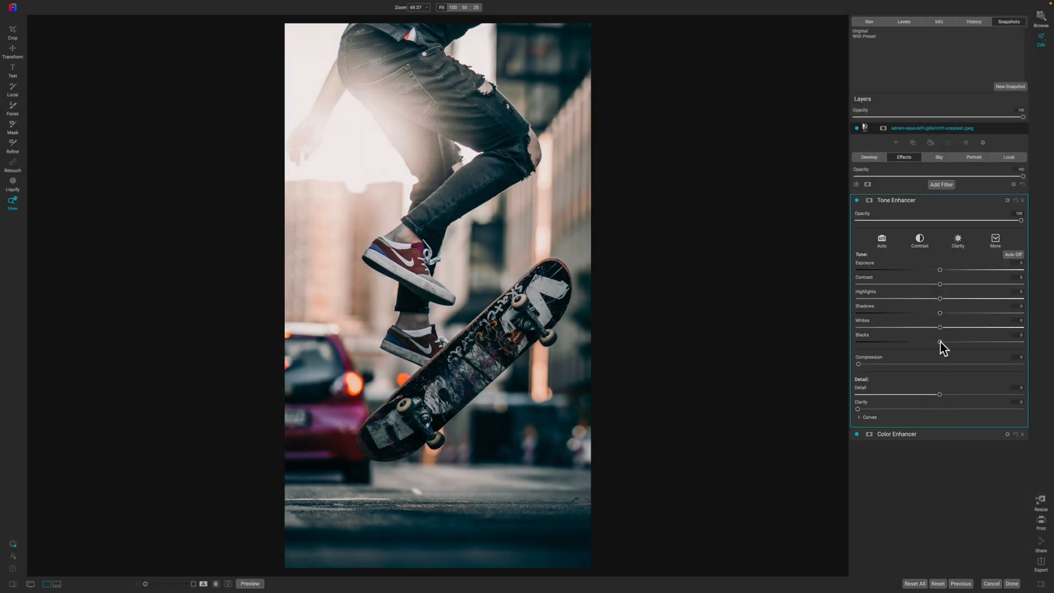
{"action": "mouse_move", "coordinate": [941, 290]}
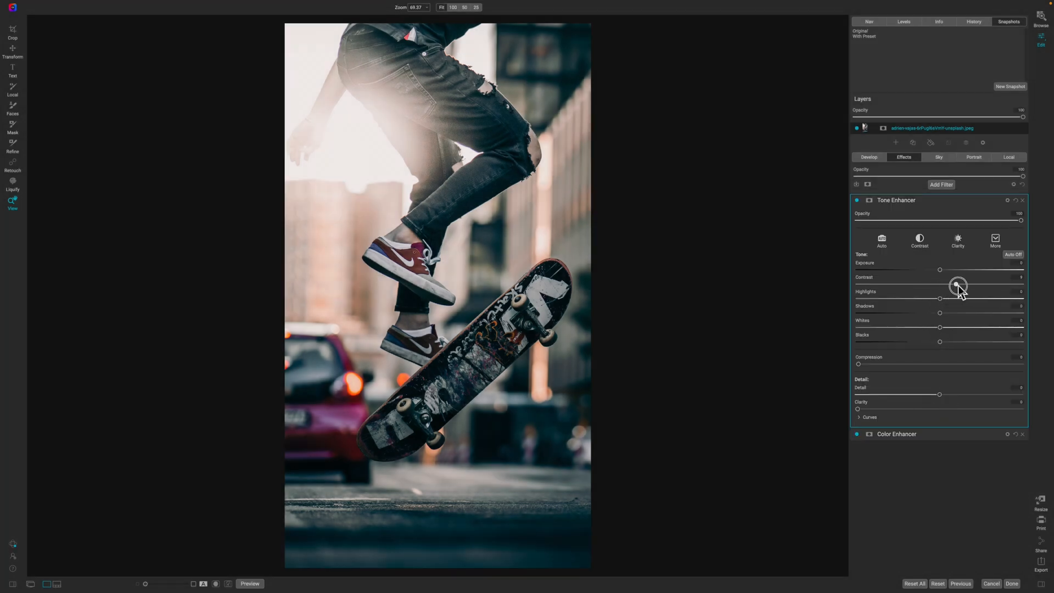
- Raise the Tone Enhancer's contrast and pull its shadows down
{"action": "left_click_drag", "start_coordinate": [958, 283], "coordinate": [979, 284]}
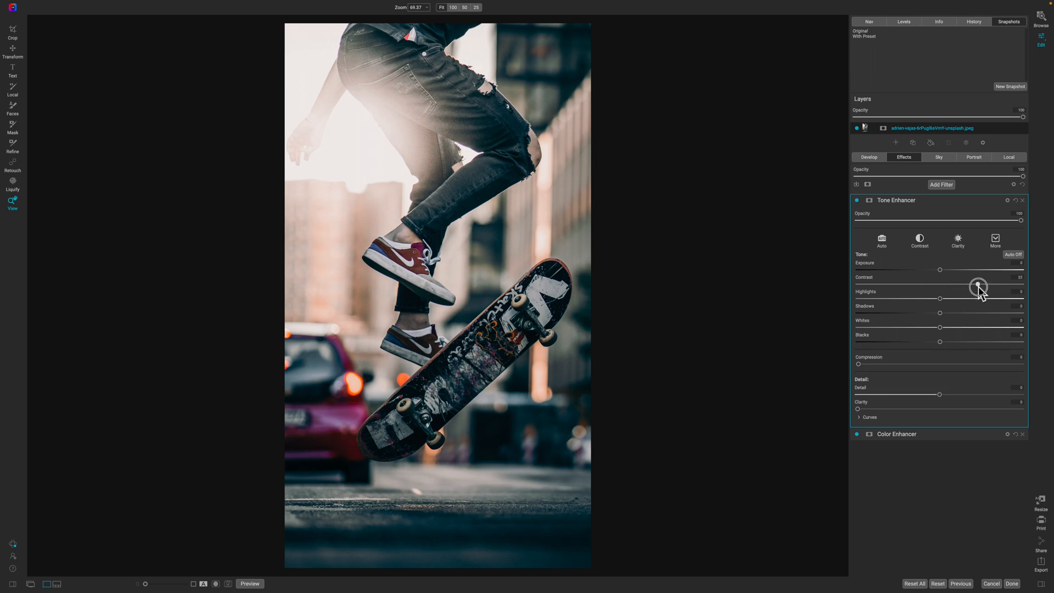
{"action": "left_click_drag", "start_coordinate": [978, 285], "coordinate": [989, 285]}
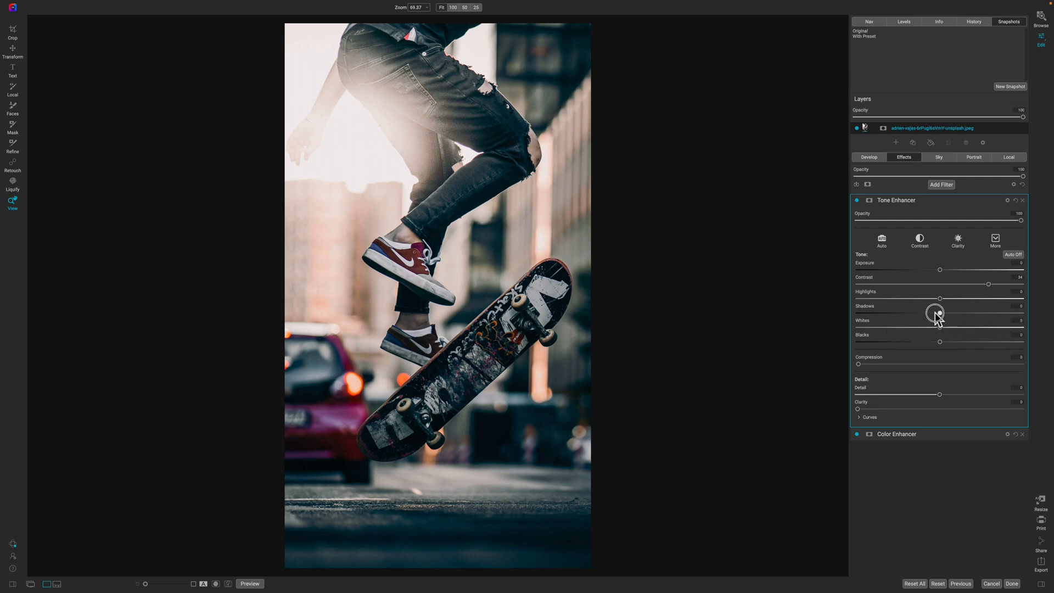
{"action": "left_click_drag", "start_coordinate": [940, 313], "coordinate": [888, 313]}
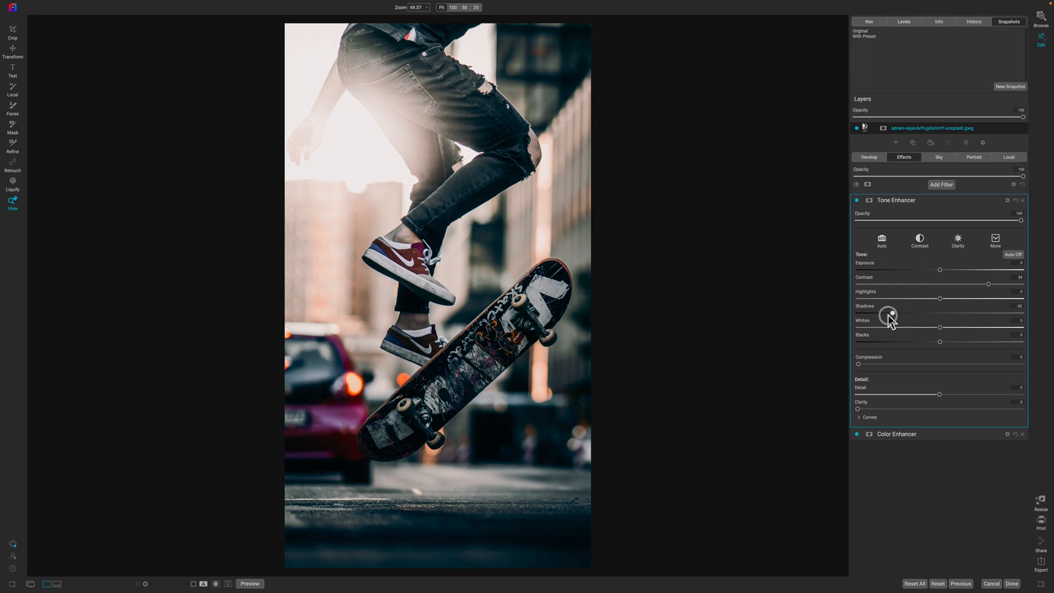
{"action": "left_click_drag", "start_coordinate": [887, 313], "coordinate": [867, 318]}
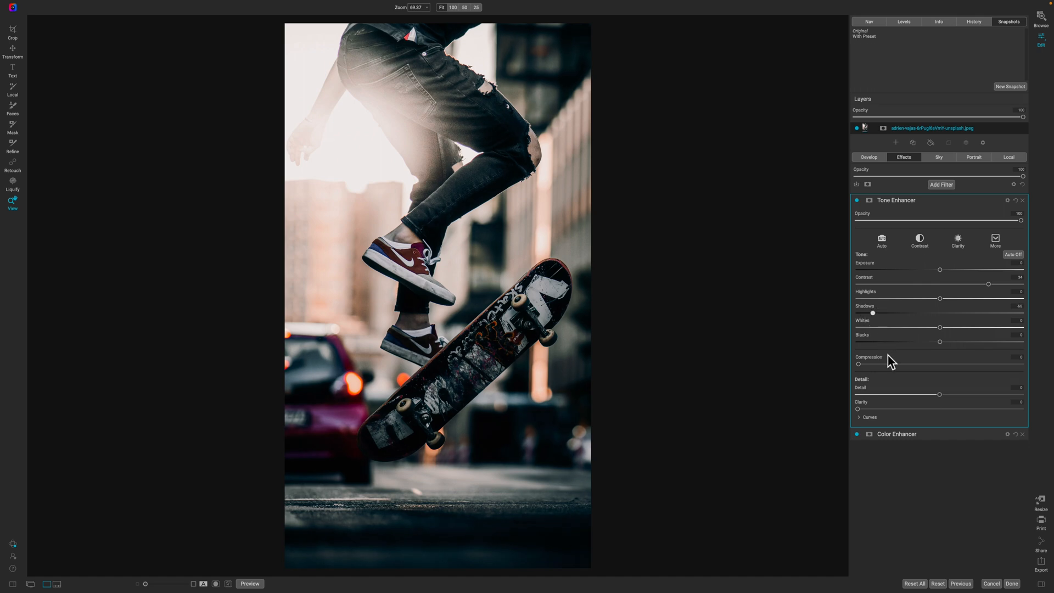
{"action": "mouse_move", "coordinate": [890, 360]}
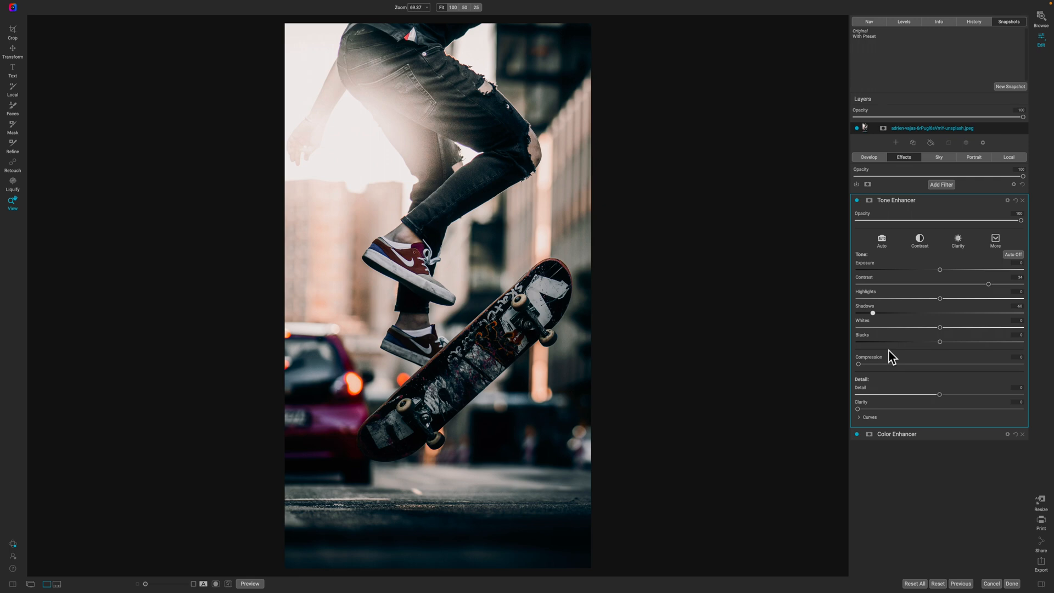
{"action": "mouse_move", "coordinate": [941, 348]}
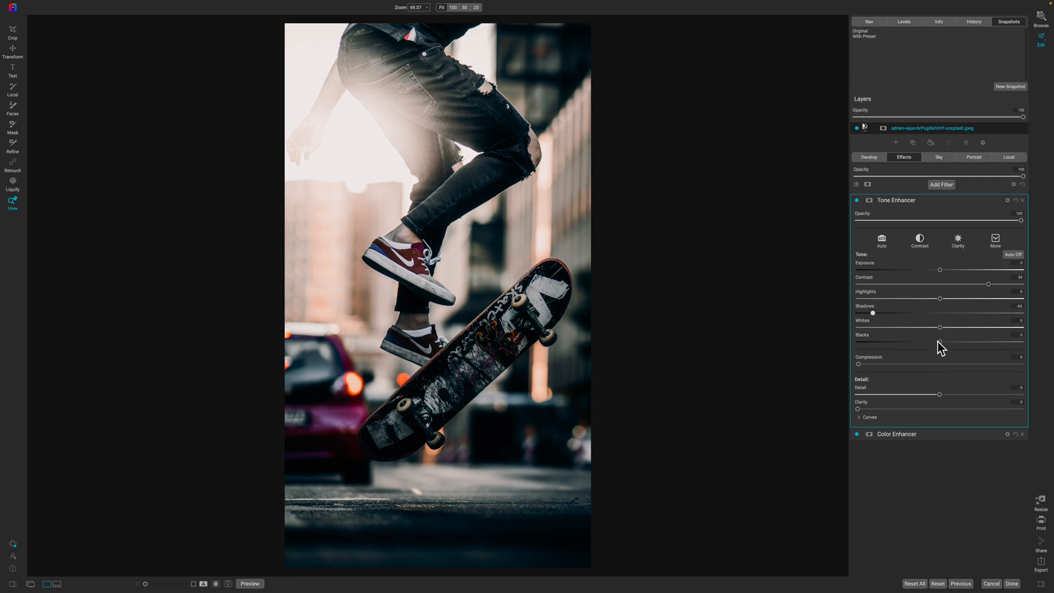
- Darken the Blacks level and add a little Clarity
{"action": "left_click_drag", "start_coordinate": [940, 342], "coordinate": [908, 342]}
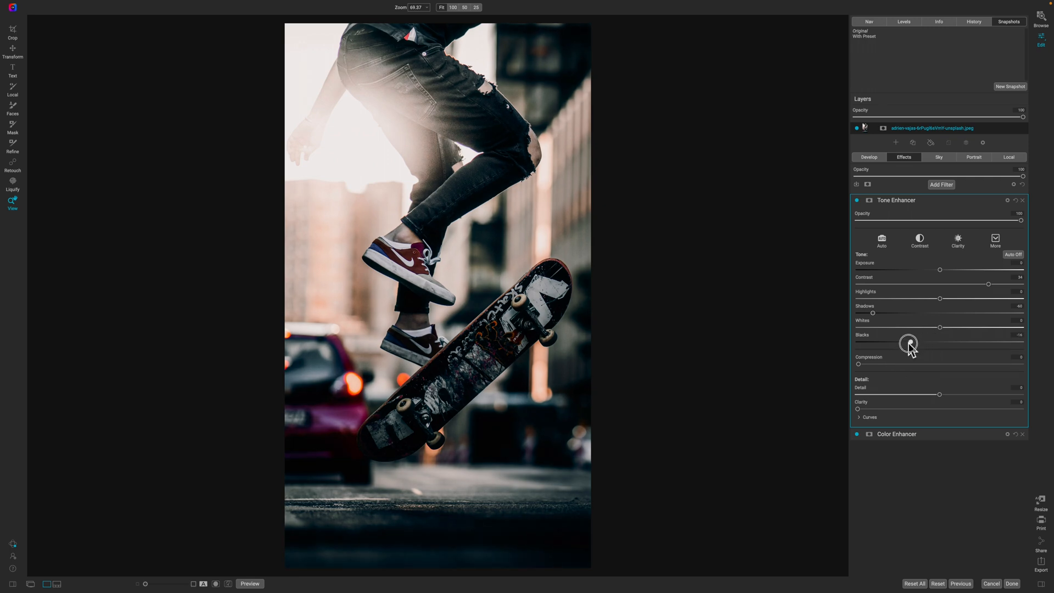
{"action": "left_click_drag", "start_coordinate": [909, 343], "coordinate": [896, 343]}
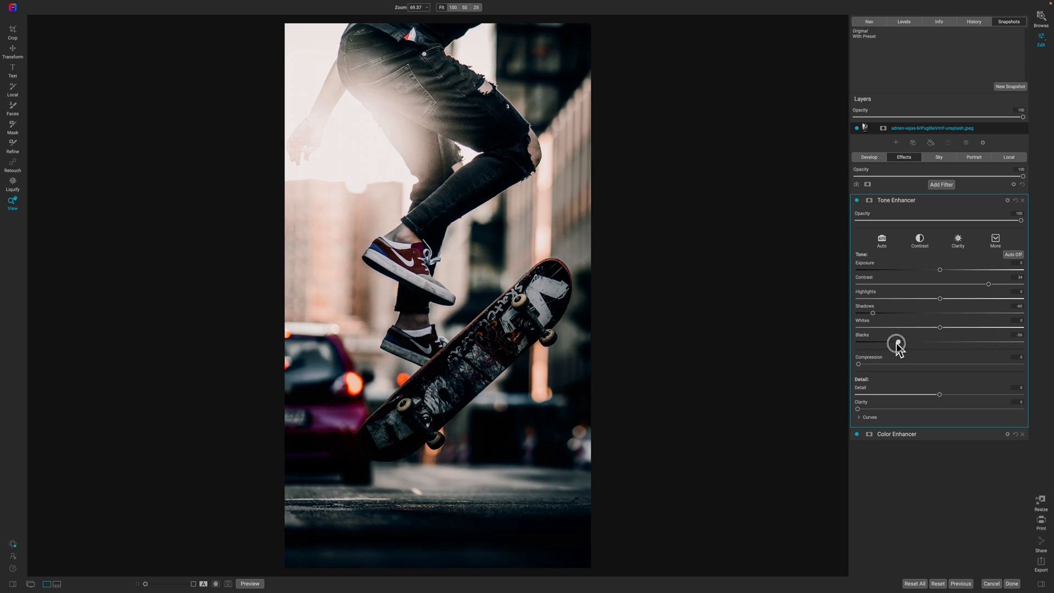
{"action": "left_click_drag", "start_coordinate": [896, 343], "coordinate": [890, 343]}
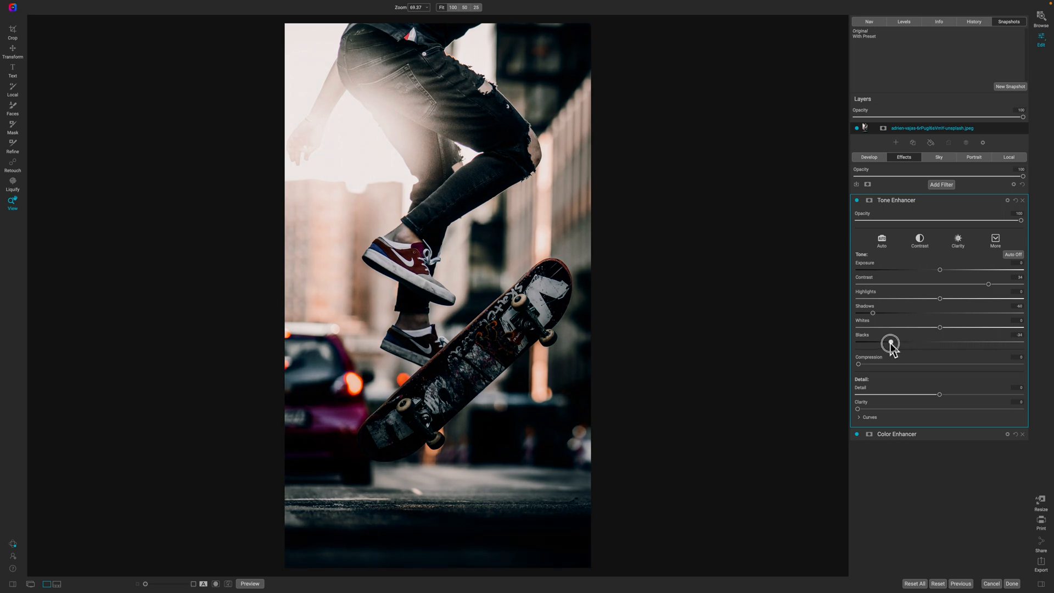
{"action": "left_click_drag", "start_coordinate": [890, 342], "coordinate": [885, 343]}
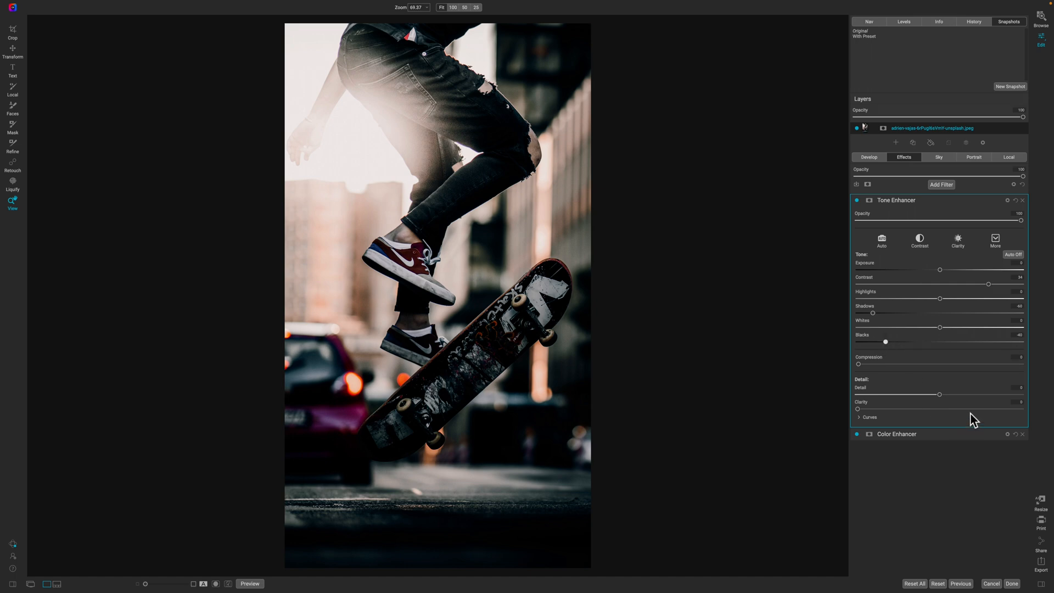
{"action": "mouse_move", "coordinate": [908, 378]}
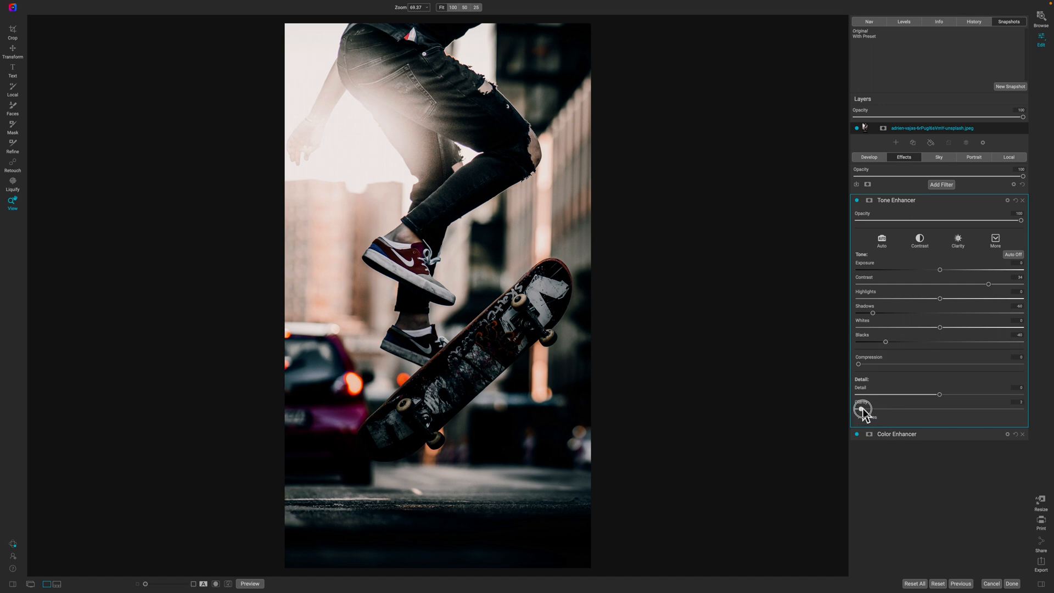
{"action": "left_click_drag", "start_coordinate": [867, 408], "coordinate": [871, 409]}
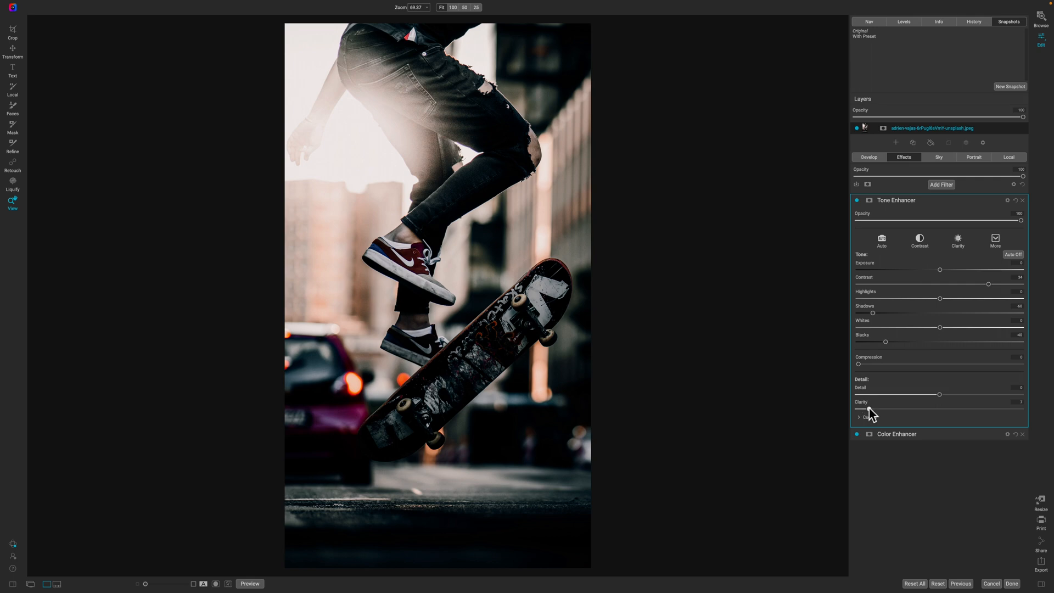
{"action": "mouse_move", "coordinate": [872, 217]}
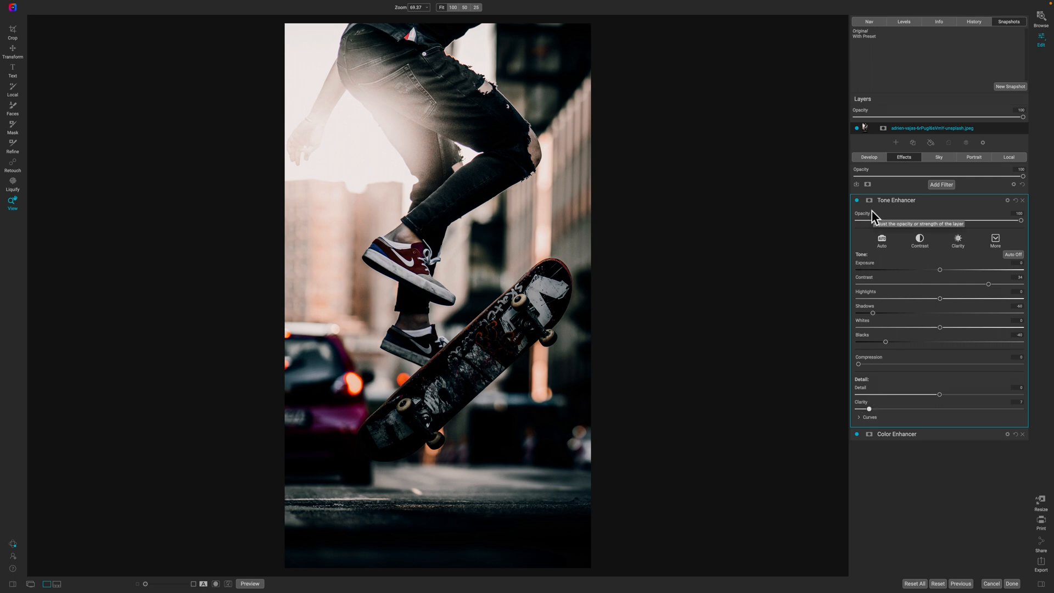
- Compare the edit against the original preview, then return to the edited version
{"action": "left_click", "coordinate": [250, 583]}
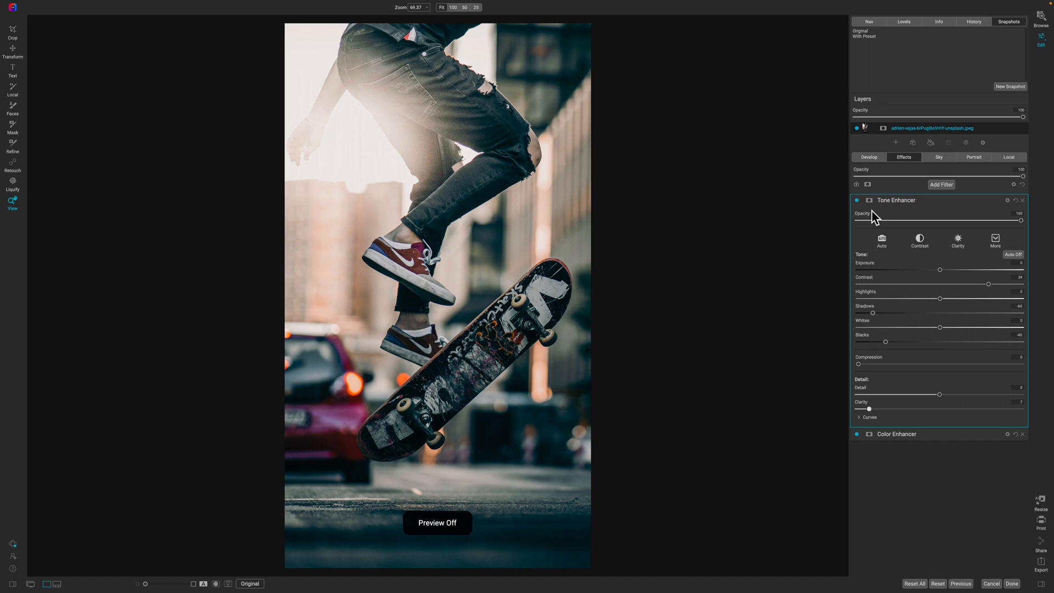
{"action": "left_click", "coordinate": [867, 434]}
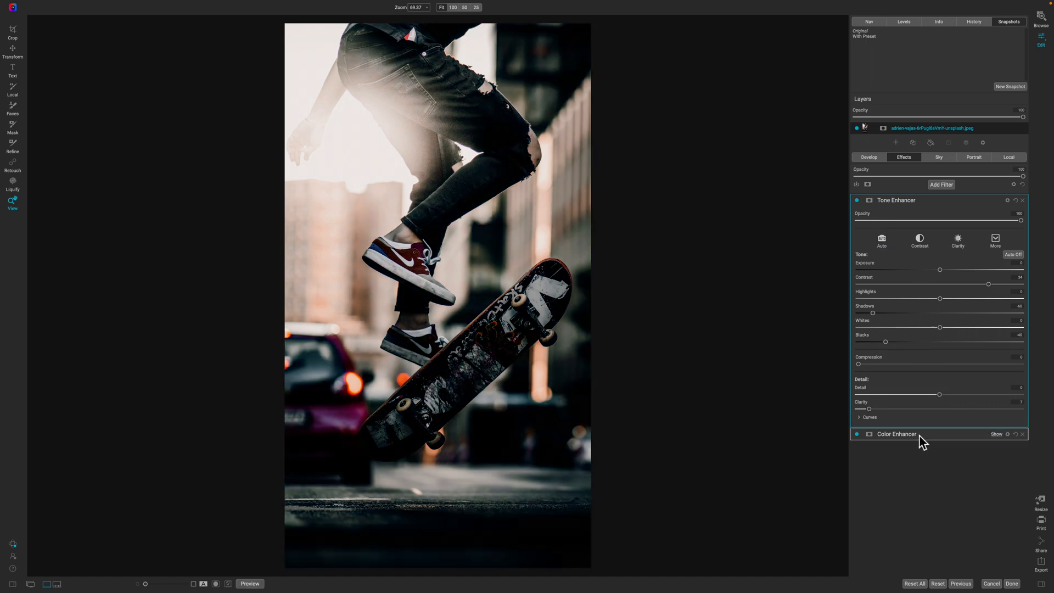
{"action": "left_click", "coordinate": [896, 434]}
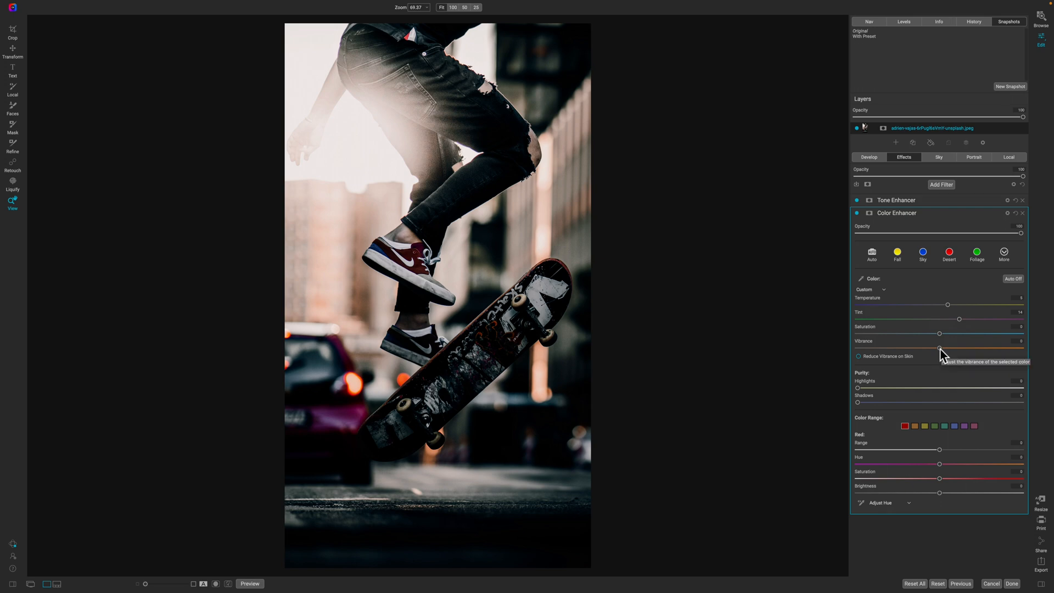
- Raise the Color Enhancer's Vibrance to about 24
{"action": "left_click_drag", "start_coordinate": [940, 348], "coordinate": [947, 348]}
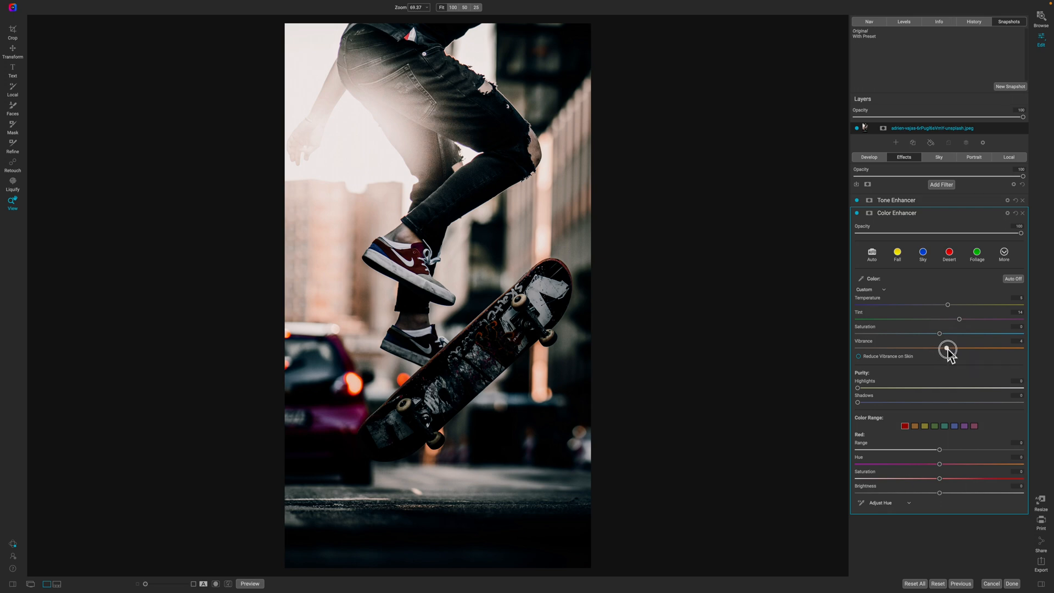
{"action": "left_click_drag", "start_coordinate": [948, 348], "coordinate": [960, 350]}
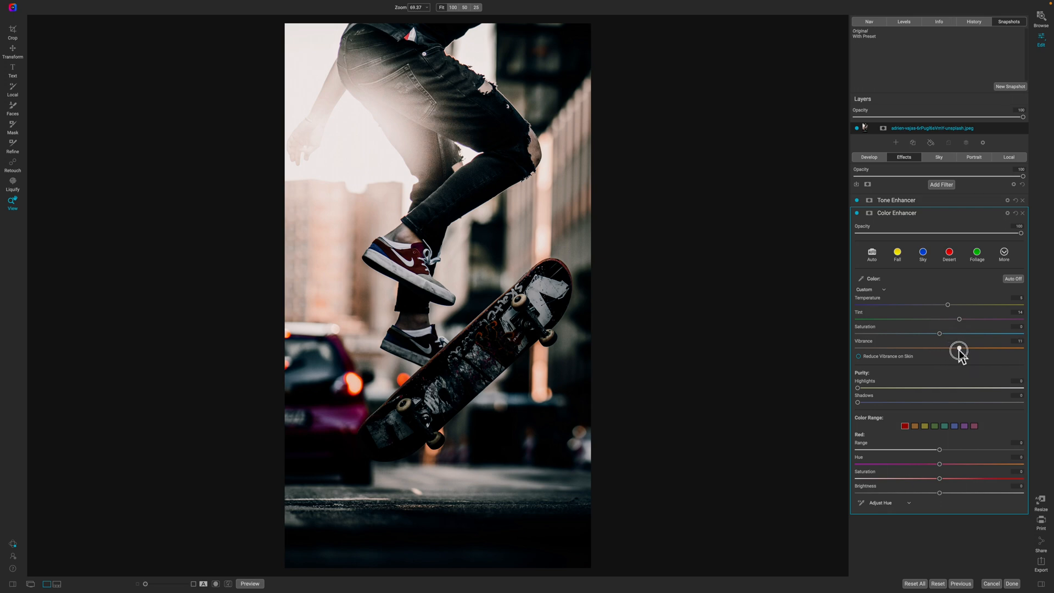
{"action": "left_click_drag", "start_coordinate": [957, 348], "coordinate": [968, 348]}
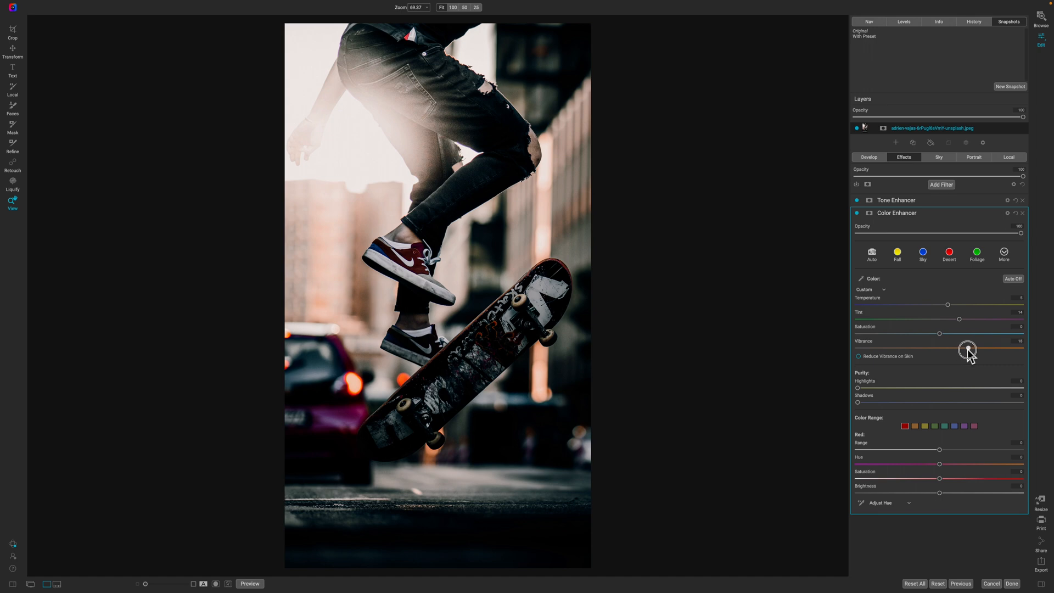
{"action": "left_click_drag", "start_coordinate": [968, 348], "coordinate": [973, 348]}
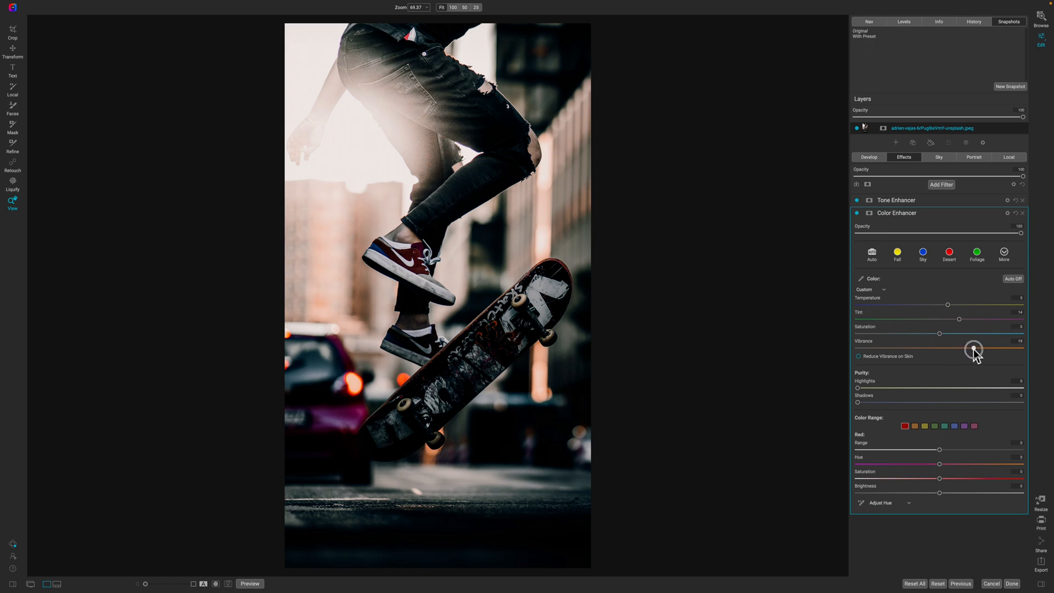
{"action": "left_click_drag", "start_coordinate": [972, 348], "coordinate": [980, 348]}
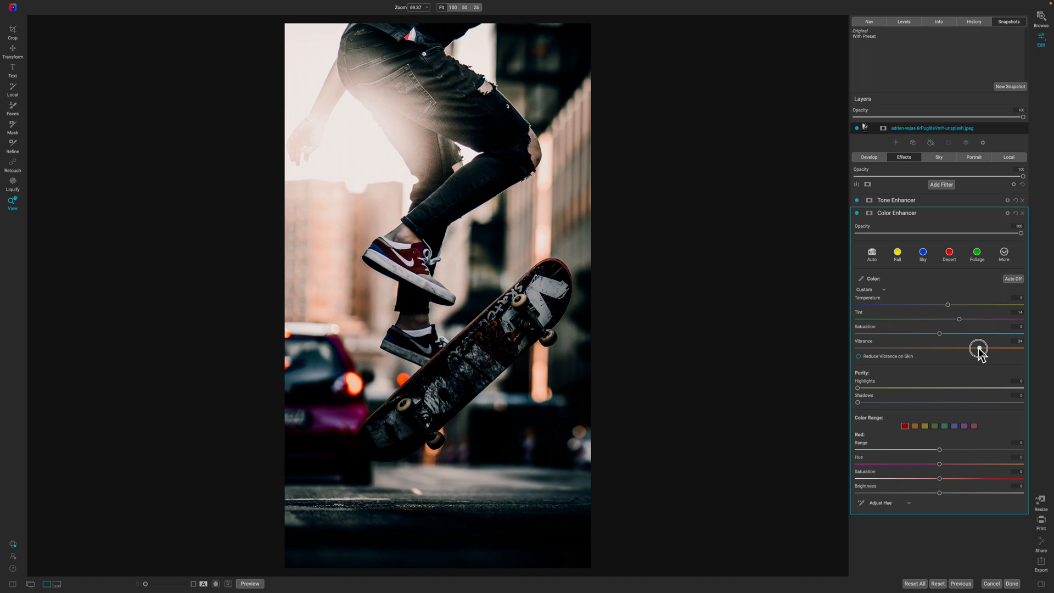
{"action": "left_click_drag", "start_coordinate": [979, 348], "coordinate": [977, 348]}
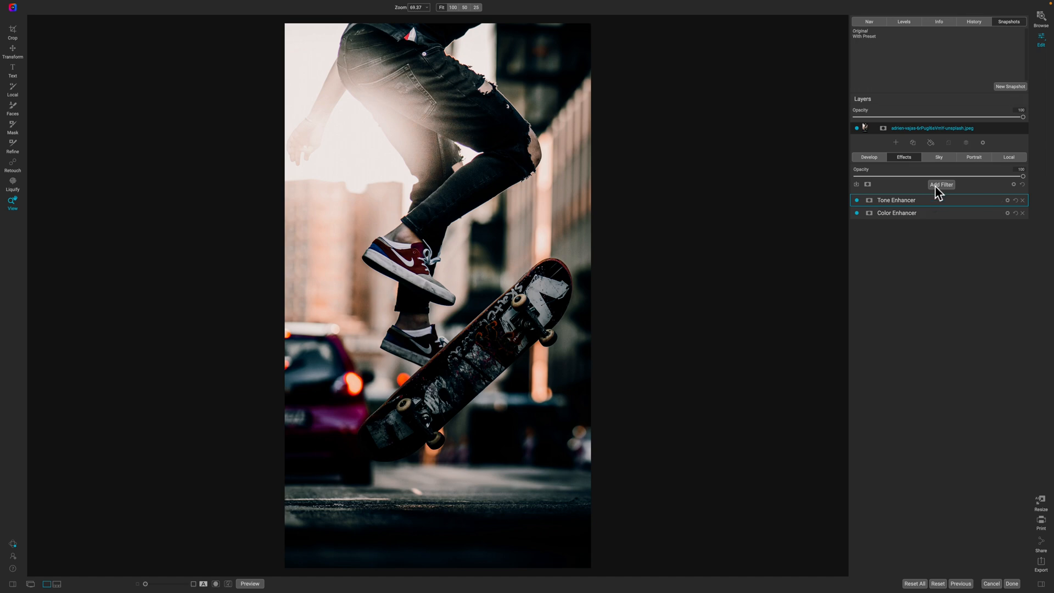
{"action": "left_click", "coordinate": [941, 184]}
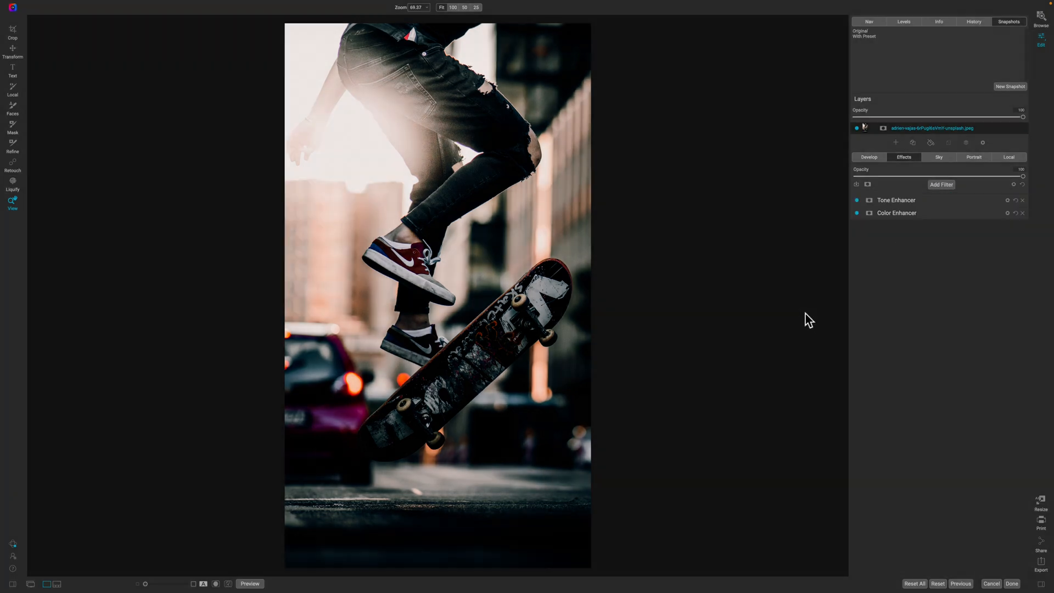
- Add a Curves filter and lift its black point for faded shadows, then collapse the panel
{"action": "left_click", "coordinate": [941, 184]}
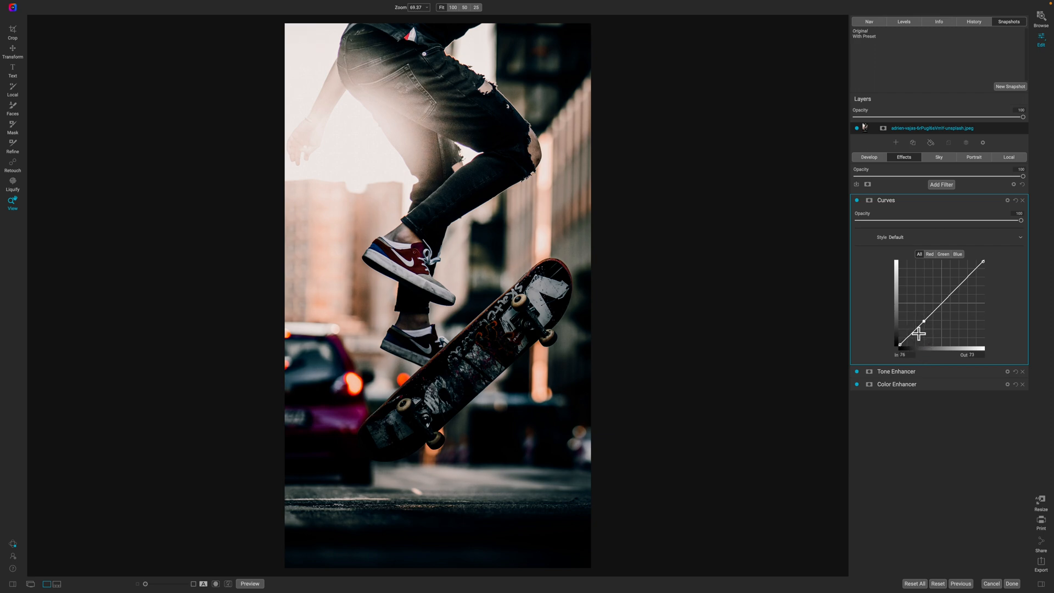
{"action": "left_click_drag", "start_coordinate": [920, 332], "coordinate": [899, 345]}
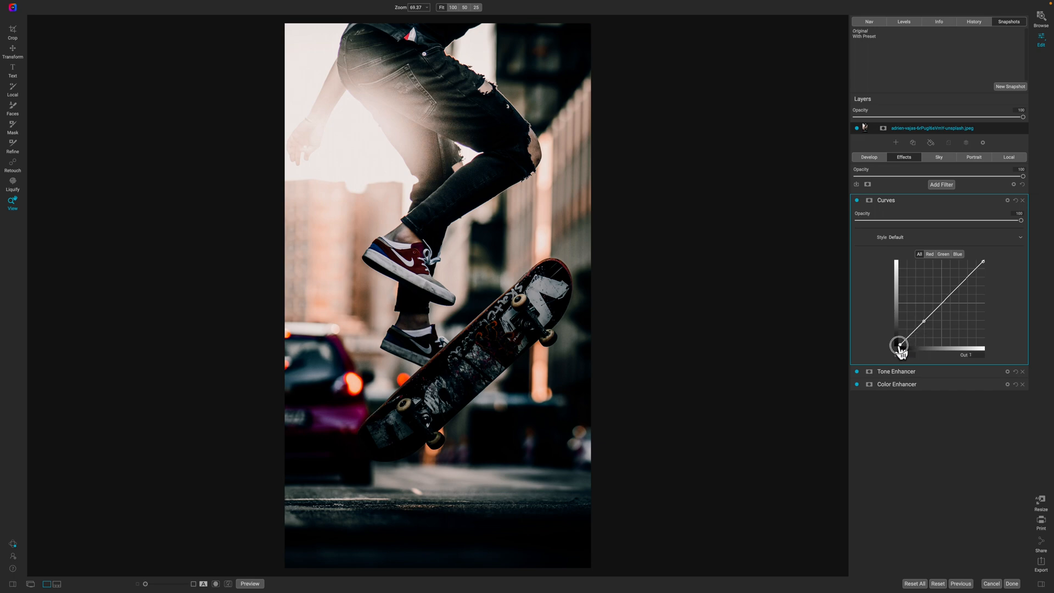
{"action": "left_click_drag", "start_coordinate": [900, 346], "coordinate": [895, 341]}
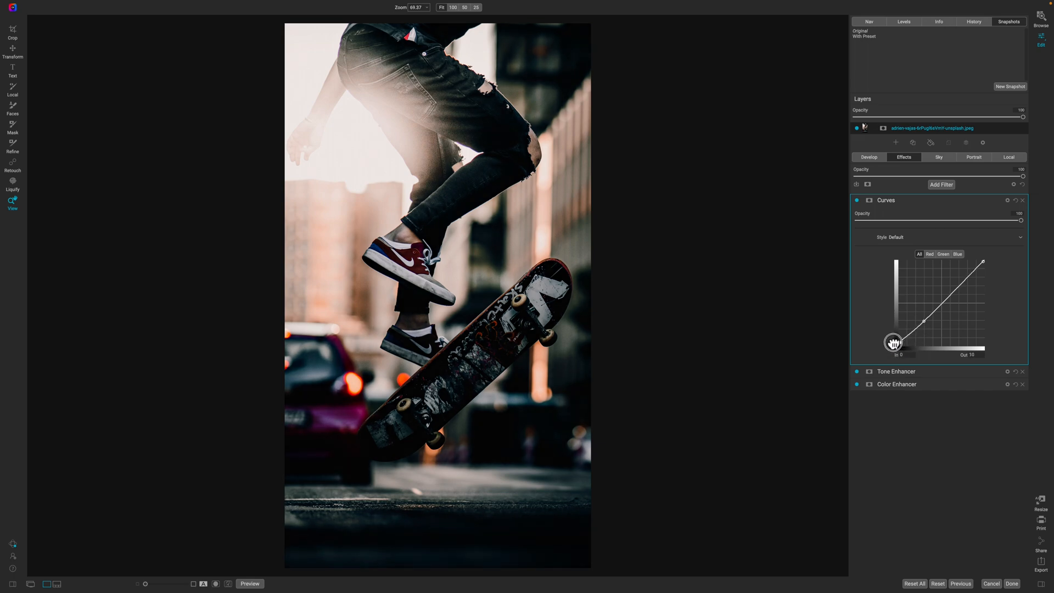
{"action": "left_click_drag", "start_coordinate": [894, 341], "coordinate": [894, 336]}
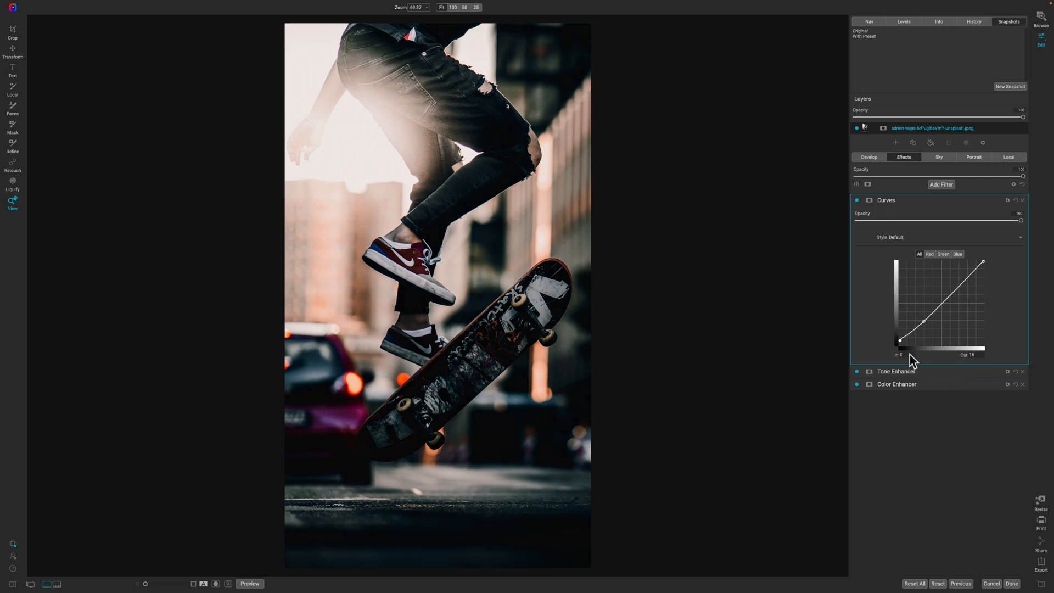
{"action": "left_click_drag", "start_coordinate": [899, 343], "coordinate": [899, 340]}
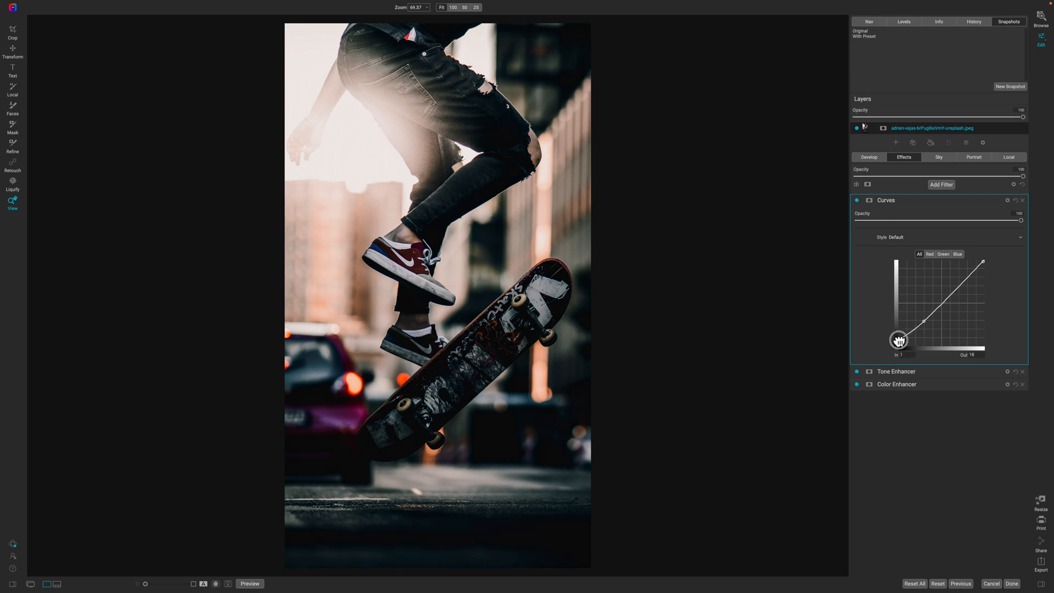
{"action": "left_click_drag", "start_coordinate": [900, 341], "coordinate": [897, 342]}
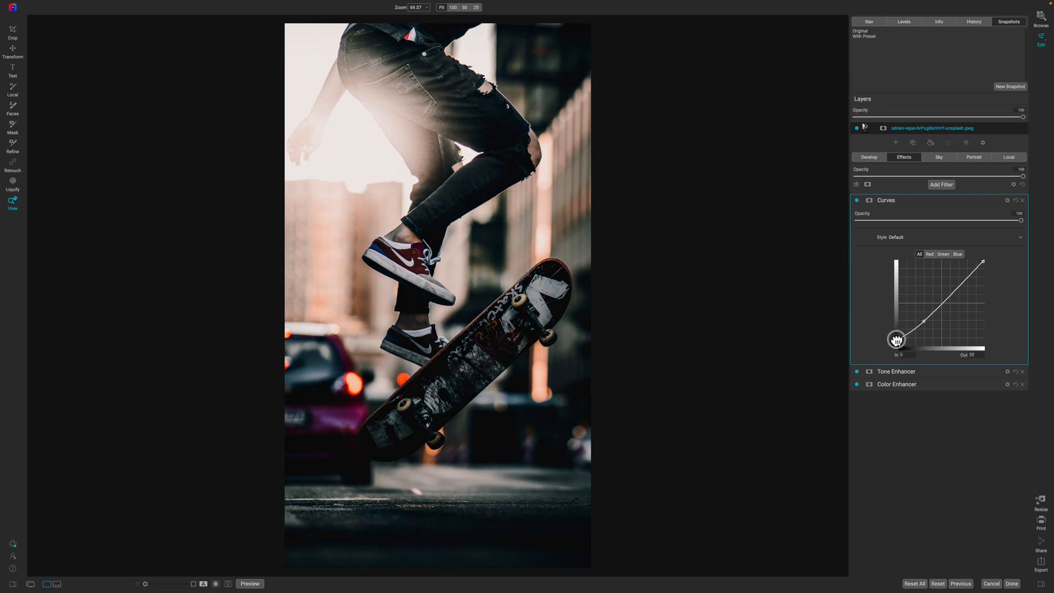
{"action": "left_click_drag", "start_coordinate": [896, 339], "coordinate": [896, 343]}
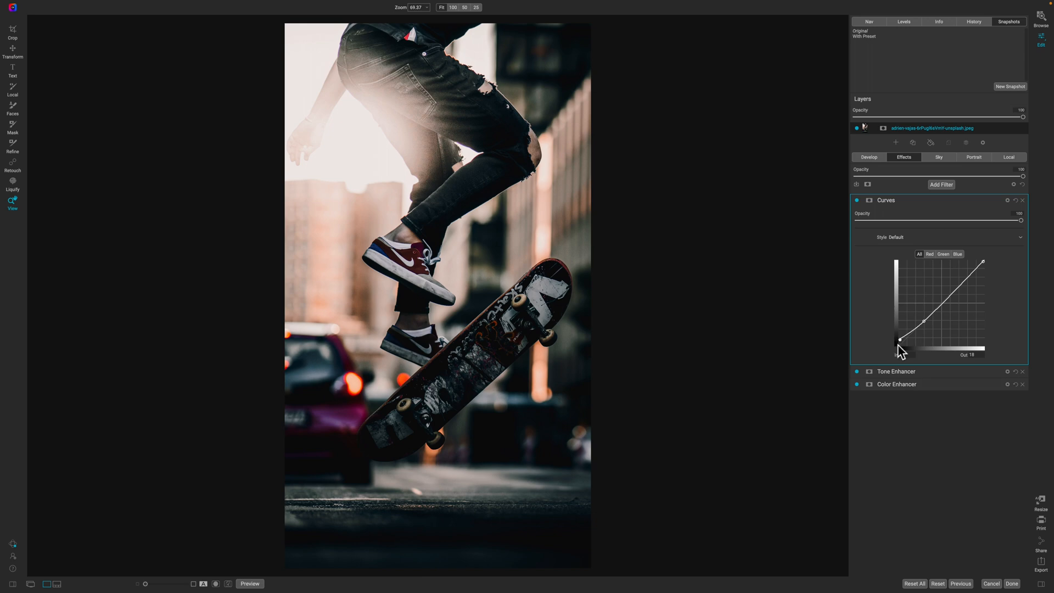
{"action": "mouse_move", "coordinate": [919, 208]}
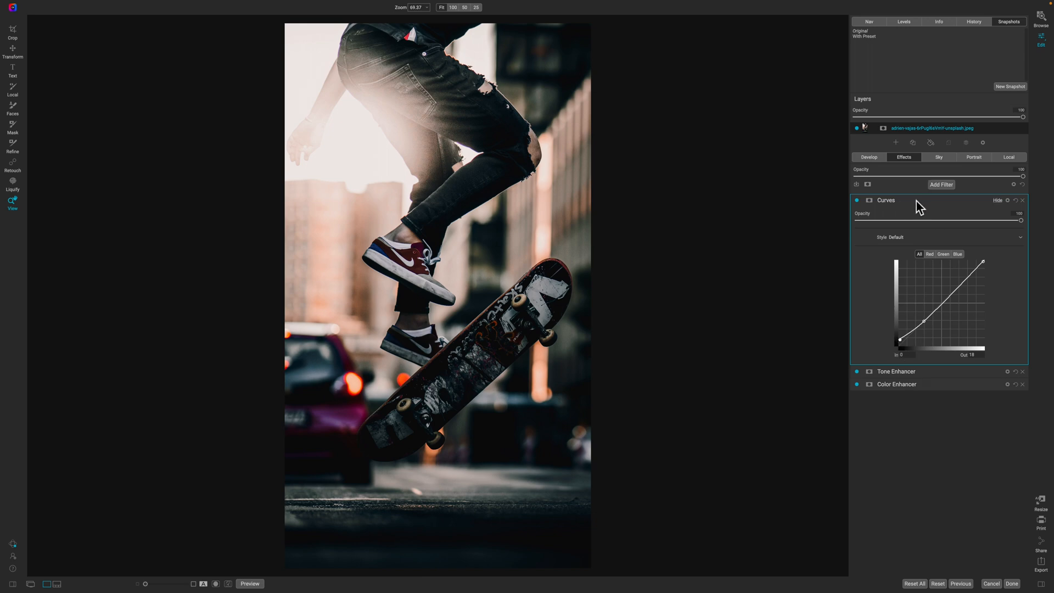
{"action": "left_click", "coordinate": [886, 200]}
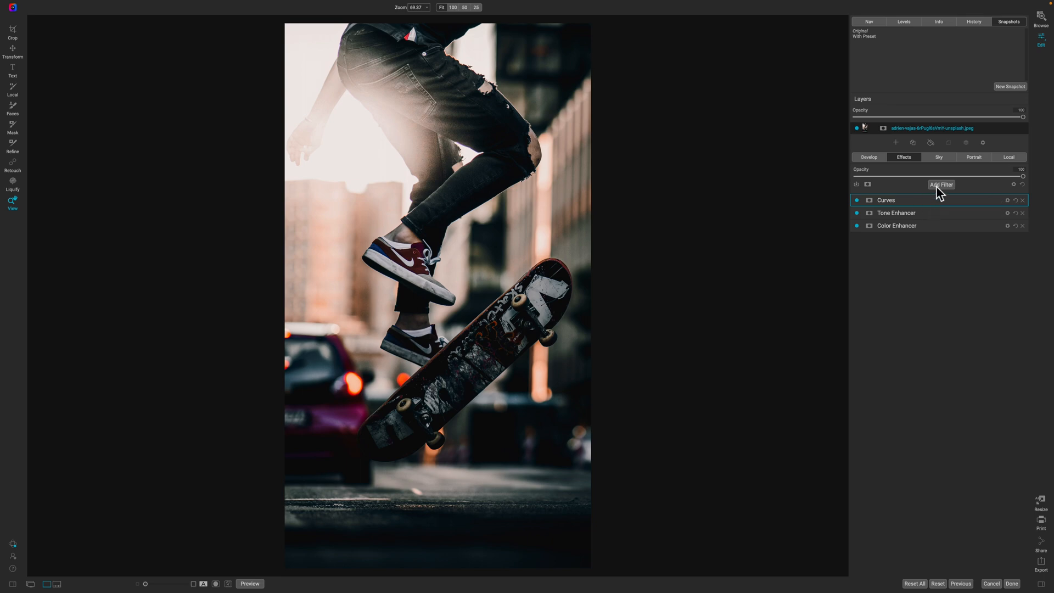
- Add a Sharpening filter, lower its opacity, and collapse its panel
{"action": "left_click", "coordinate": [941, 184]}
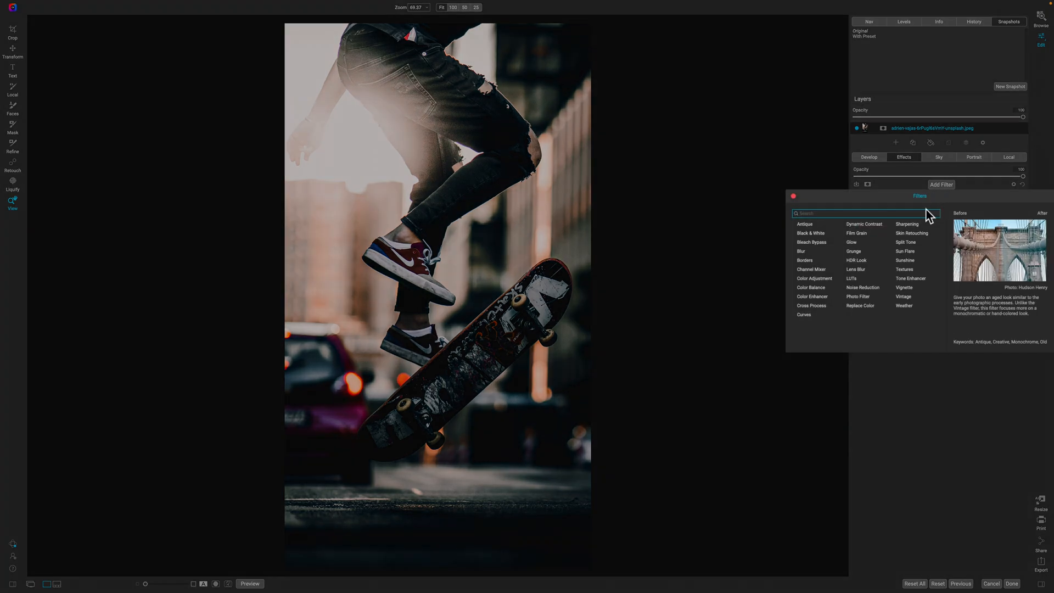
{"action": "left_click", "coordinate": [906, 224]}
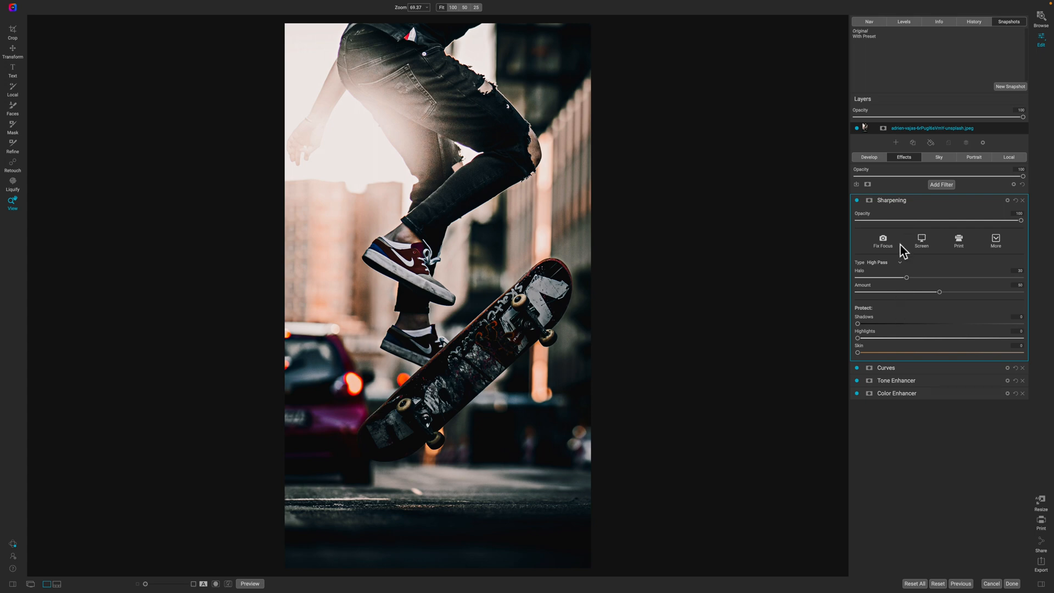
{"action": "mouse_move", "coordinate": [912, 334]}
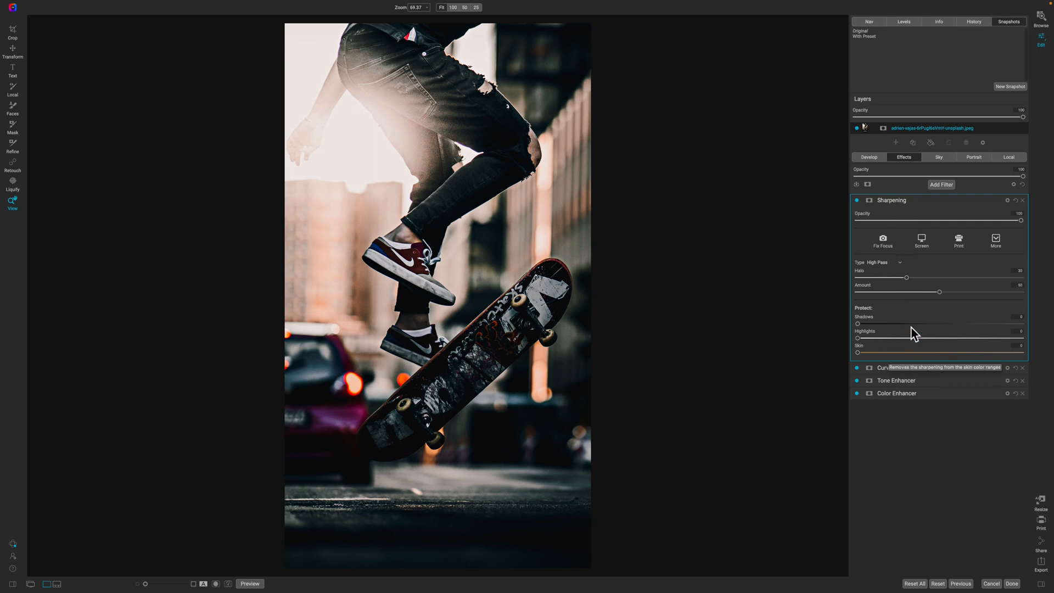
{"action": "left_click_drag", "start_coordinate": [1023, 220], "coordinate": [1001, 219]}
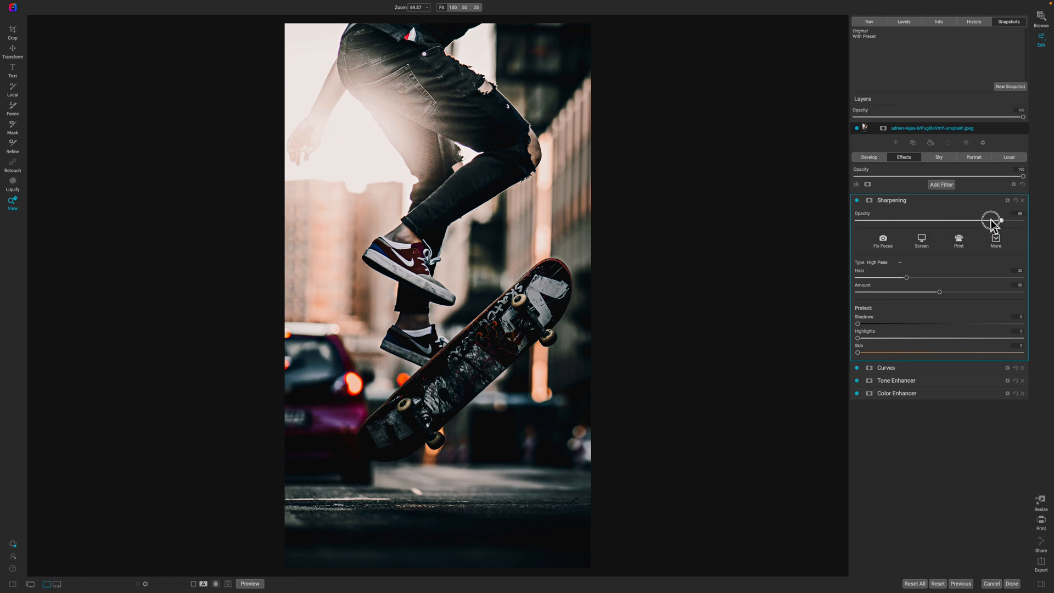
{"action": "left_click_drag", "start_coordinate": [1000, 220], "coordinate": [916, 224]}
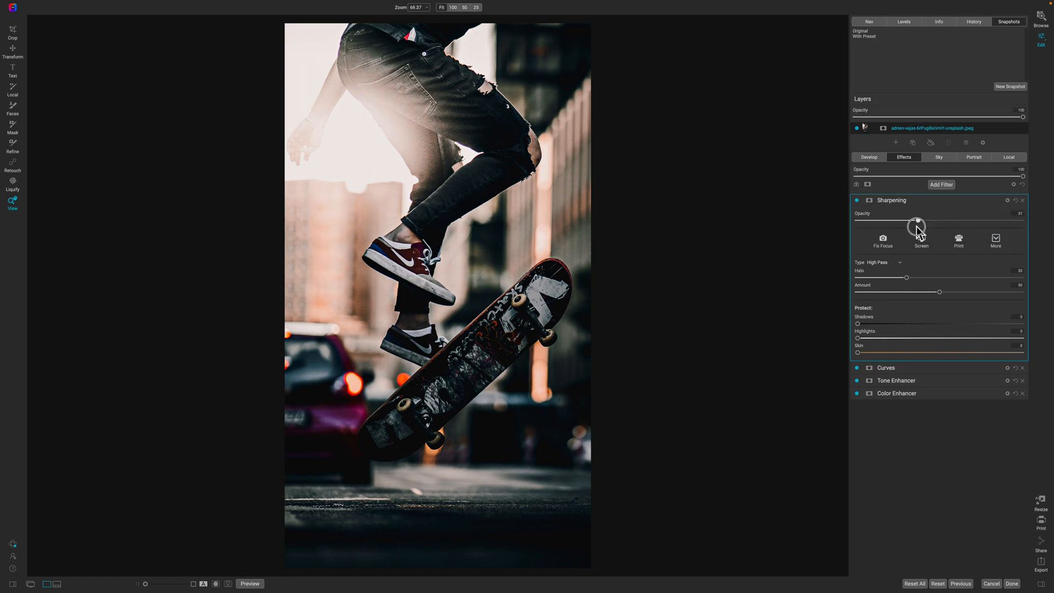
{"action": "left_click_drag", "start_coordinate": [916, 223], "coordinate": [899, 222]}
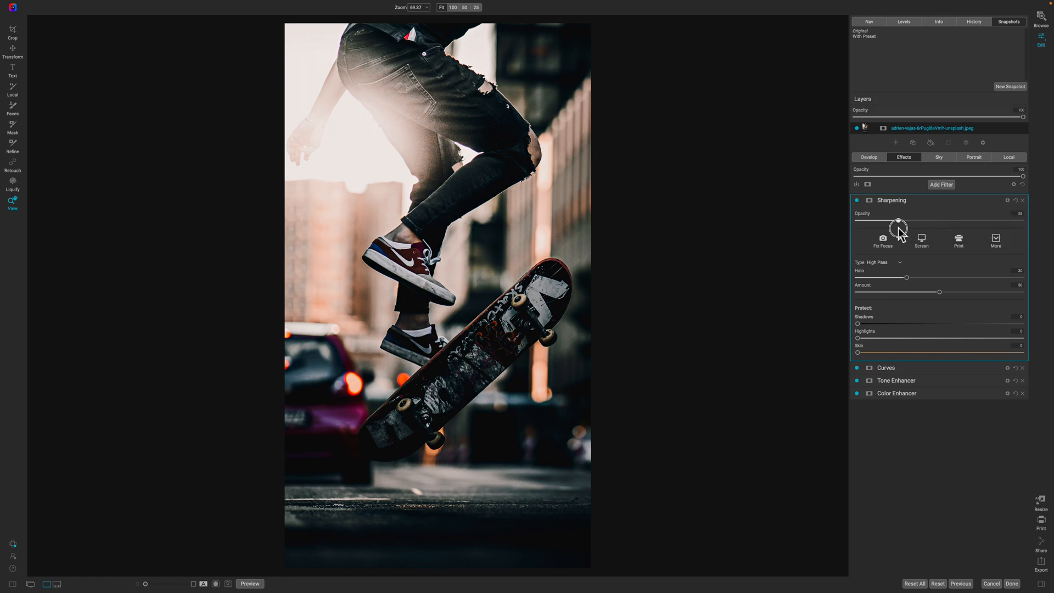
{"action": "left_click_drag", "start_coordinate": [898, 223], "coordinate": [907, 223]}
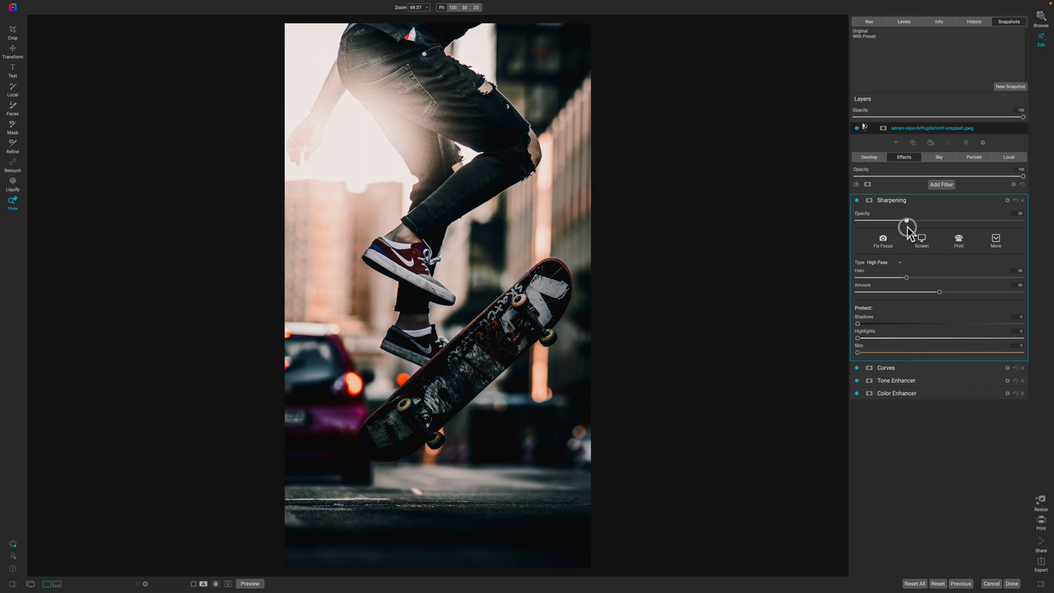
{"action": "left_click_drag", "start_coordinate": [907, 220], "coordinate": [911, 220]}
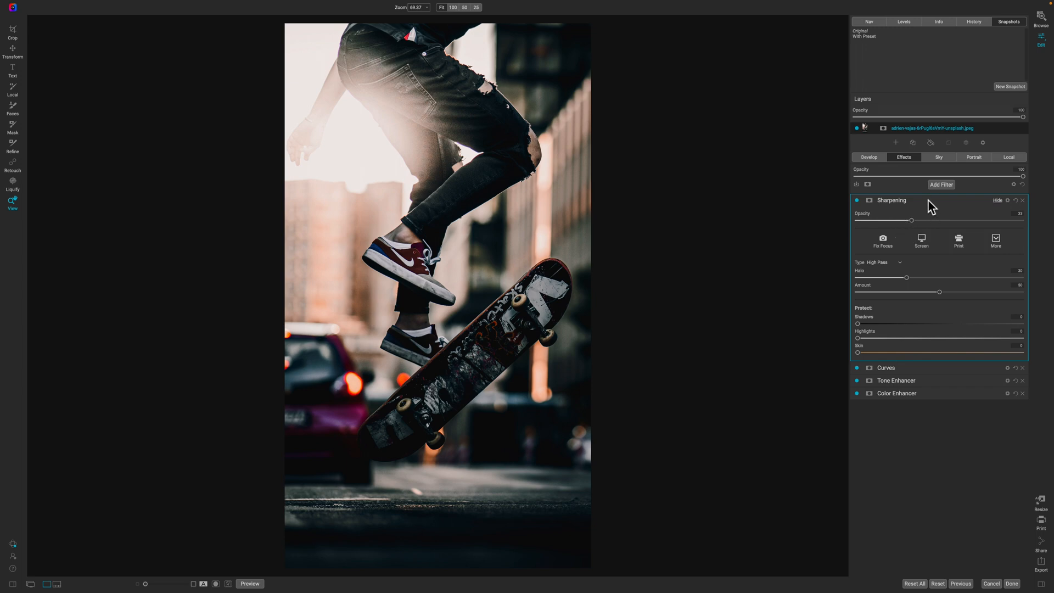
{"action": "left_click", "coordinate": [877, 199]}
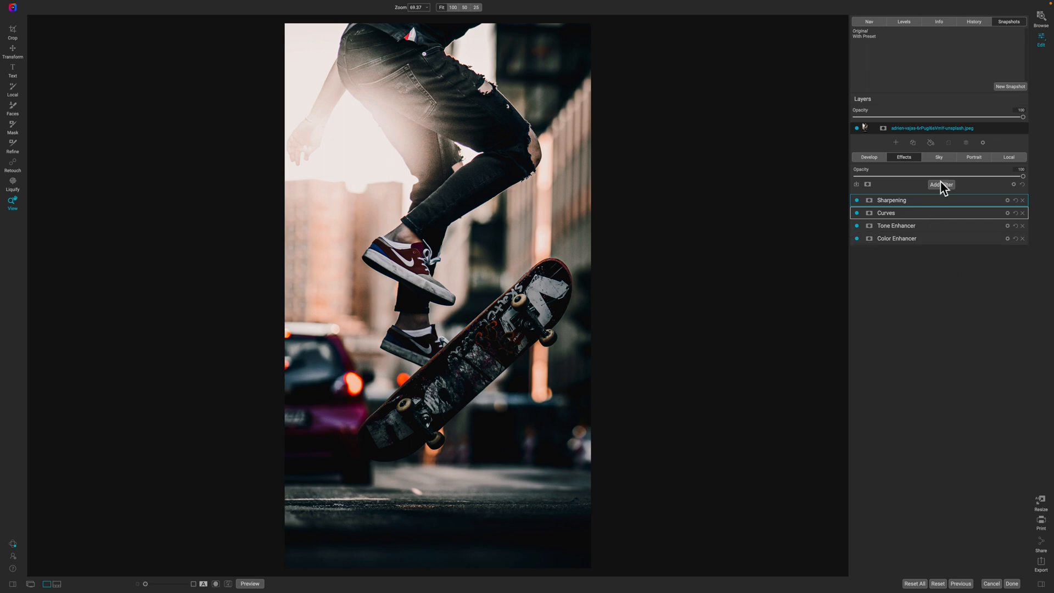
- Add a Color Adjustment filter and shift the red Hue toward its maximum
{"action": "left_click", "coordinate": [940, 184]}
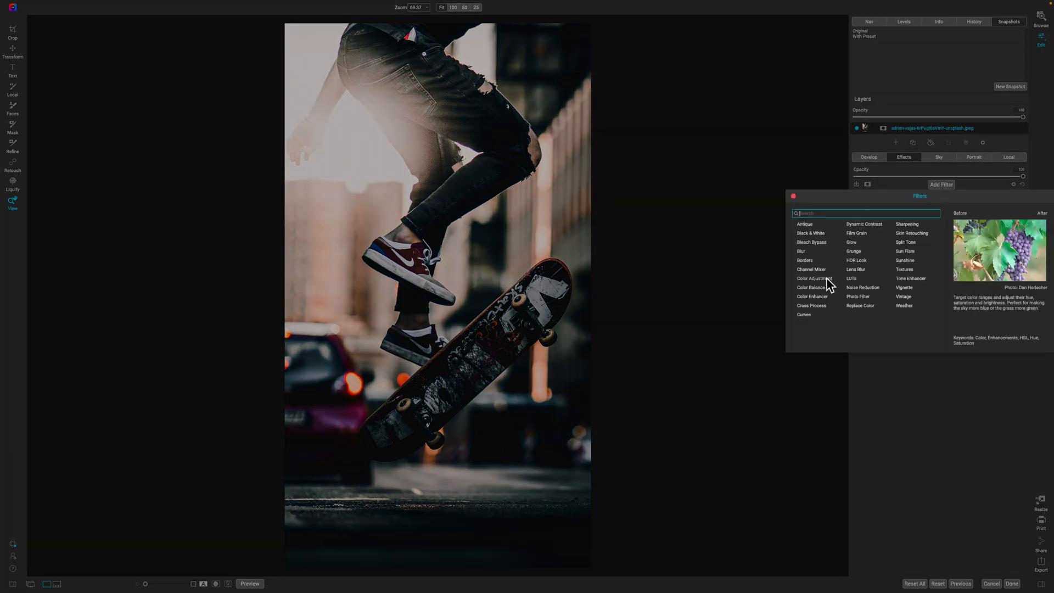
{"action": "left_click", "coordinate": [813, 278]}
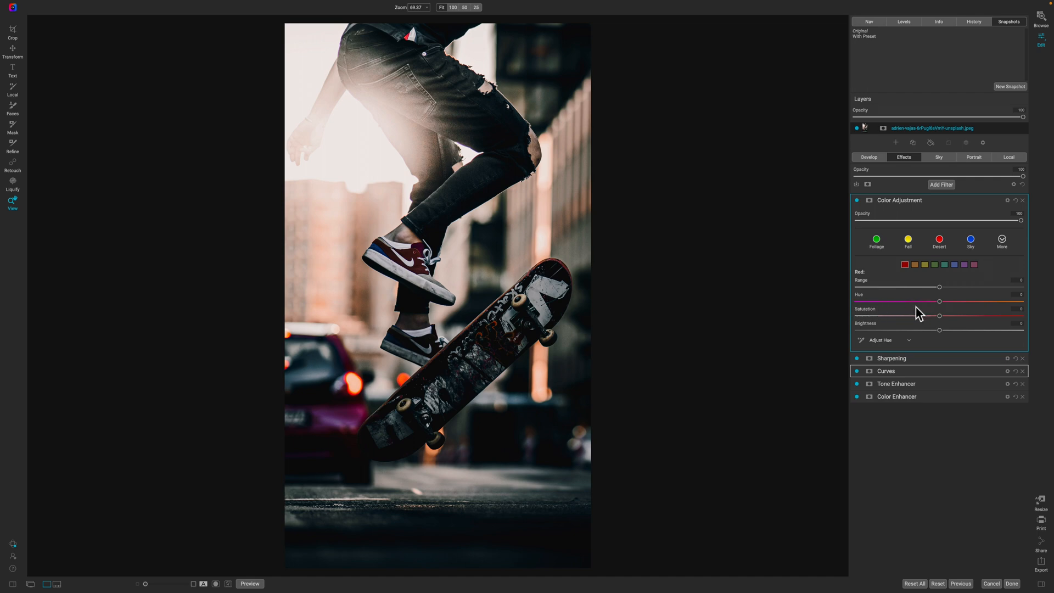
{"action": "mouse_move", "coordinate": [866, 304]}
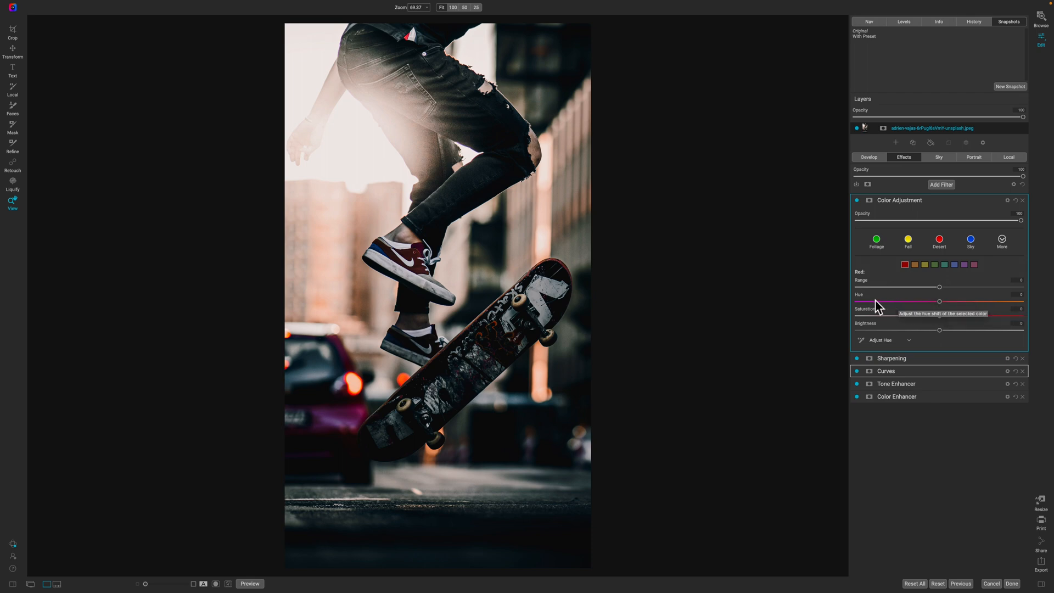
{"action": "left_click_drag", "start_coordinate": [939, 301], "coordinate": [940, 301]}
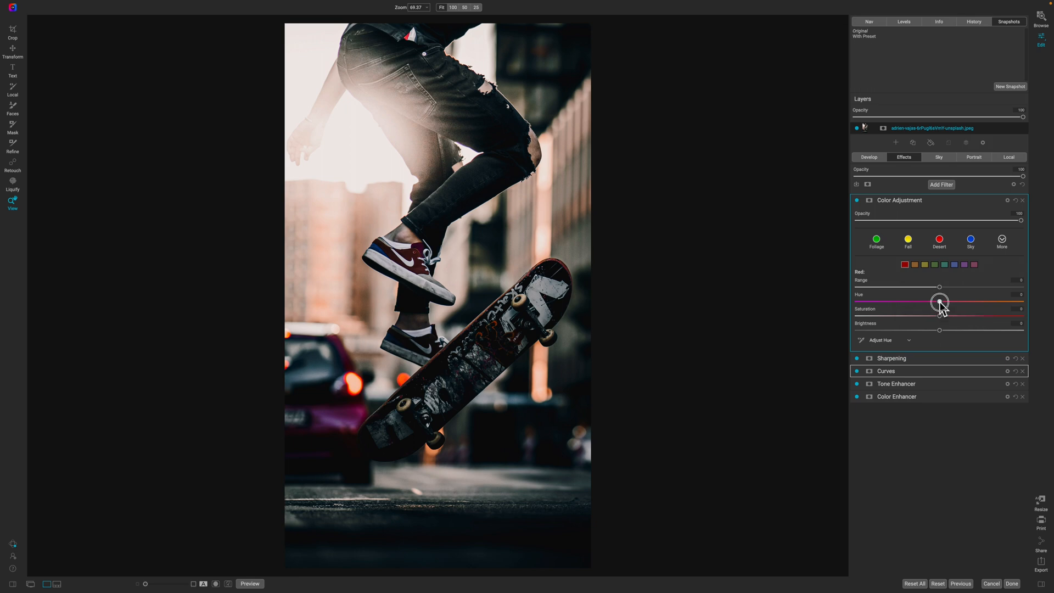
{"action": "left_click_drag", "start_coordinate": [940, 302], "coordinate": [965, 302]}
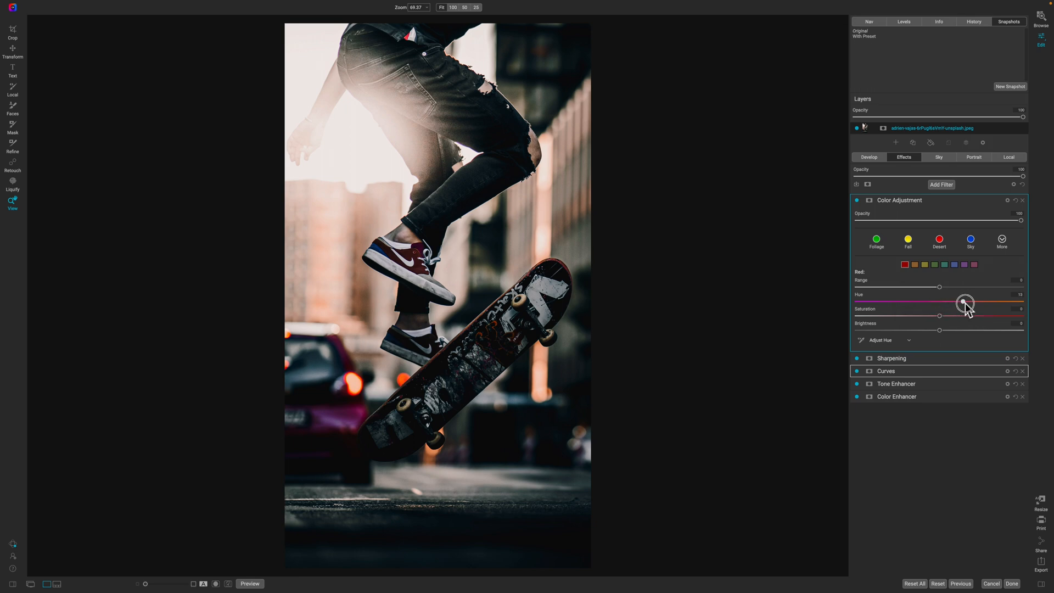
{"action": "left_click_drag", "start_coordinate": [965, 302], "coordinate": [1001, 302]}
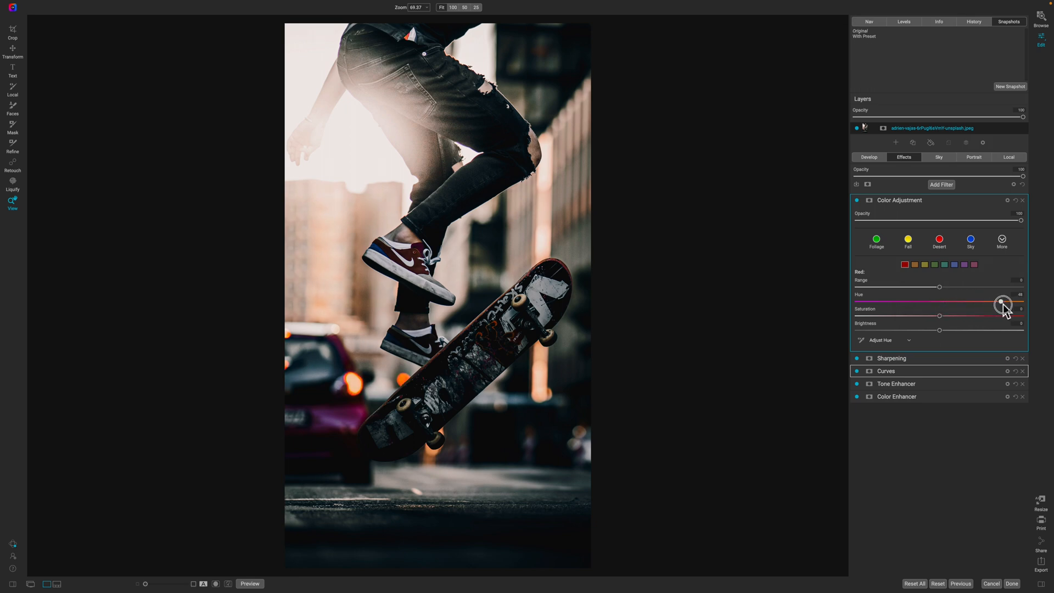
{"action": "left_click_drag", "start_coordinate": [998, 304], "coordinate": [1001, 304]}
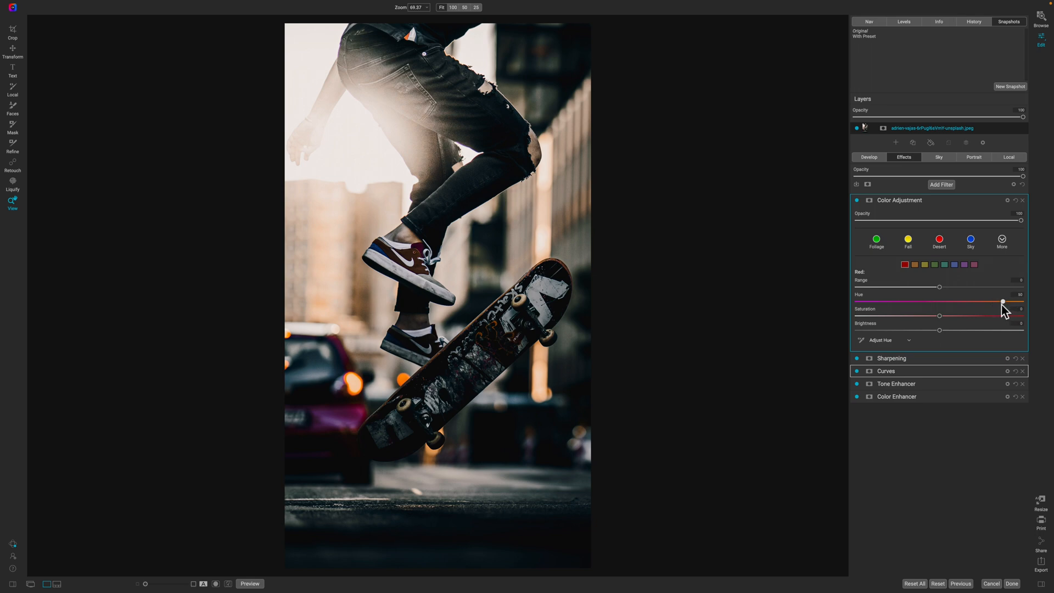
- Select the yellow colour range and shift its Hue fully the other way
{"action": "left_click", "coordinate": [914, 265]}
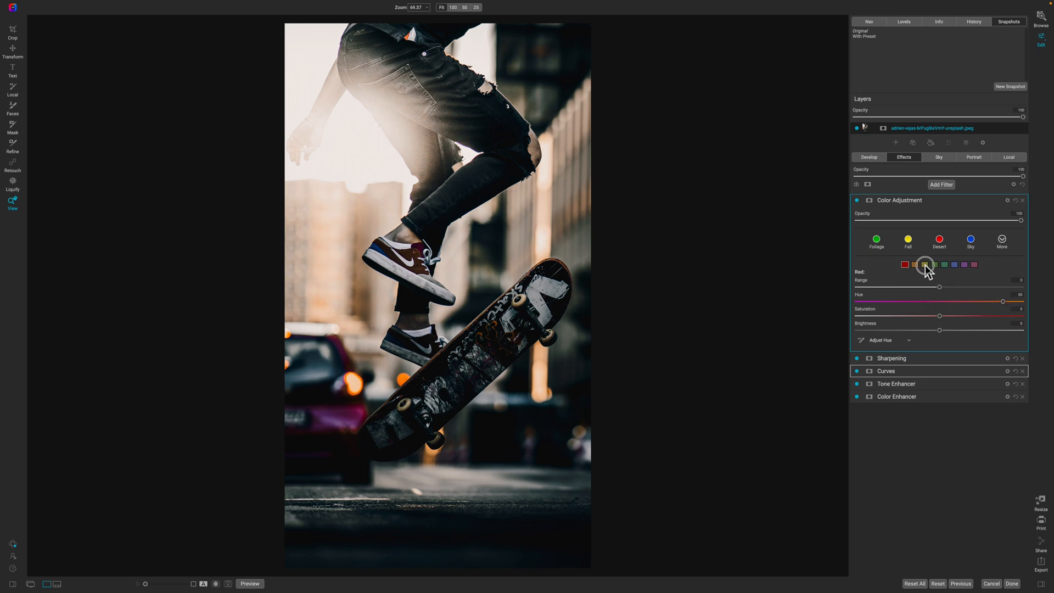
{"action": "left_click", "coordinate": [924, 264]}
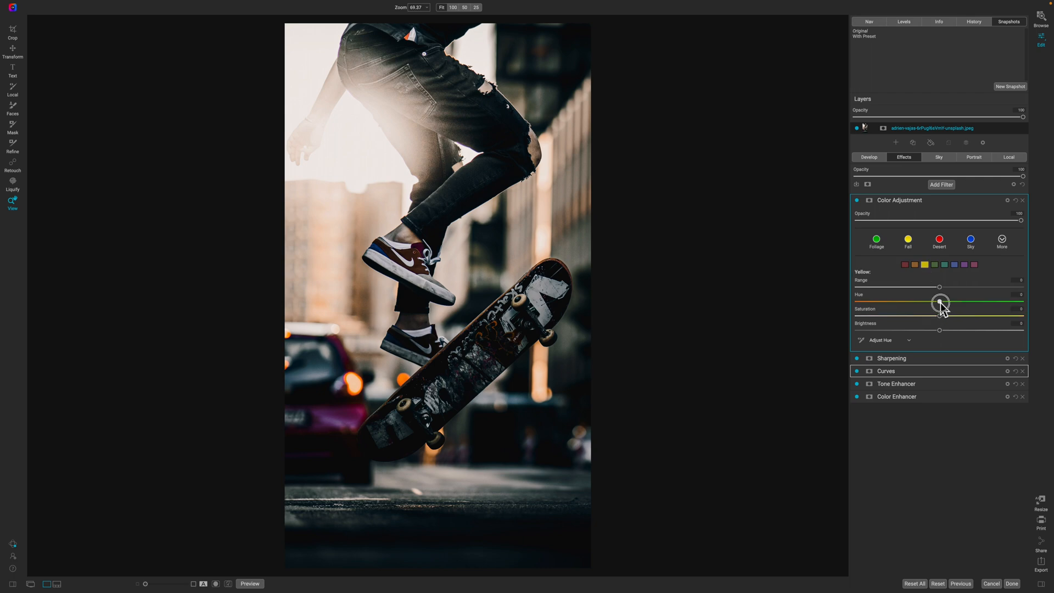
{"action": "left_click_drag", "start_coordinate": [939, 301], "coordinate": [858, 301]}
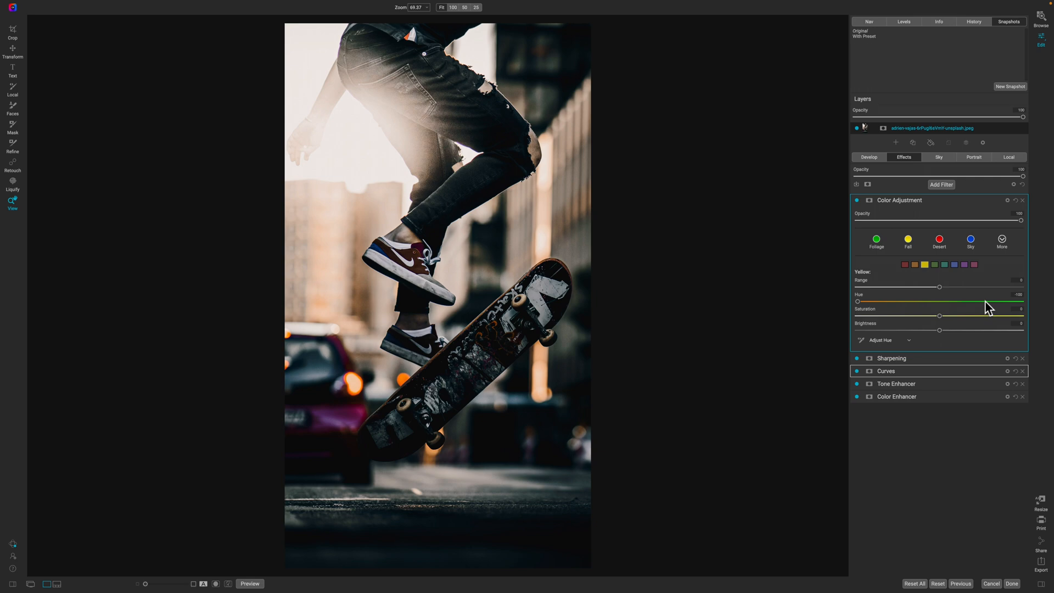
{"action": "mouse_move", "coordinate": [985, 304]}
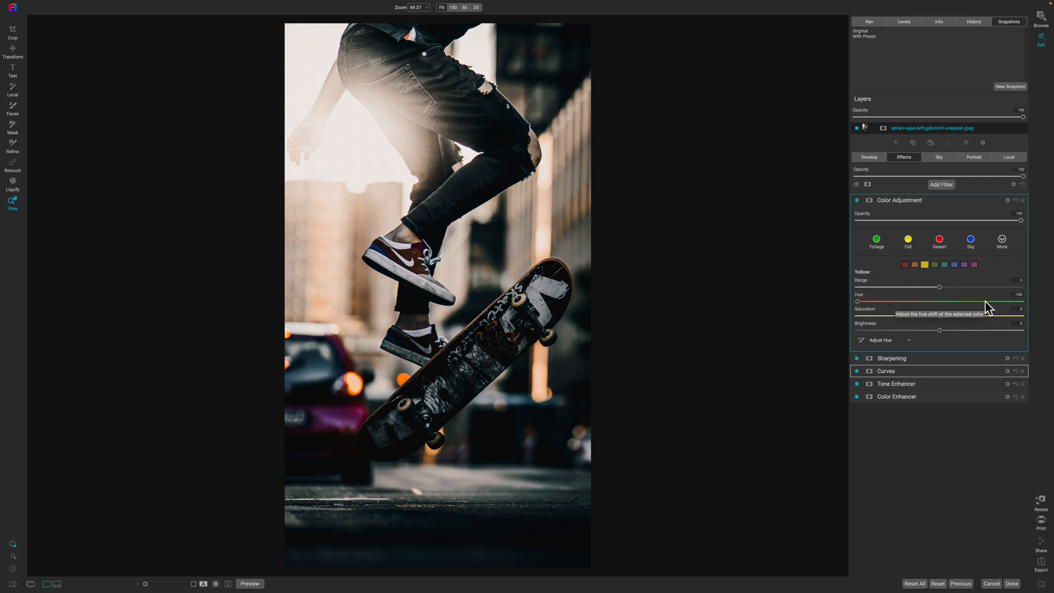
- Desaturate the oranges, then step through the yellow, aqua, blue, purple and magenta swatches
{"action": "left_click", "coordinate": [915, 265]}
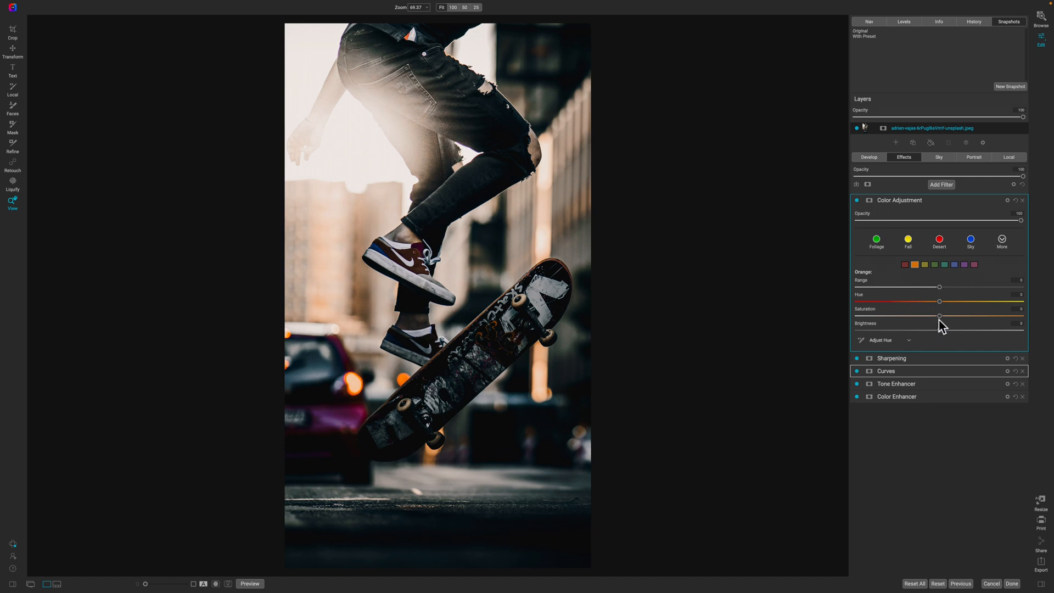
{"action": "mouse_move", "coordinate": [941, 323]}
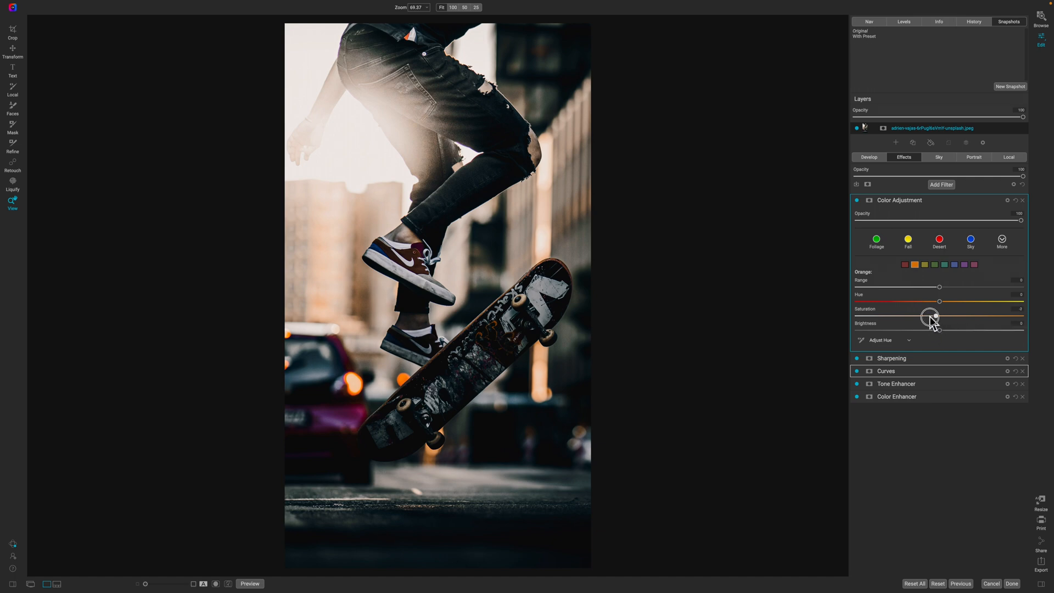
{"action": "left_click_drag", "start_coordinate": [931, 316], "coordinate": [906, 316]}
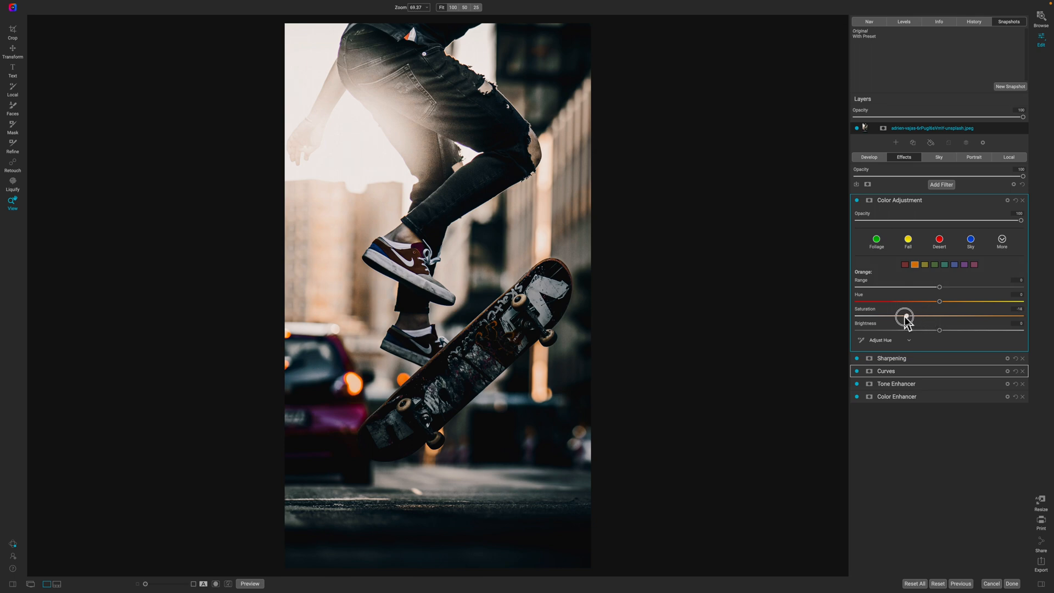
{"action": "left_click_drag", "start_coordinate": [905, 316], "coordinate": [897, 316]}
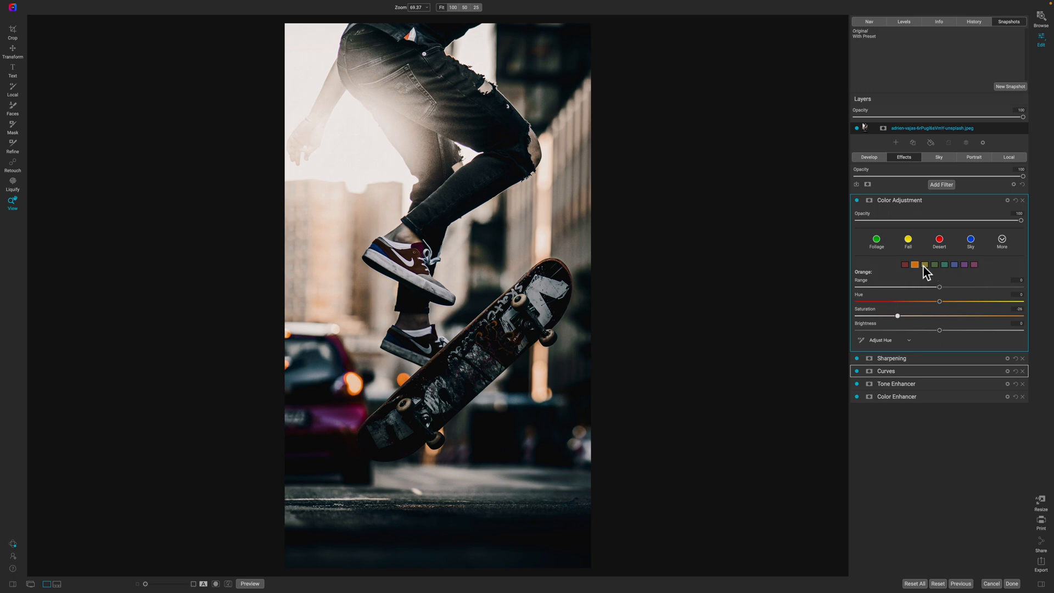
{"action": "left_click", "coordinate": [924, 264]}
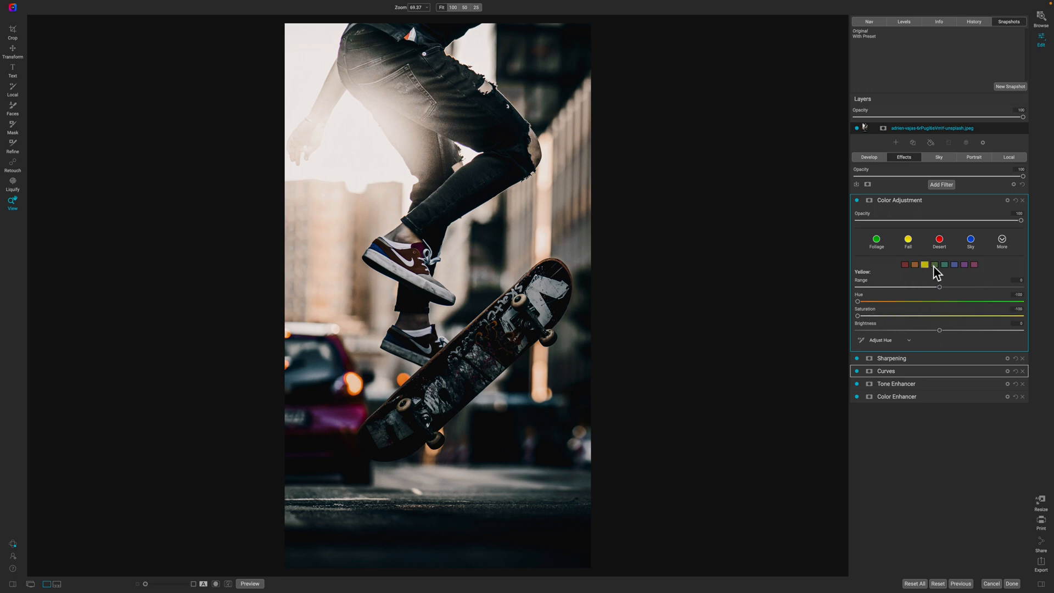
{"action": "left_click", "coordinate": [933, 265]}
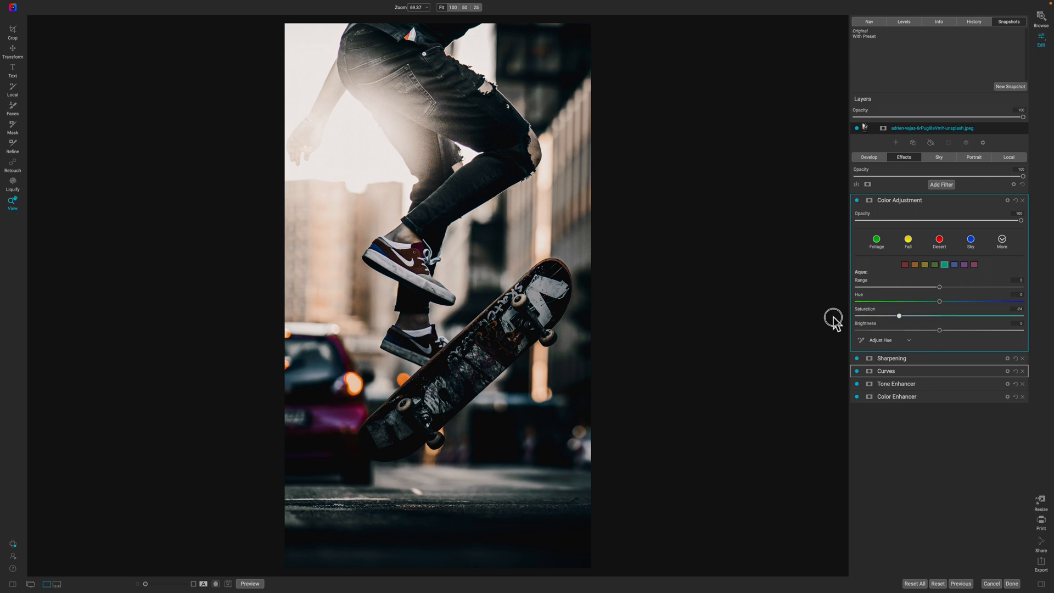
{"action": "left_click", "coordinate": [972, 264]}
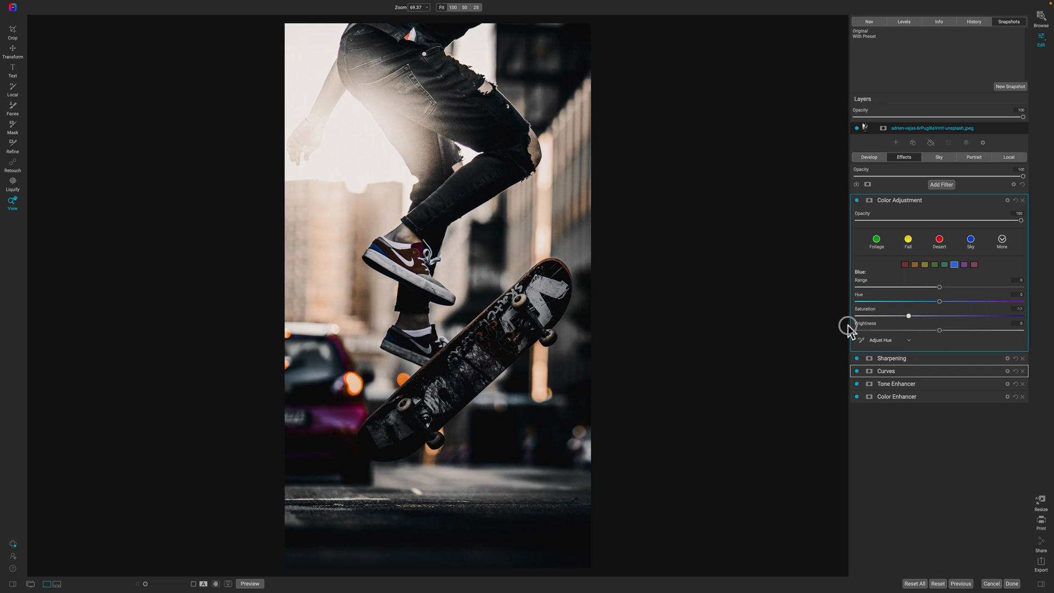
{"action": "left_click", "coordinate": [963, 265]}
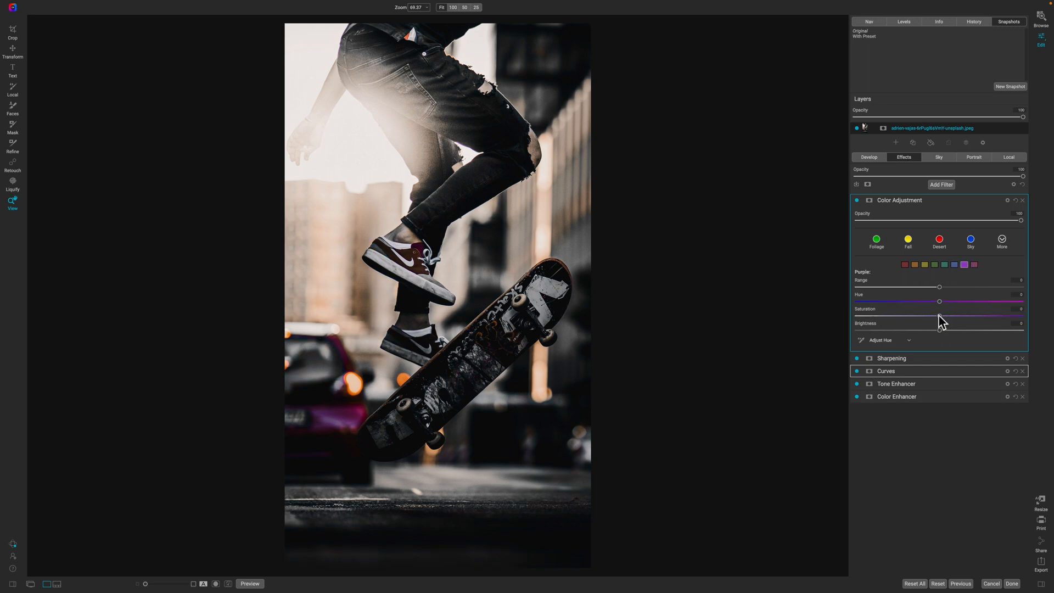
{"action": "left_click", "coordinate": [973, 264]}
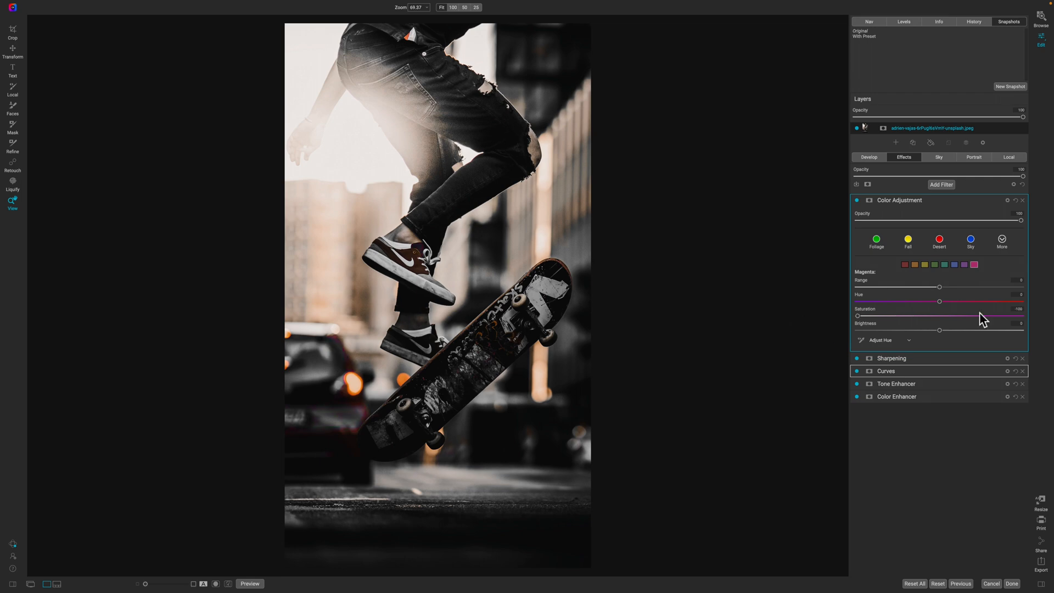
{"action": "mouse_move", "coordinate": [947, 345]}
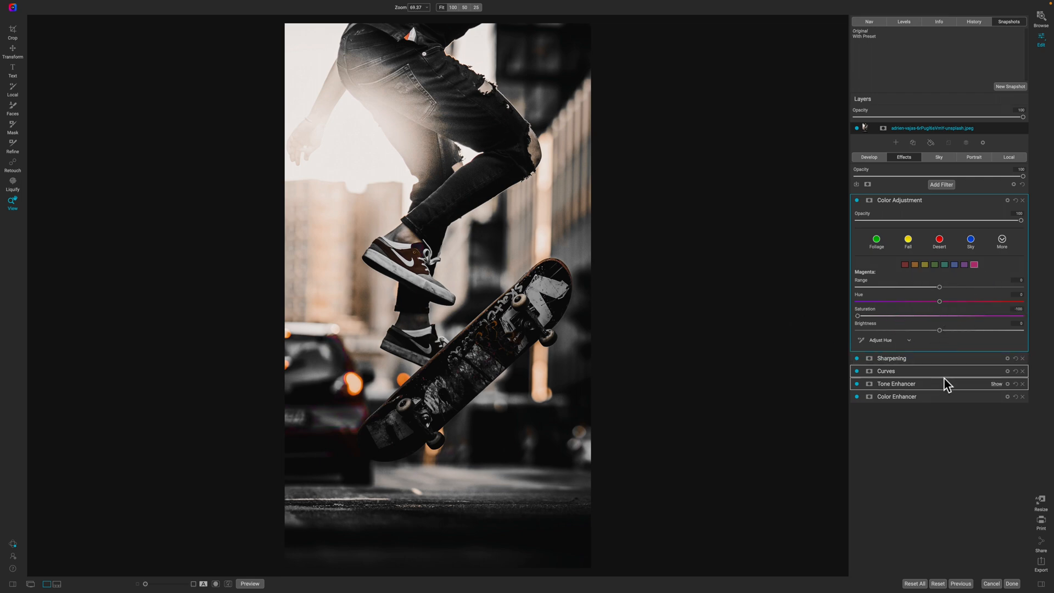
{"action": "mouse_move", "coordinate": [940, 336]}
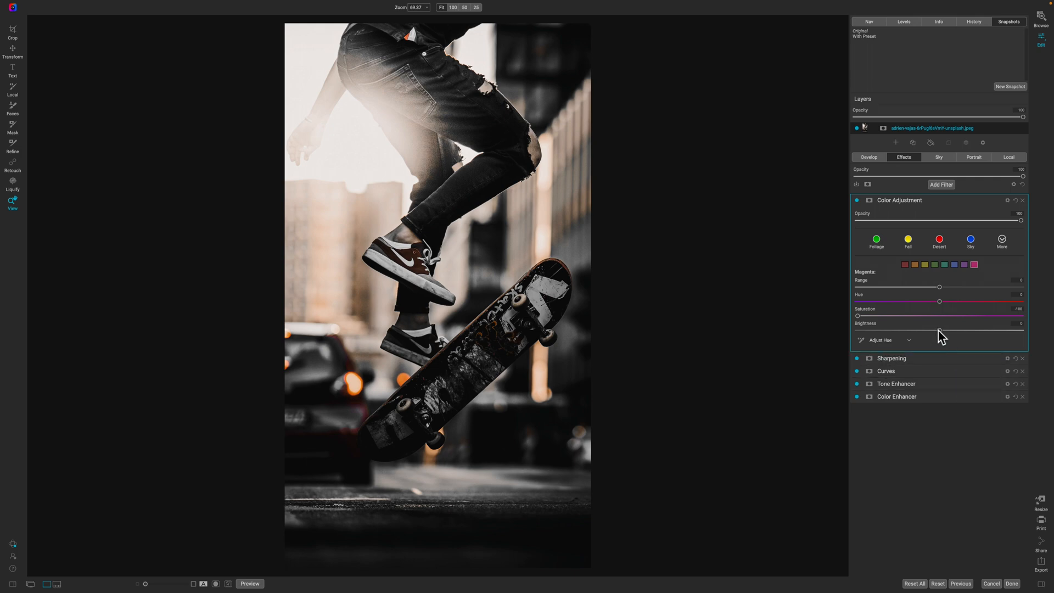
- Brighten the magenta, purple and blue colour ranges
{"action": "left_click_drag", "start_coordinate": [940, 331], "coordinate": [949, 330]}
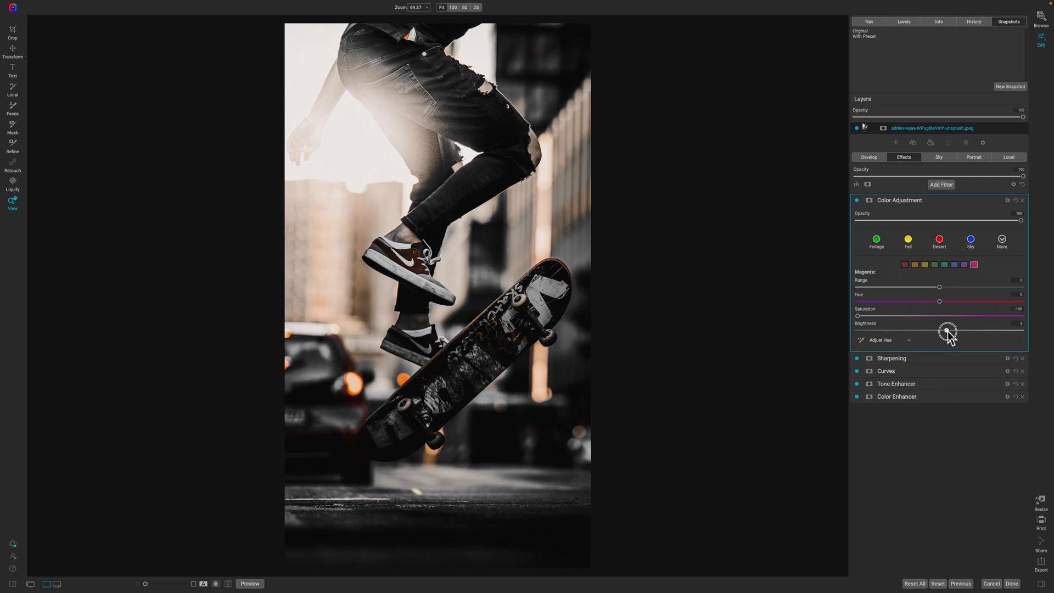
{"action": "left_click_drag", "start_coordinate": [940, 329], "coordinate": [957, 329]}
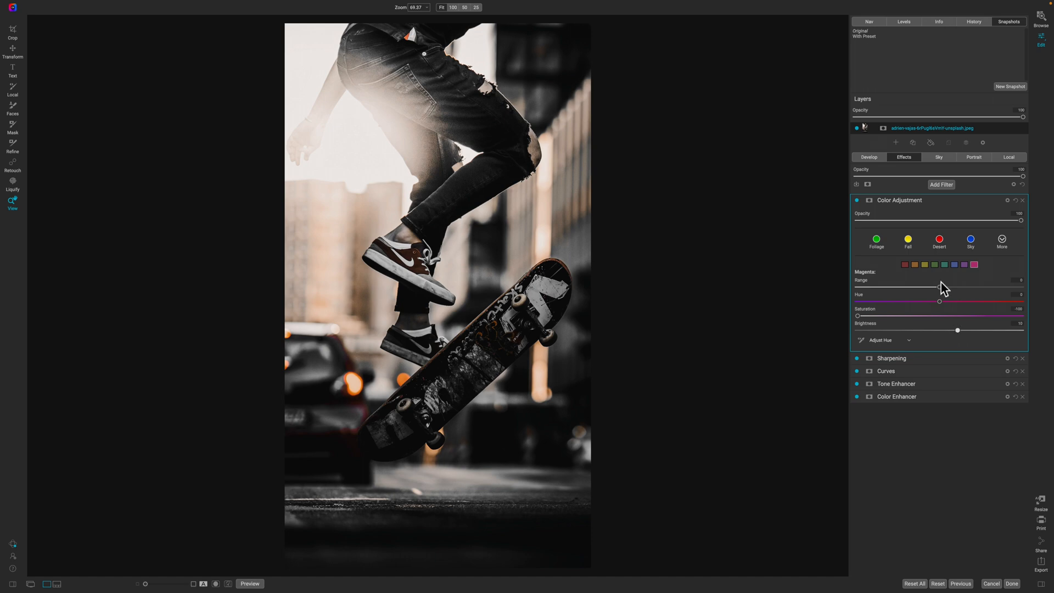
{"action": "left_click", "coordinate": [962, 265]}
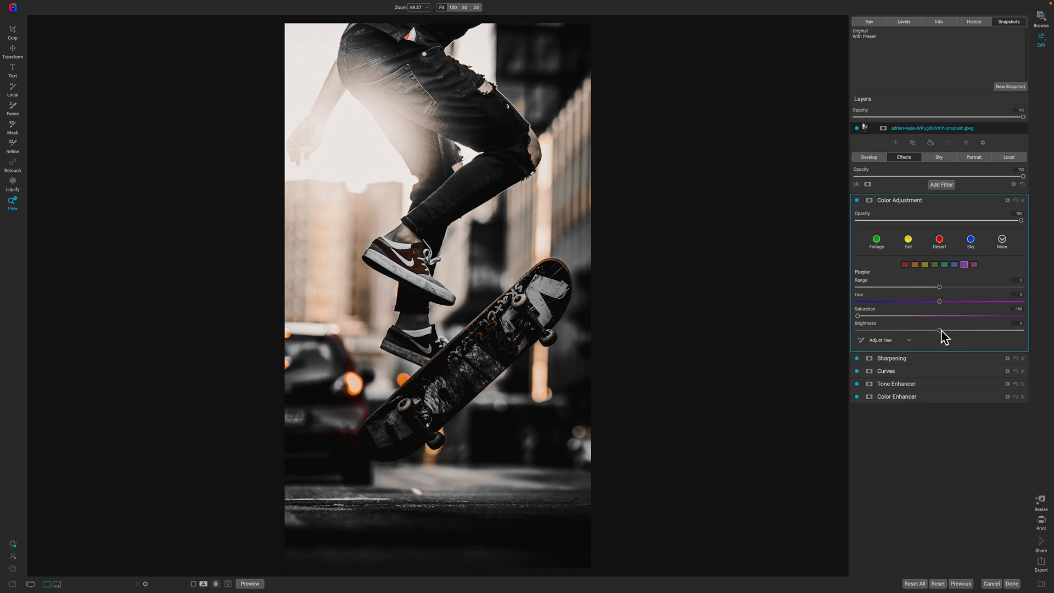
{"action": "left_click_drag", "start_coordinate": [942, 331], "coordinate": [953, 330]}
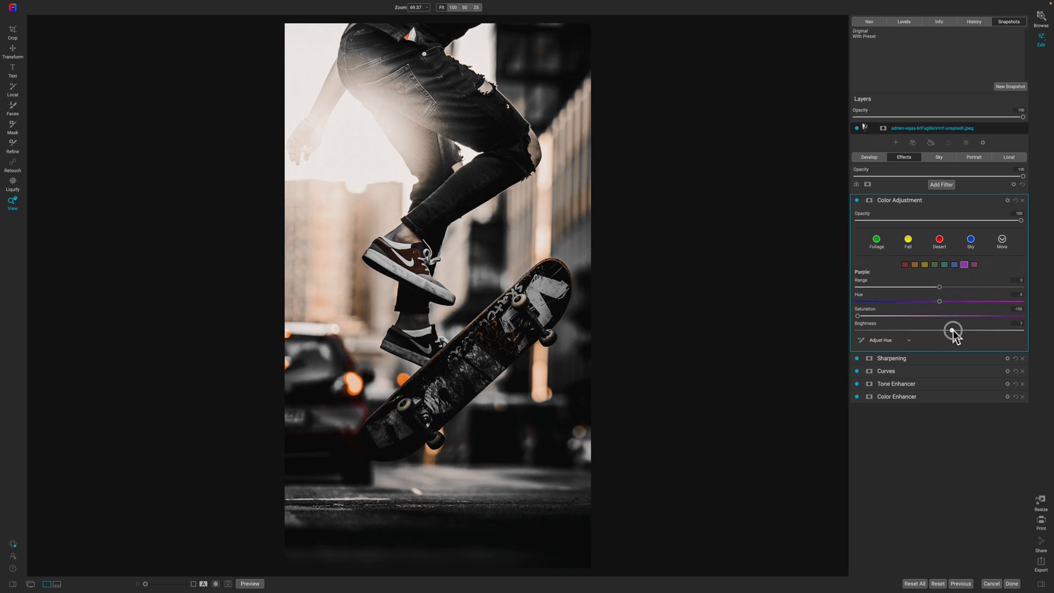
{"action": "left_click_drag", "start_coordinate": [953, 329], "coordinate": [955, 329]}
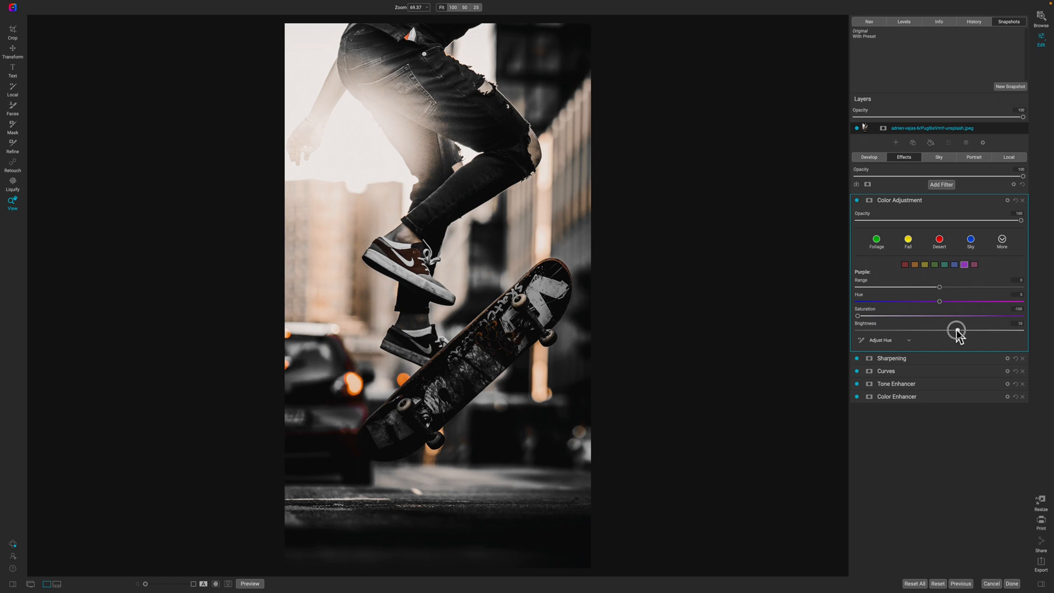
{"action": "left_click", "coordinate": [963, 264]}
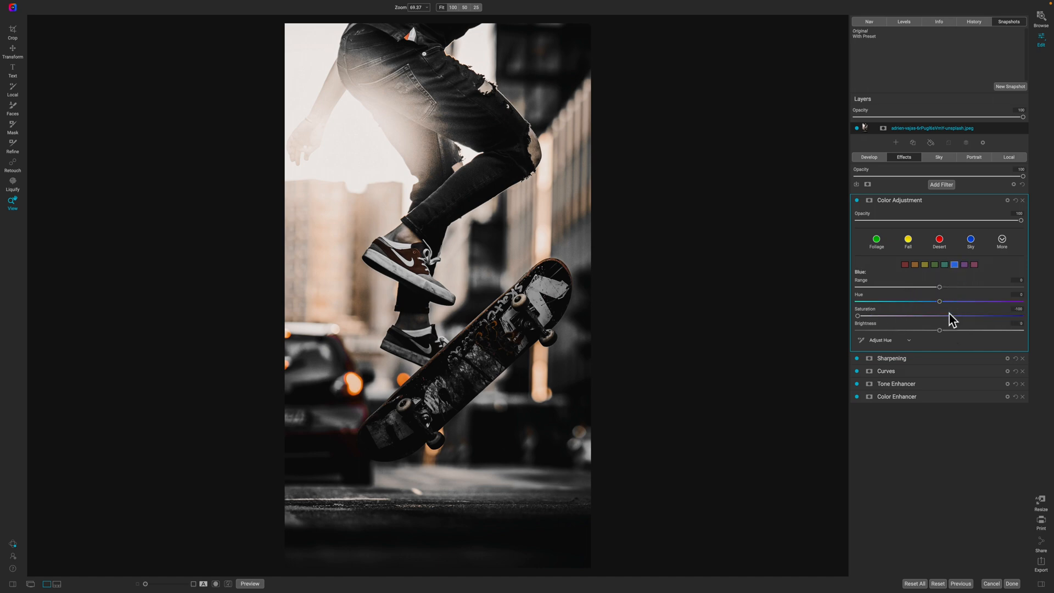
{"action": "left_click_drag", "start_coordinate": [938, 330], "coordinate": [952, 329]}
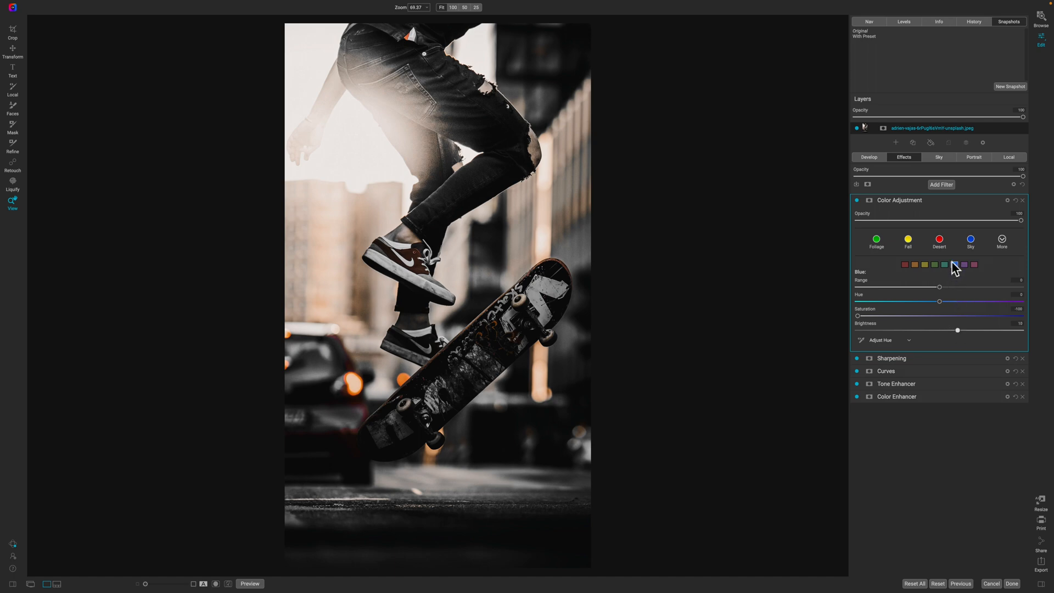
- Step through aqua, green and yellow, then adjust the orange and red brightness
{"action": "left_click", "coordinate": [952, 265]}
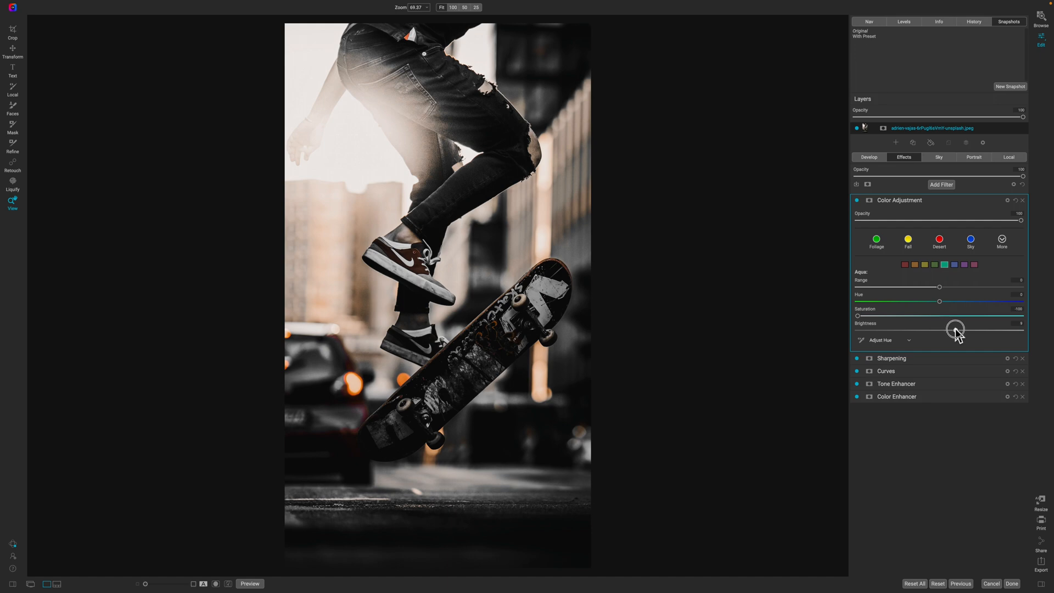
{"action": "left_click", "coordinate": [935, 264]}
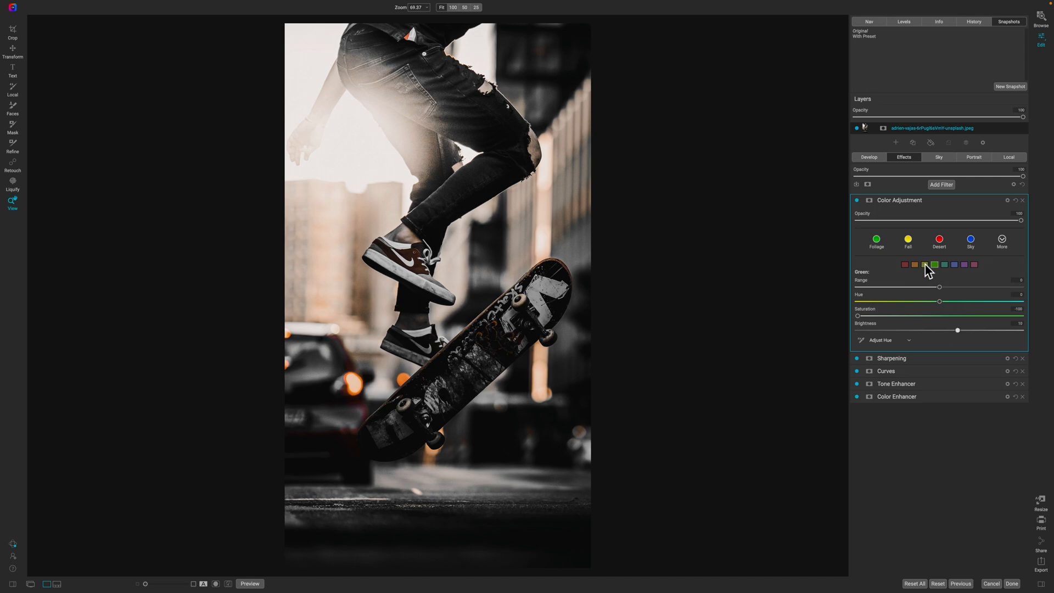
{"action": "left_click", "coordinate": [924, 264]}
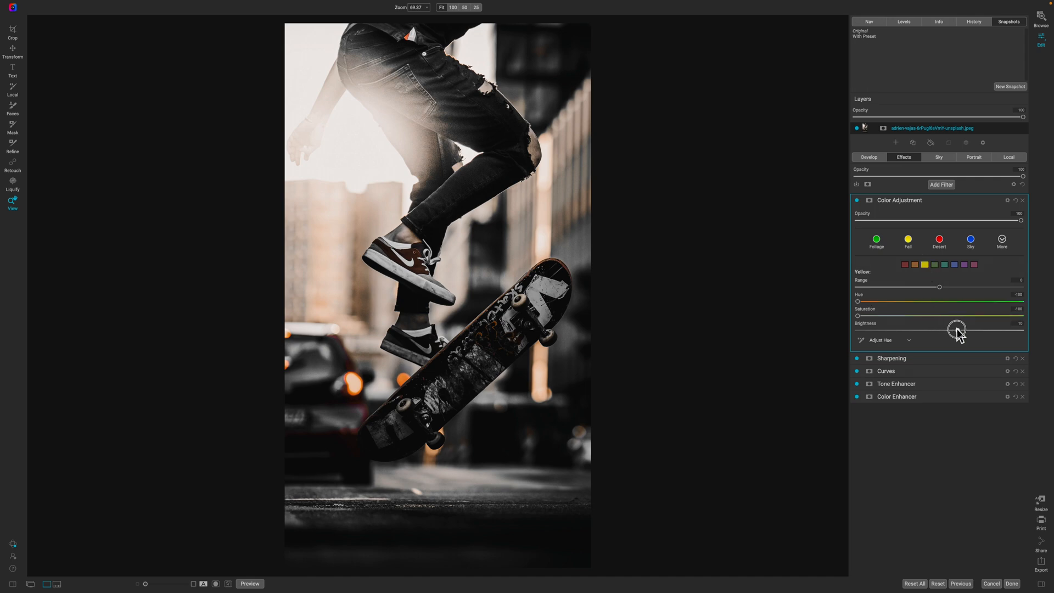
{"action": "left_click", "coordinate": [916, 264]}
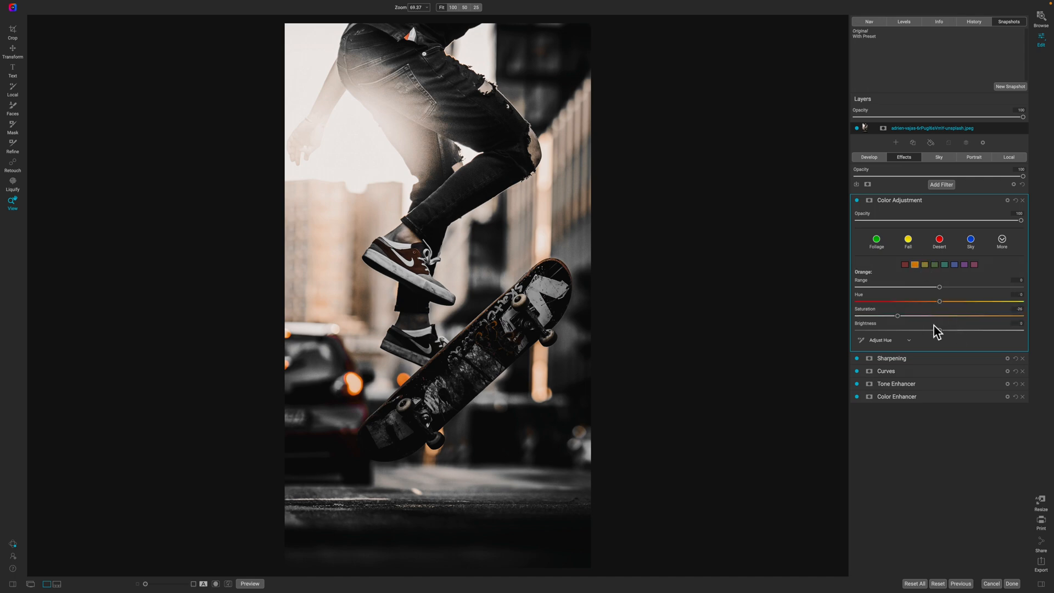
{"action": "left_click_drag", "start_coordinate": [939, 330], "coordinate": [954, 329]}
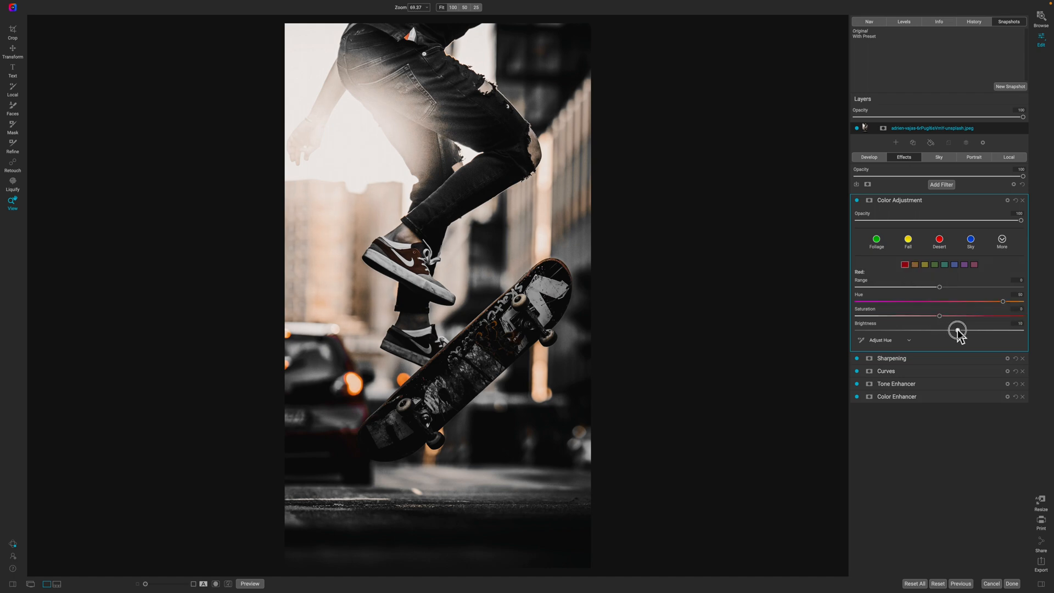
{"action": "left_click_drag", "start_coordinate": [936, 331], "coordinate": [959, 331]}
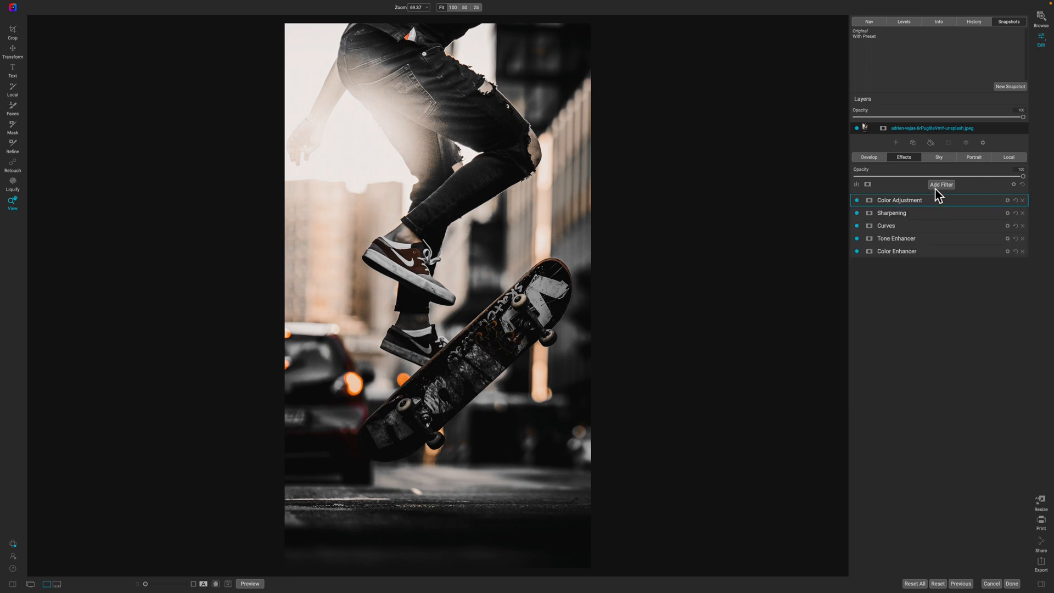
- Add a Color Balance filter and tint the highlights toward a warm hue at low strength
{"action": "left_click", "coordinate": [941, 185]}
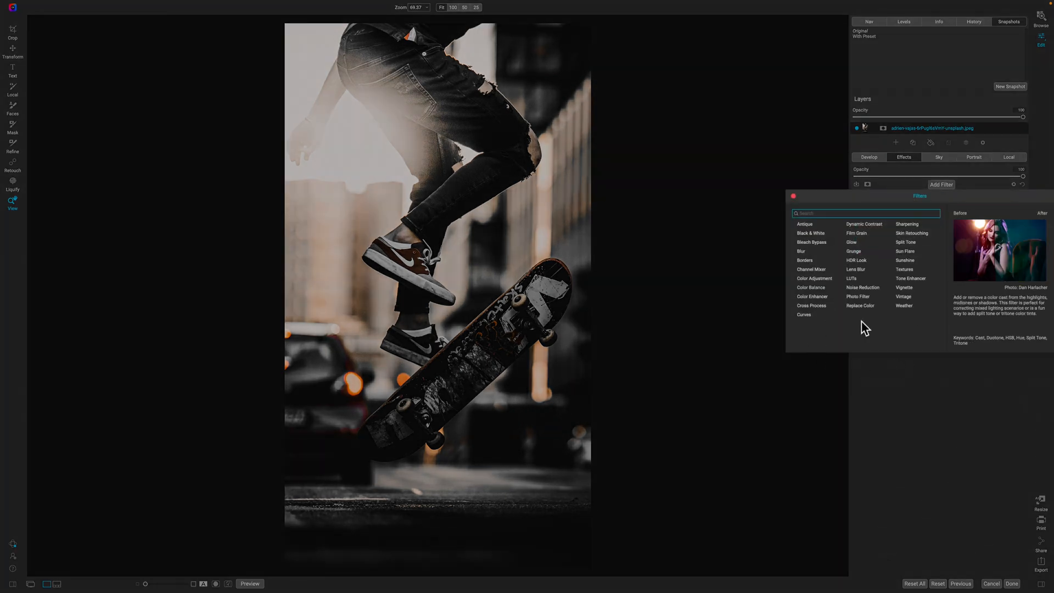
{"action": "left_click", "coordinate": [810, 287]}
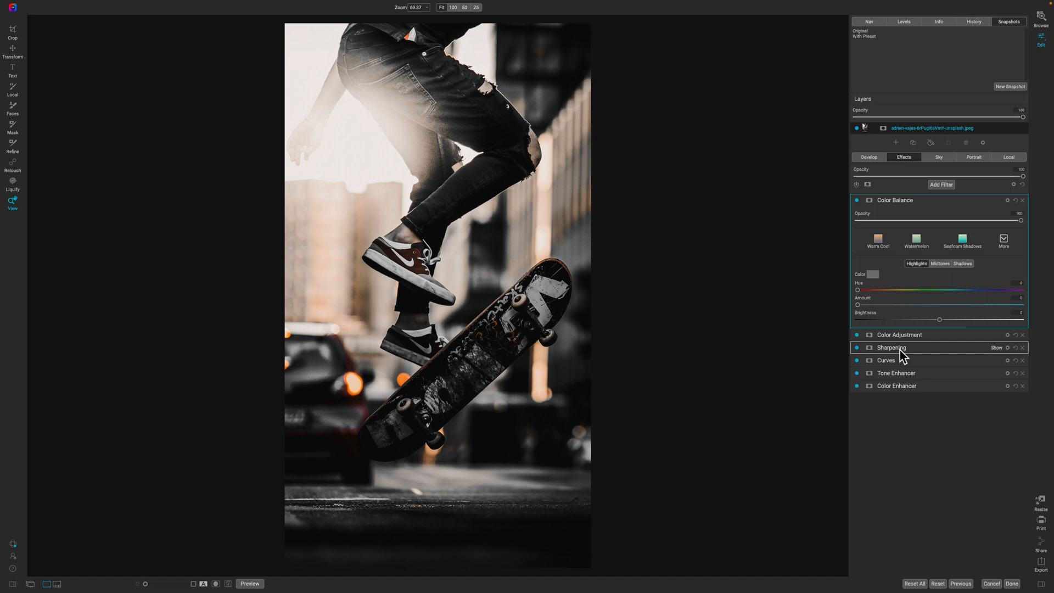
{"action": "mouse_move", "coordinate": [899, 352]}
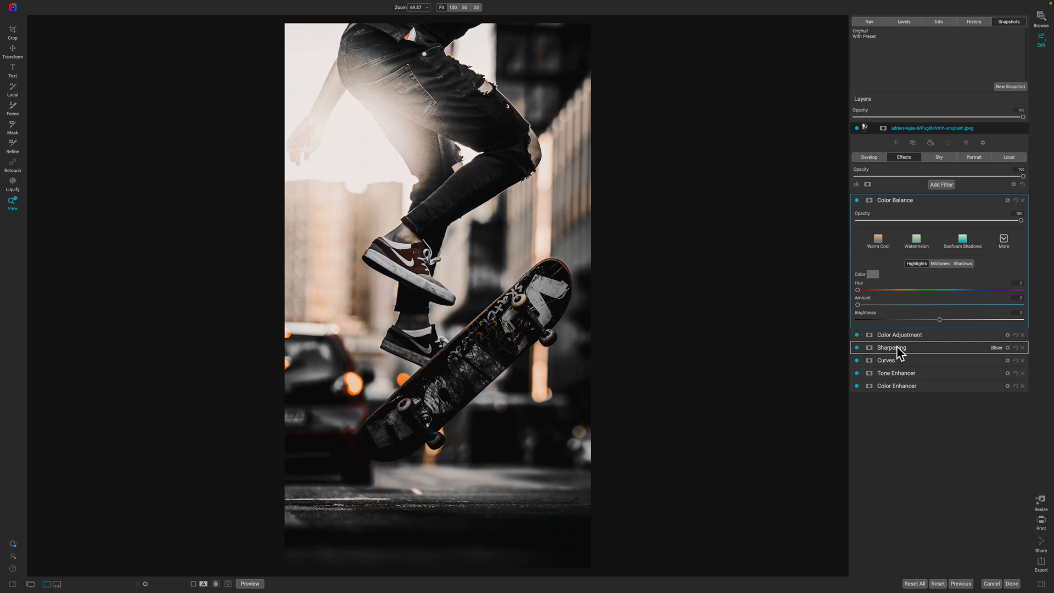
{"action": "mouse_move", "coordinate": [919, 282]}
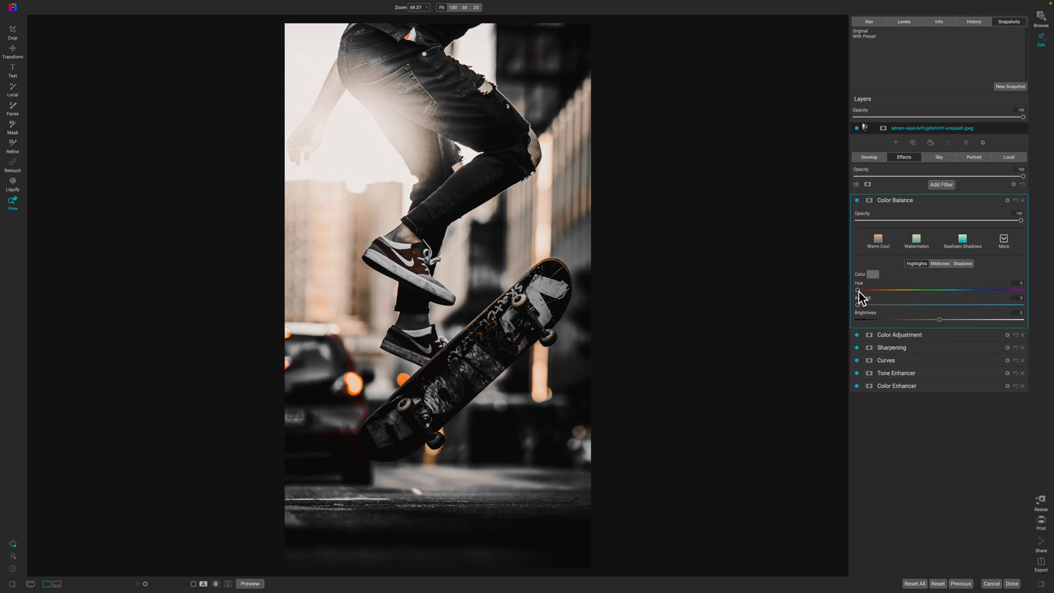
{"action": "left_click_drag", "start_coordinate": [858, 289], "coordinate": [869, 290]}
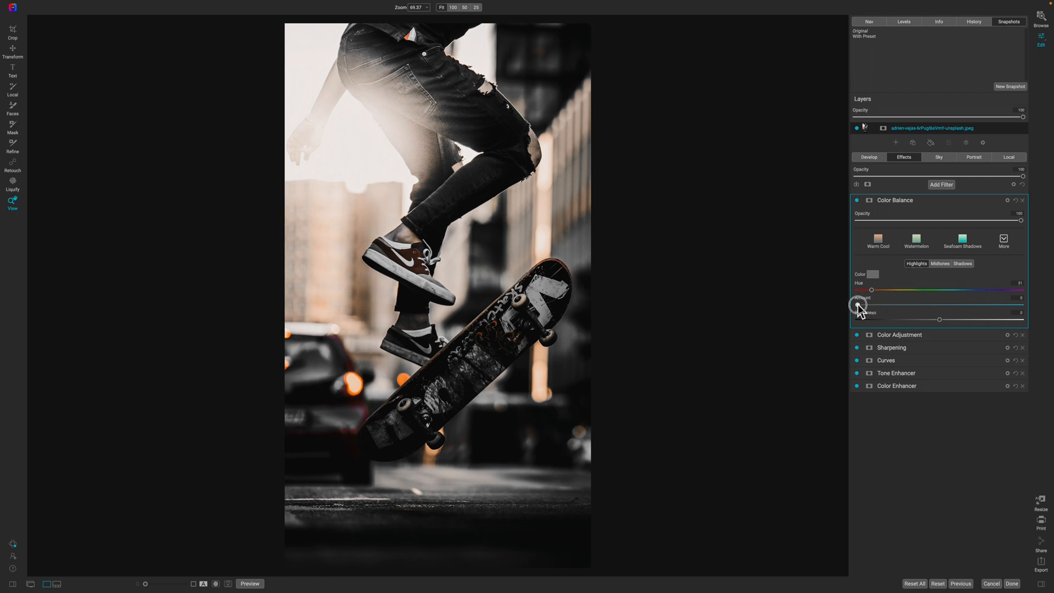
{"action": "left_click_drag", "start_coordinate": [873, 304], "coordinate": [875, 304]}
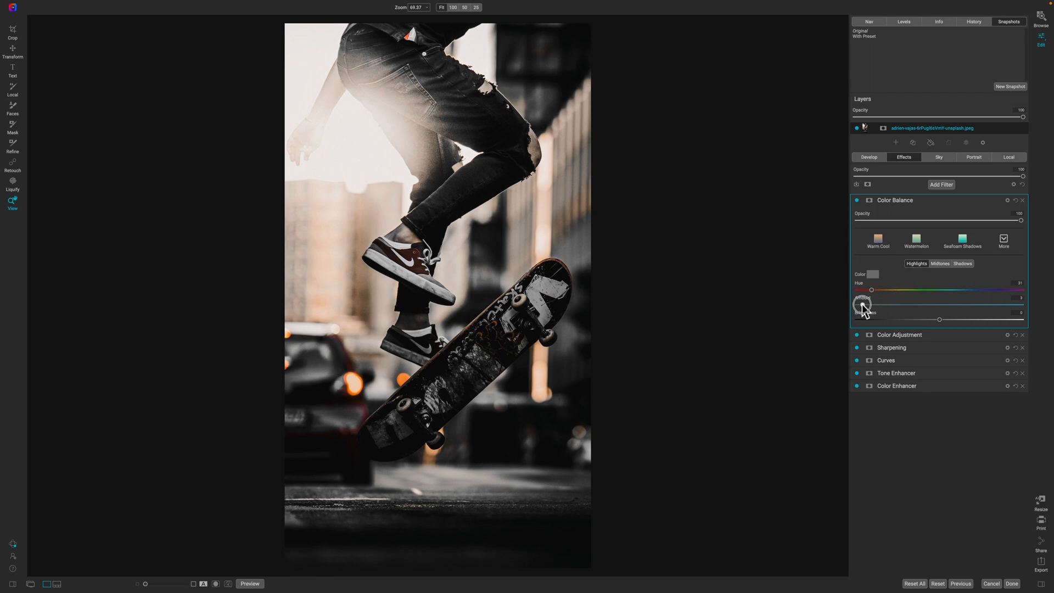
{"action": "left_click_drag", "start_coordinate": [862, 304], "coordinate": [877, 304]}
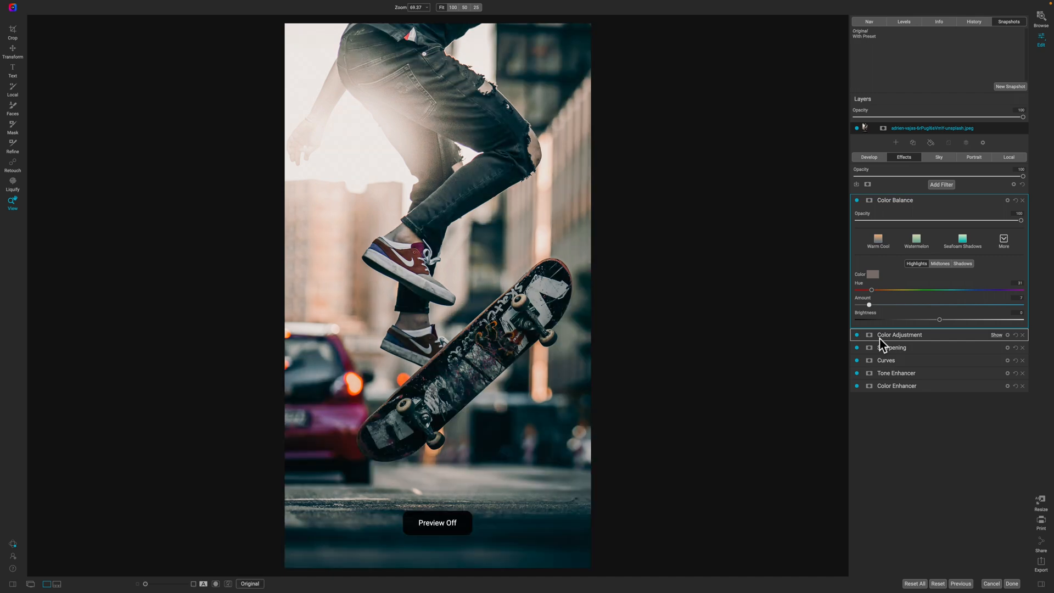
- Compare against the original, then fine-tune the highlight tint hue
{"action": "left_click", "coordinate": [249, 583]}
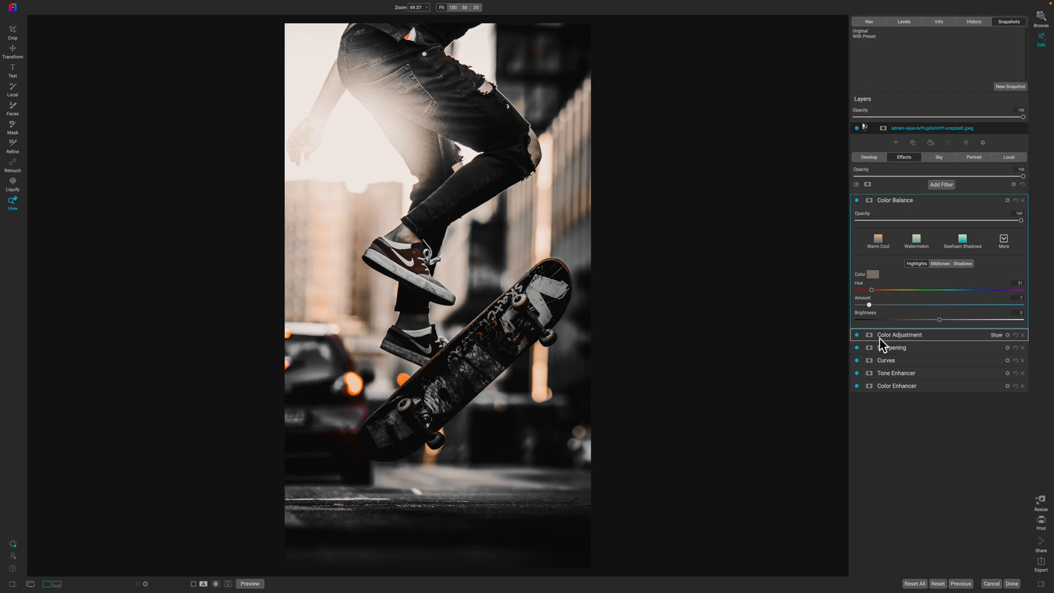
{"action": "left_click", "coordinate": [249, 583]}
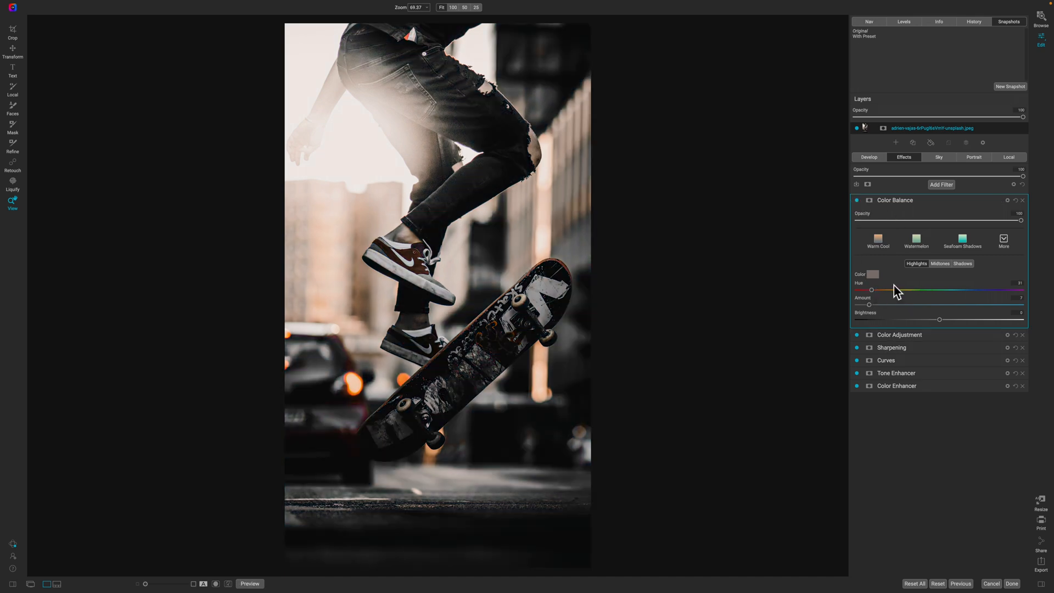
{"action": "left_click_drag", "start_coordinate": [877, 290], "coordinate": [870, 290]}
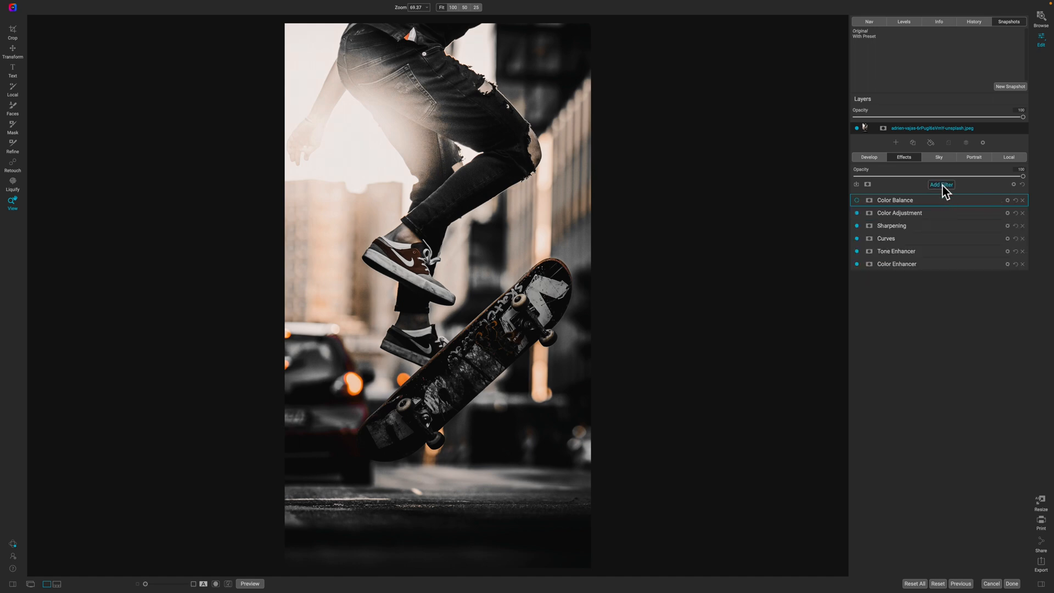
- Add a Photo Filter at low strength with its colour shifted to warm orange
{"action": "left_click", "coordinate": [940, 184]}
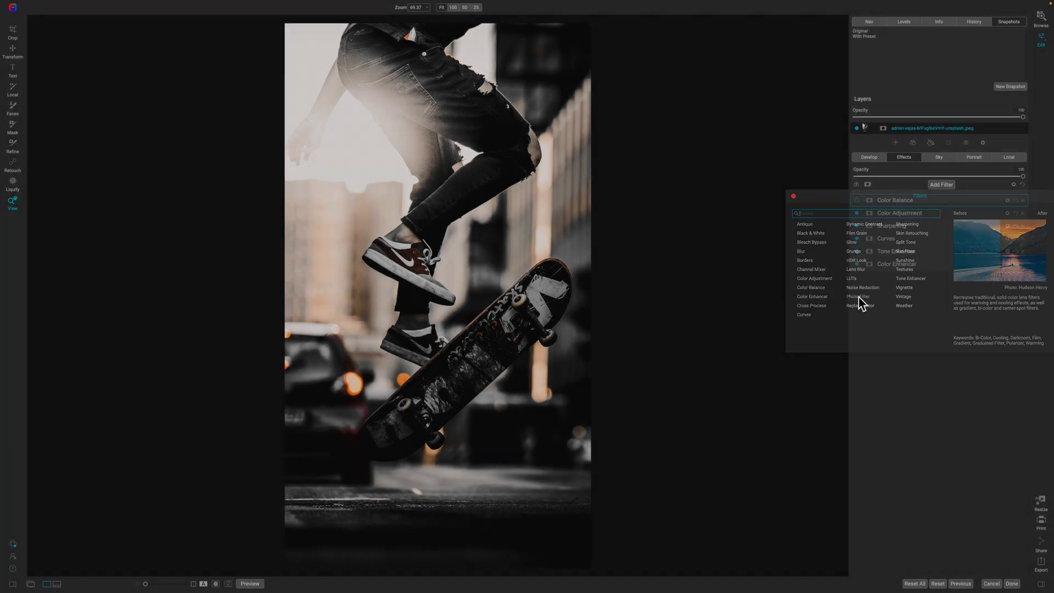
{"action": "left_click", "coordinate": [859, 296]}
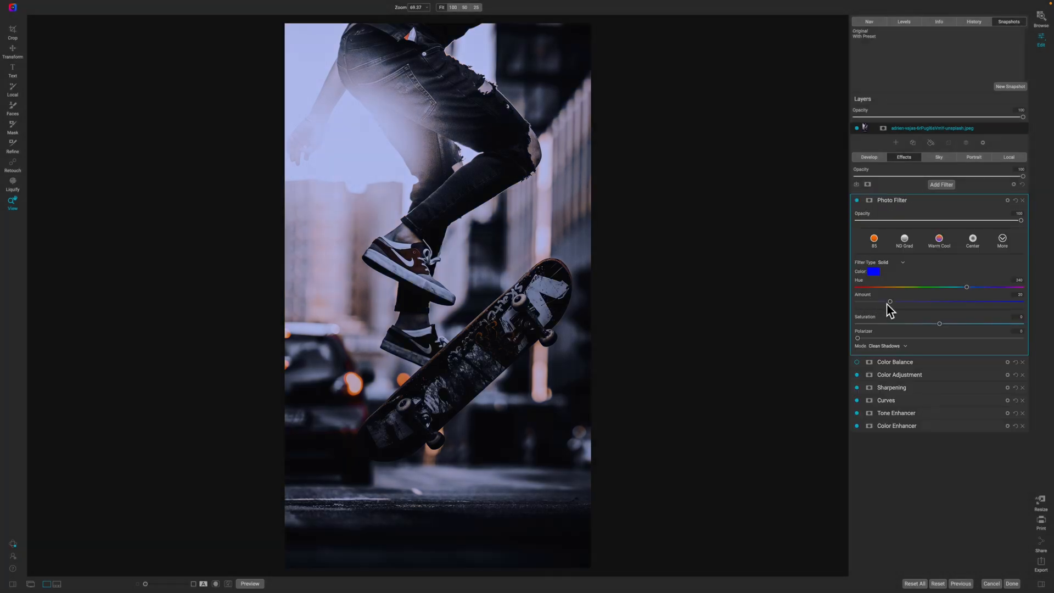
{"action": "left_click_drag", "start_coordinate": [891, 300], "coordinate": [869, 301]}
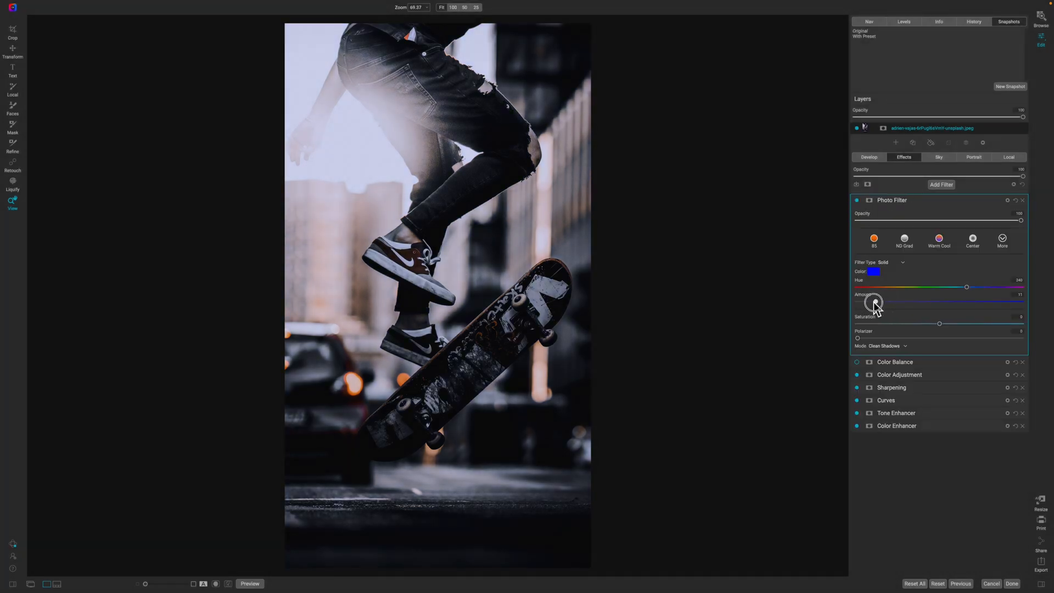
{"action": "left_click_drag", "start_coordinate": [874, 301], "coordinate": [871, 301]}
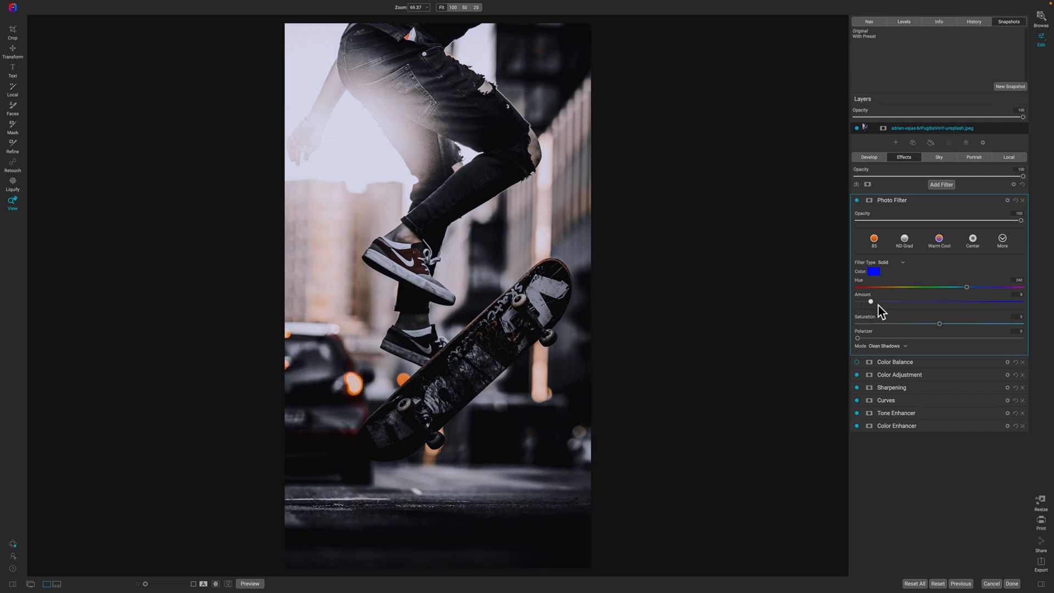
{"action": "left_click_drag", "start_coordinate": [985, 286], "coordinate": [886, 287]}
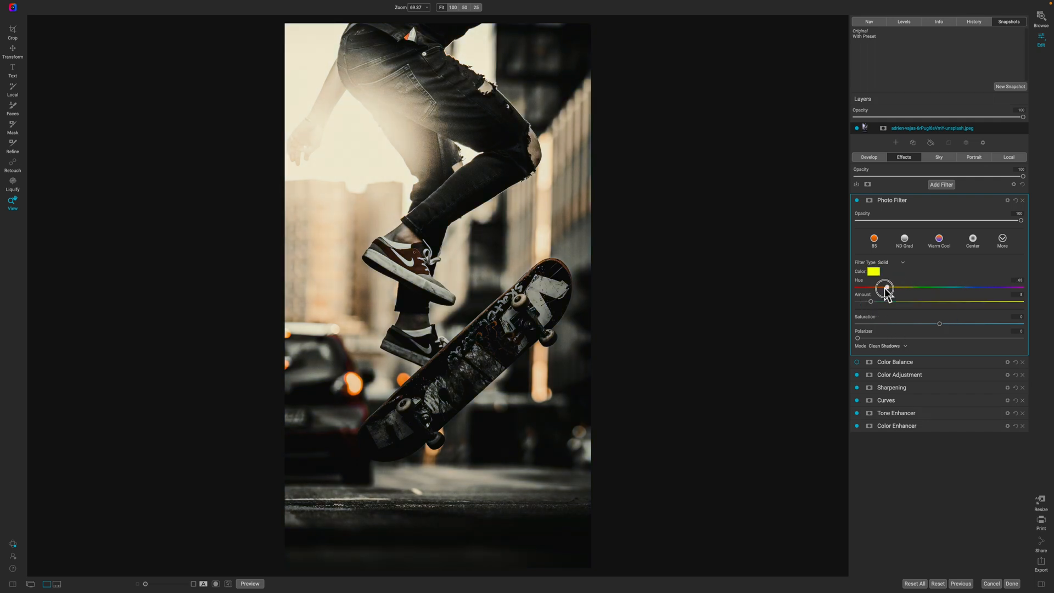
{"action": "left_click_drag", "start_coordinate": [885, 286], "coordinate": [872, 286]}
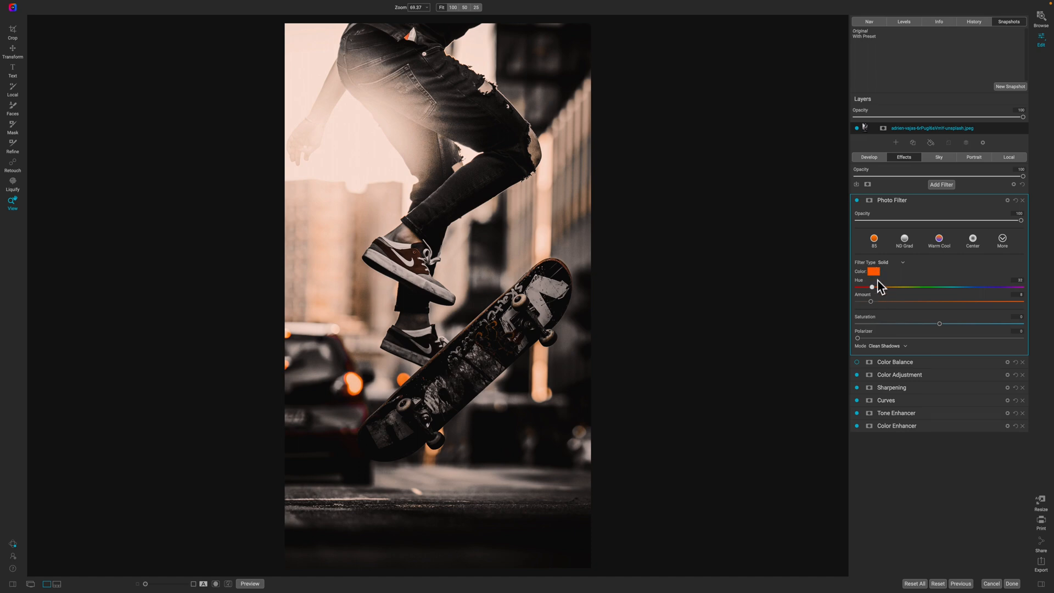
{"action": "mouse_move", "coordinate": [873, 287]}
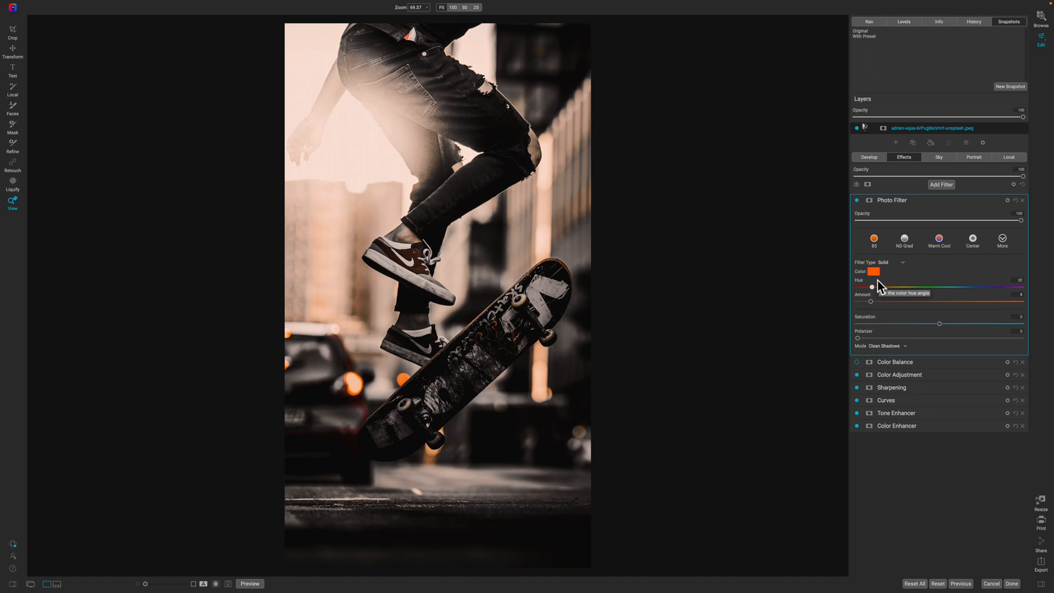
{"action": "mouse_move", "coordinate": [987, 212]}
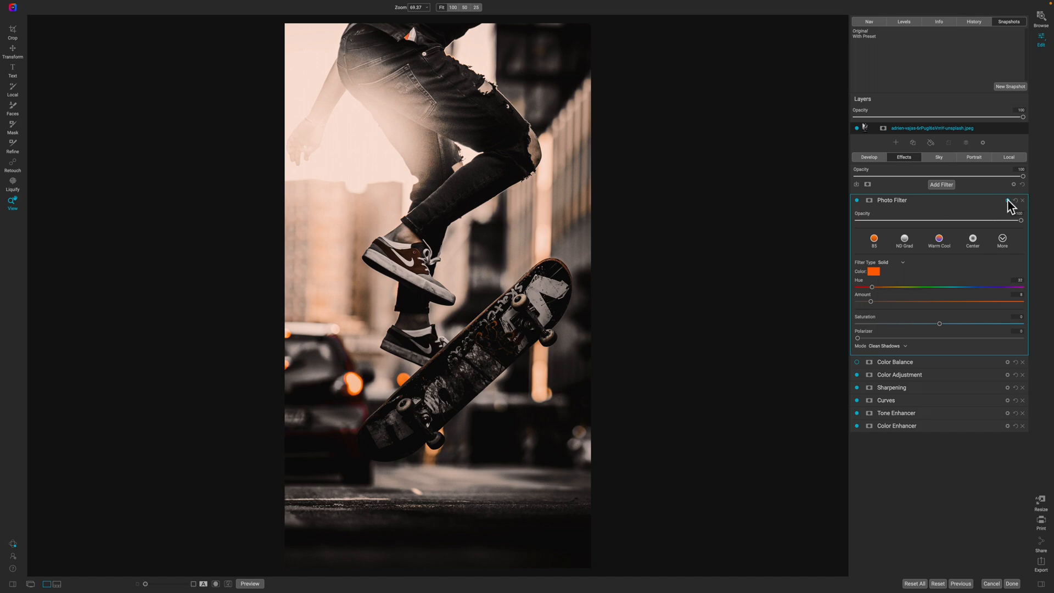
- In the Photo Filter's blending options, keep Apply To on Highlights and widen the range
{"action": "left_click", "coordinate": [1007, 200]}
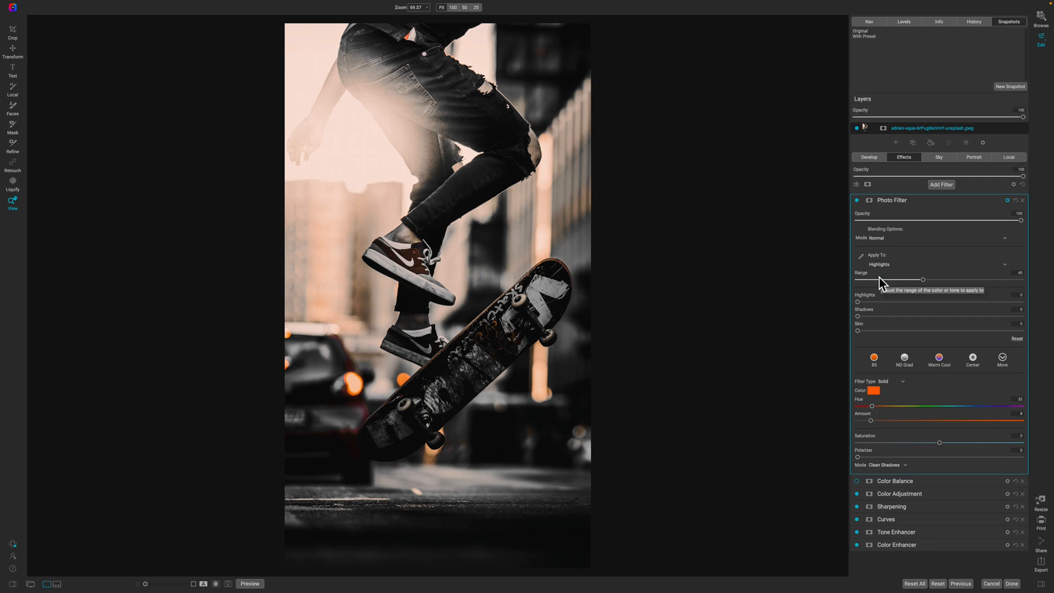
{"action": "mouse_move", "coordinate": [889, 509]}
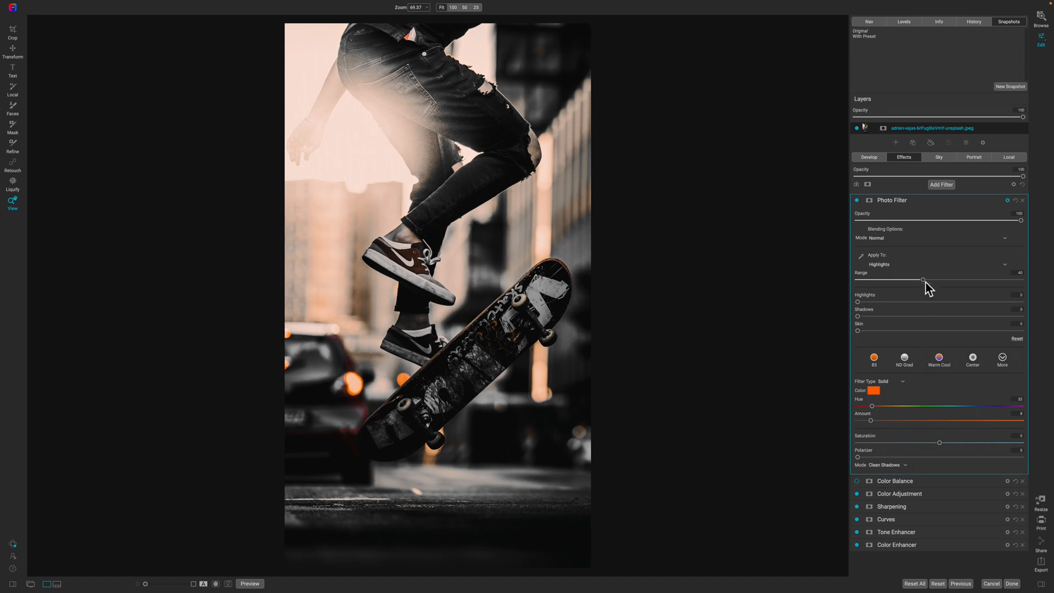
{"action": "mouse_move", "coordinate": [924, 283]}
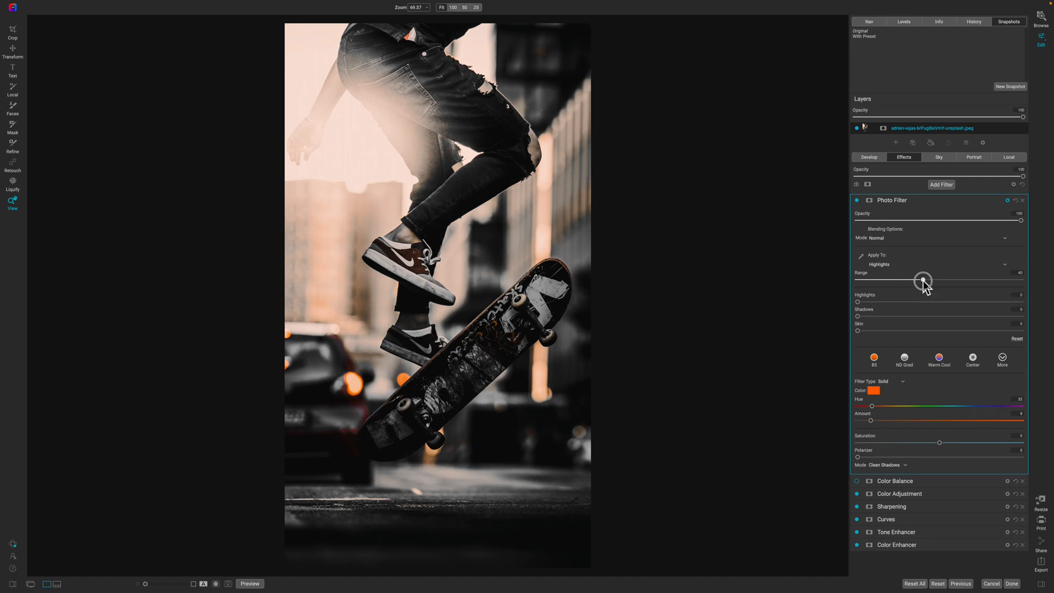
{"action": "left_click_drag", "start_coordinate": [923, 280], "coordinate": [954, 280]}
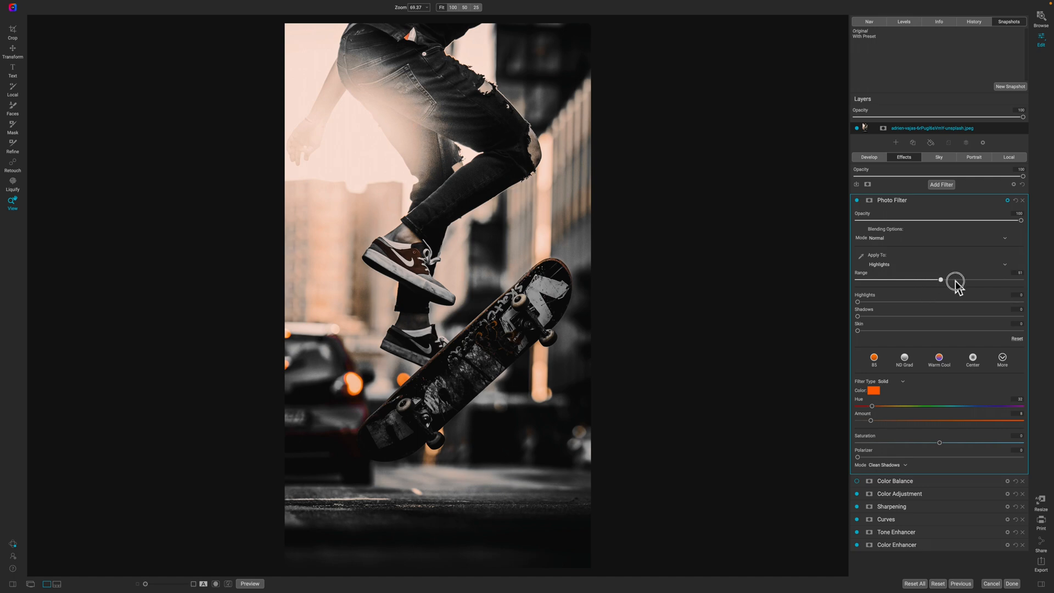
{"action": "left_click_drag", "start_coordinate": [954, 280], "coordinate": [982, 280]}
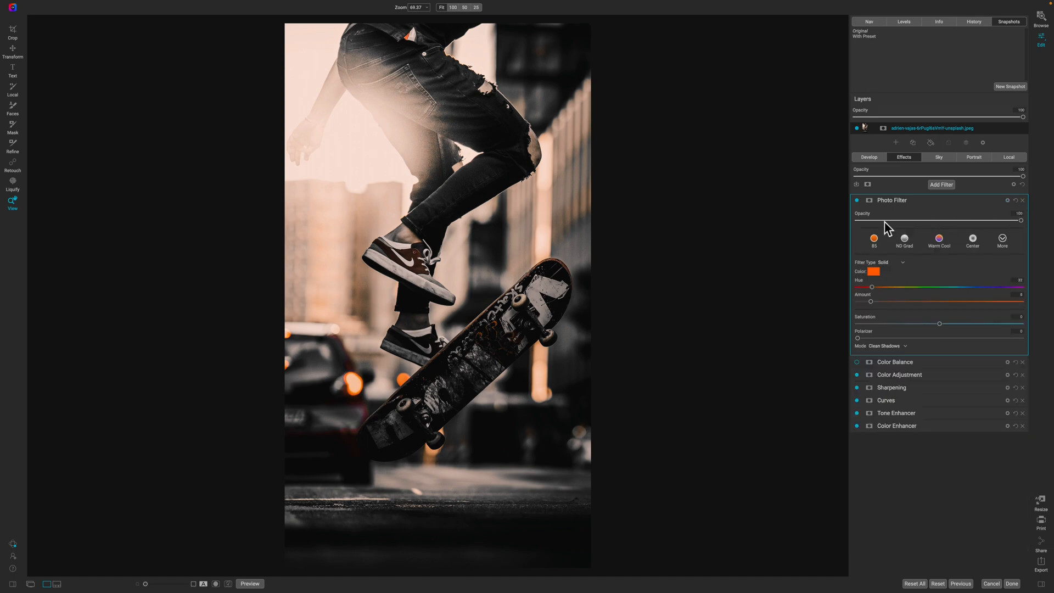
{"action": "left_click", "coordinate": [857, 199]}
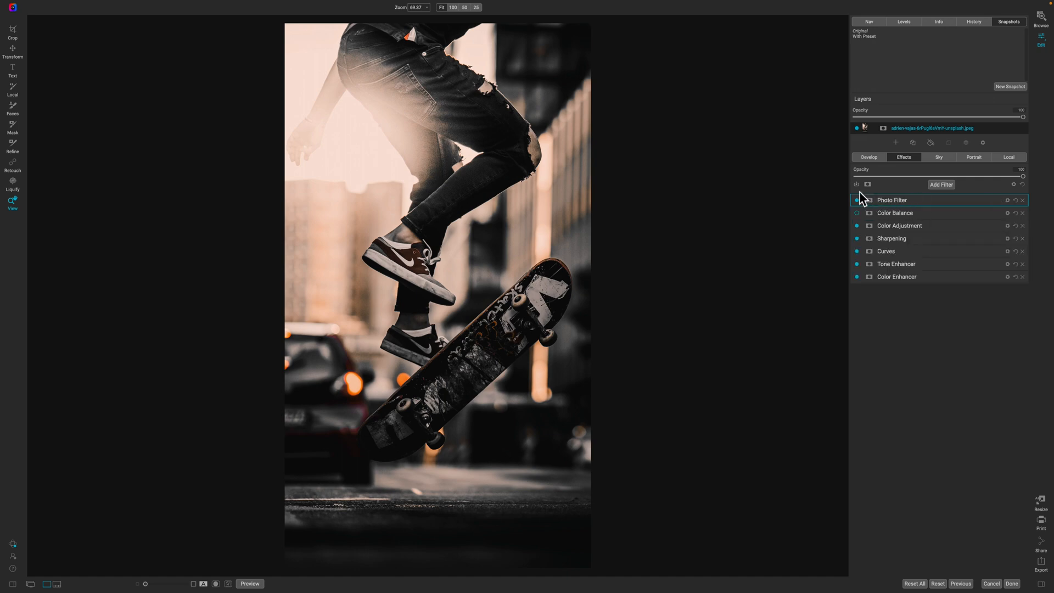
- Save the current effects stack as a preset named Black Moody 2
{"action": "left_click", "coordinate": [856, 184]}
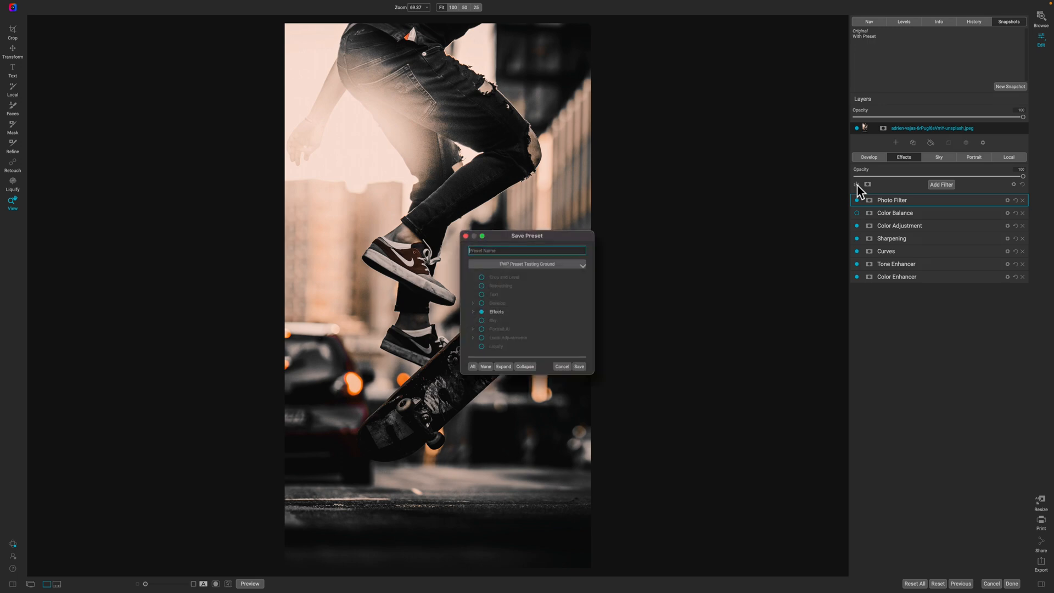
{"action": "type", "text": "Blakc"}
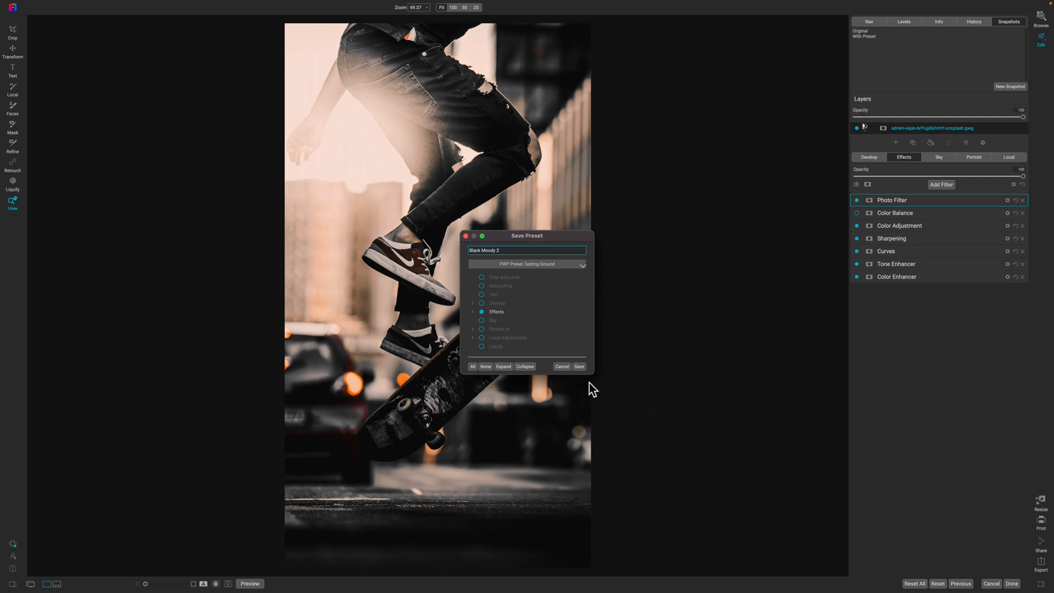
{"action": "mouse_move", "coordinate": [580, 372]}
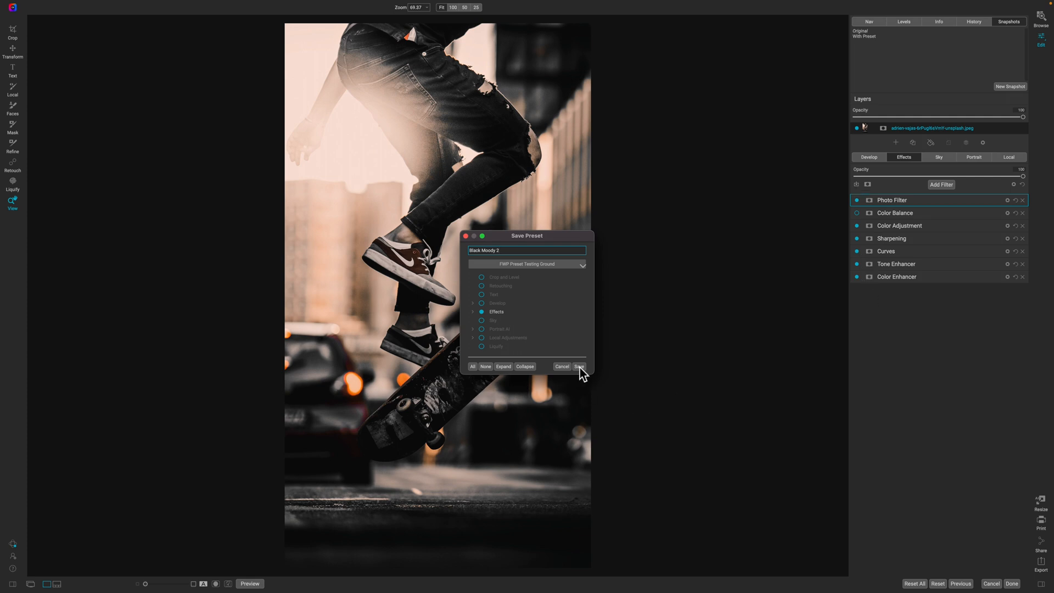
{"action": "left_click", "coordinate": [579, 367]}
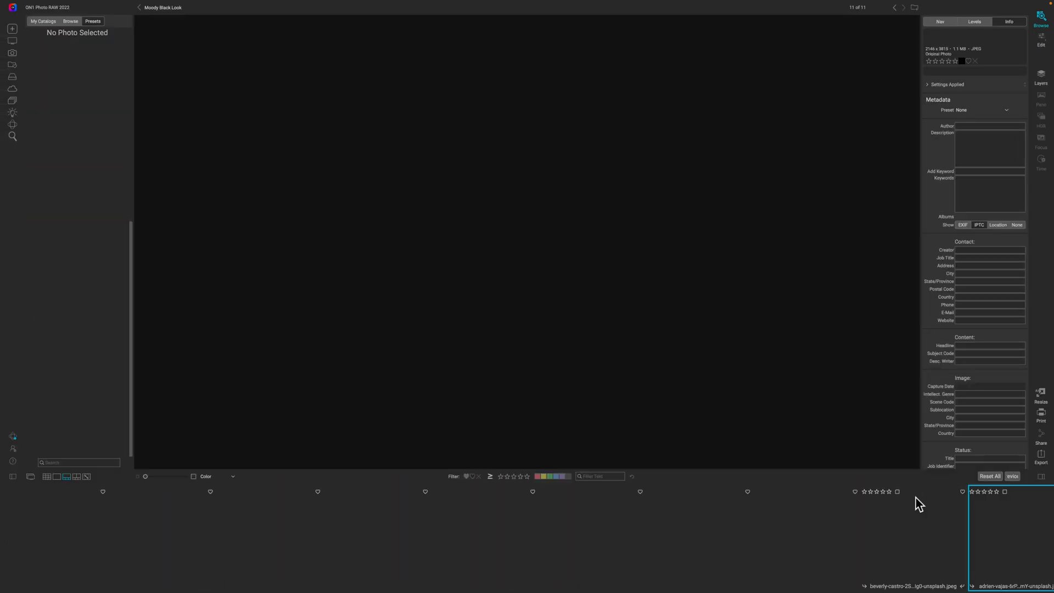
- Select the alley photo and apply the Black Look preset from FWP Preset Testing Ground
{"action": "left_click", "coordinate": [1001, 538]}
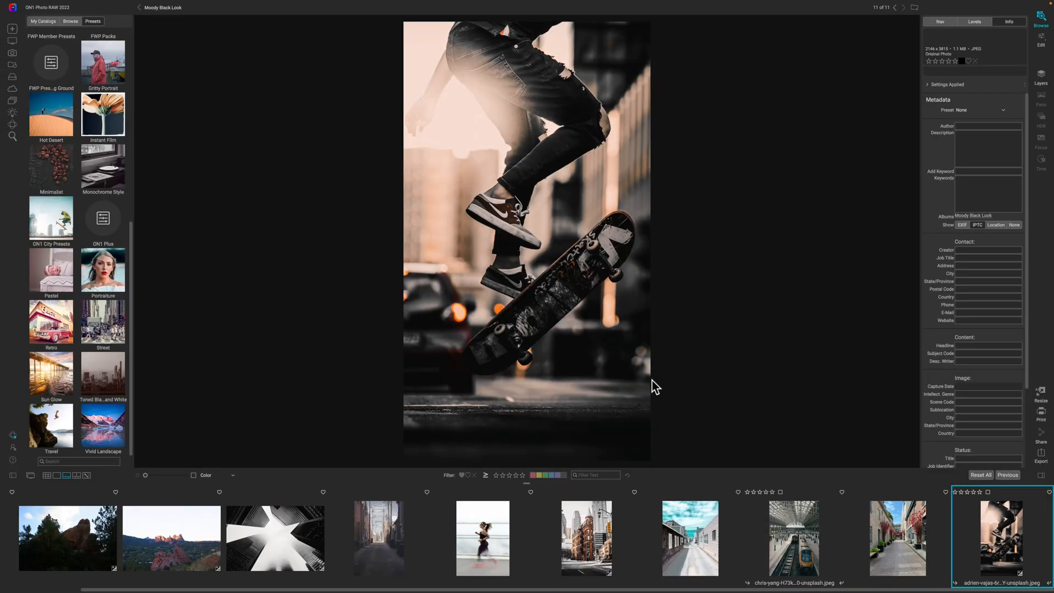
{"action": "left_click", "coordinate": [897, 538]}
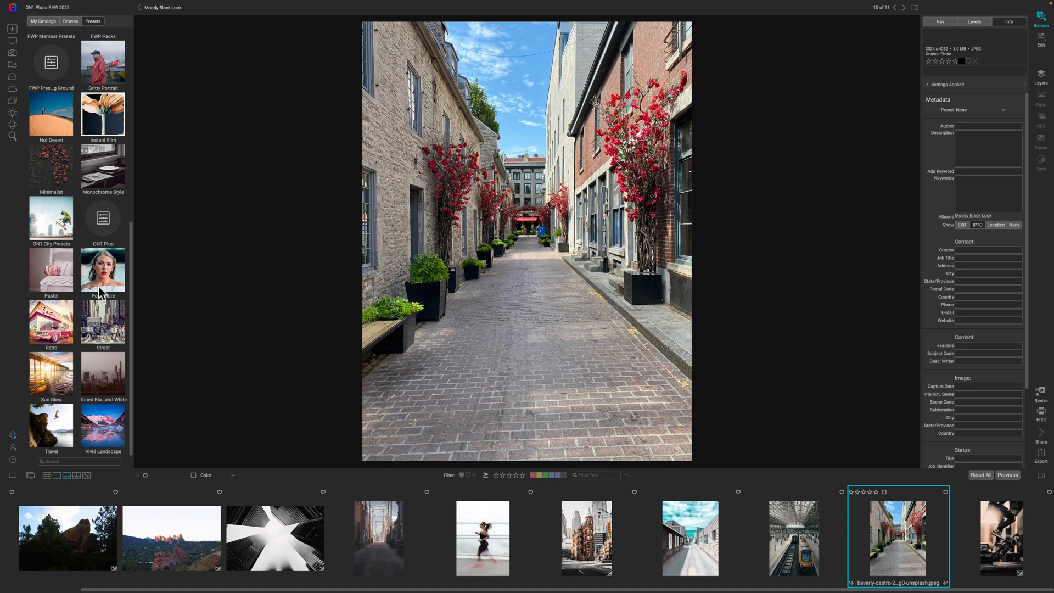
{"action": "scroll", "scroll_direction": "down", "scroll_amount": 3}
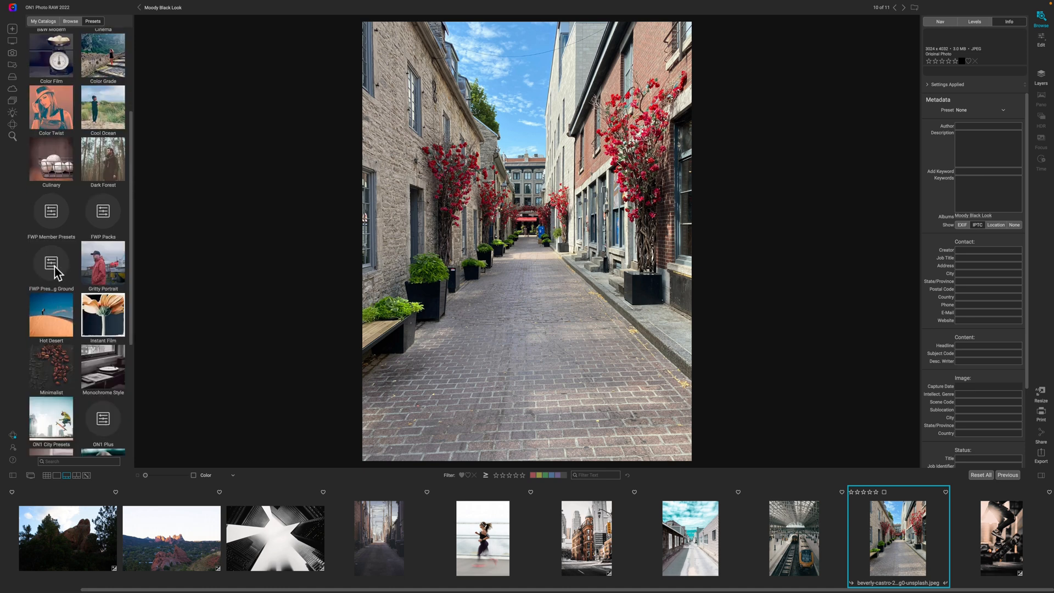
{"action": "left_click", "coordinate": [51, 262]}
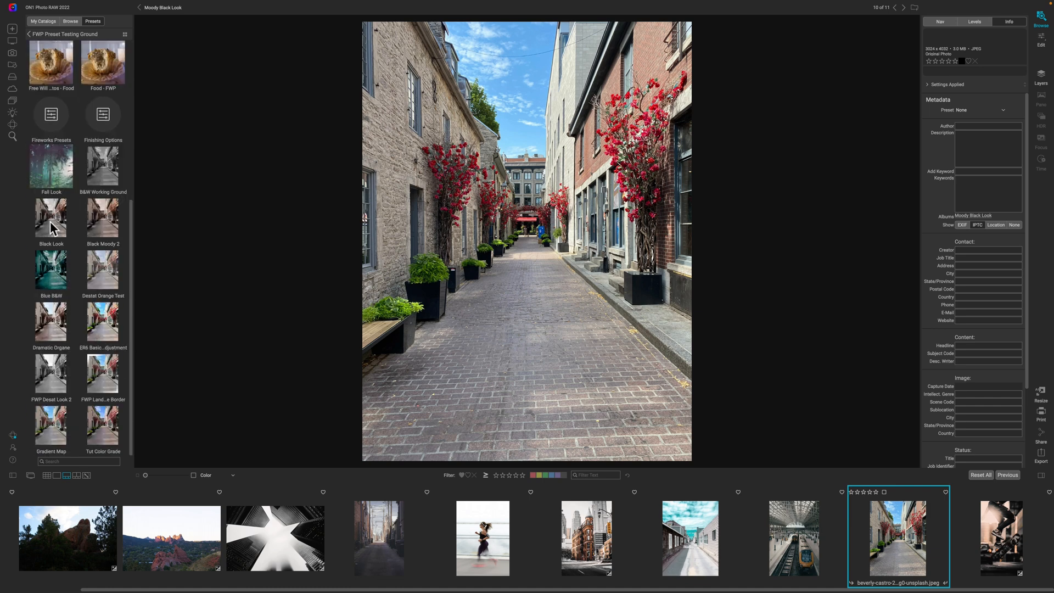
{"action": "left_click", "coordinate": [52, 217]}
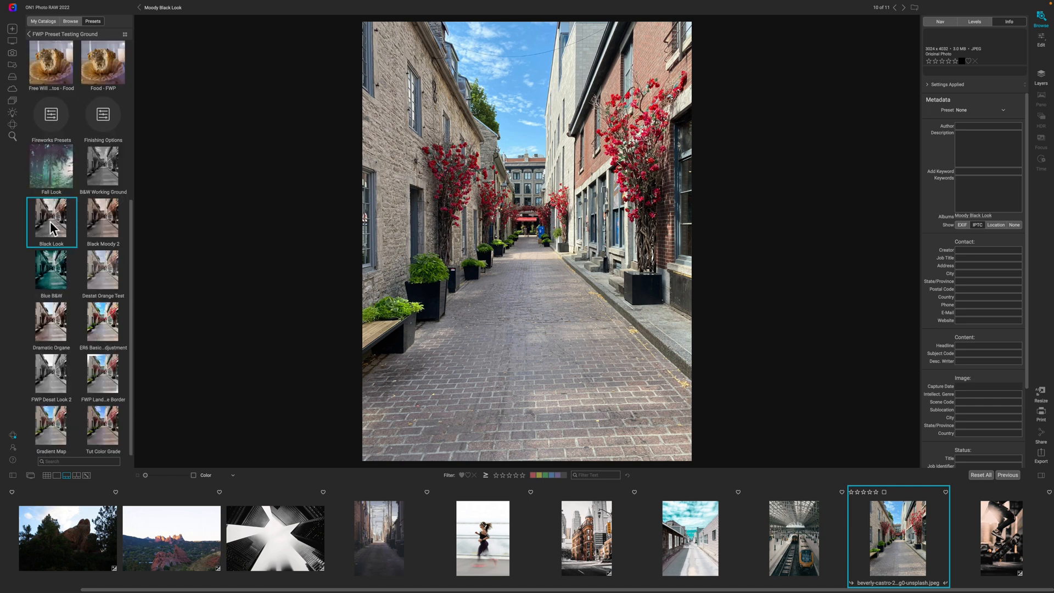
{"action": "mouse_move", "coordinate": [525, 126]}
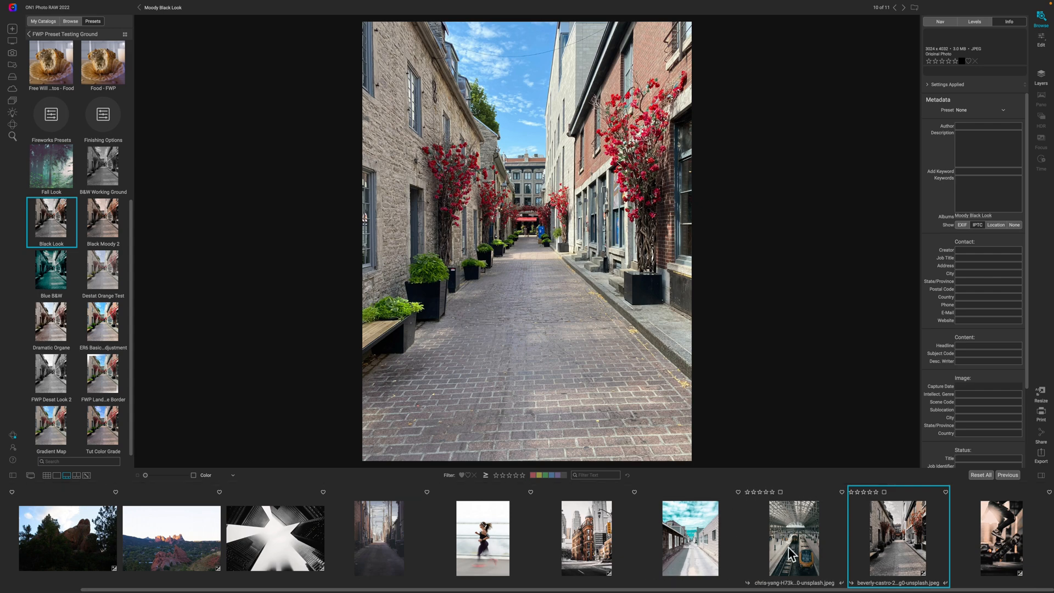
- Glance at the train station photo, then return to the alley photo
{"action": "left_click", "coordinate": [792, 538]}
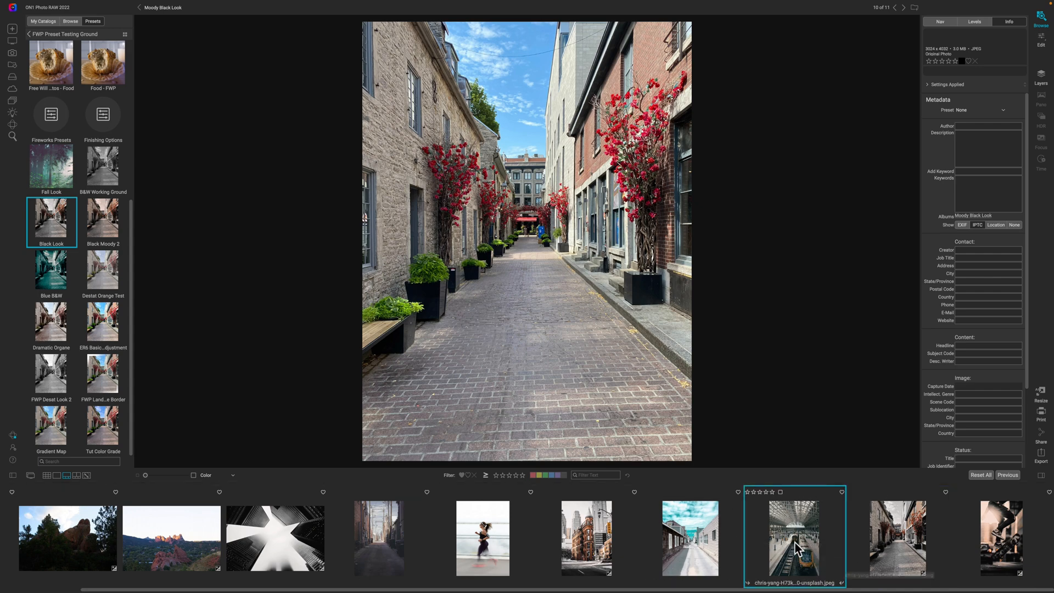
{"action": "left_click", "coordinate": [896, 538]}
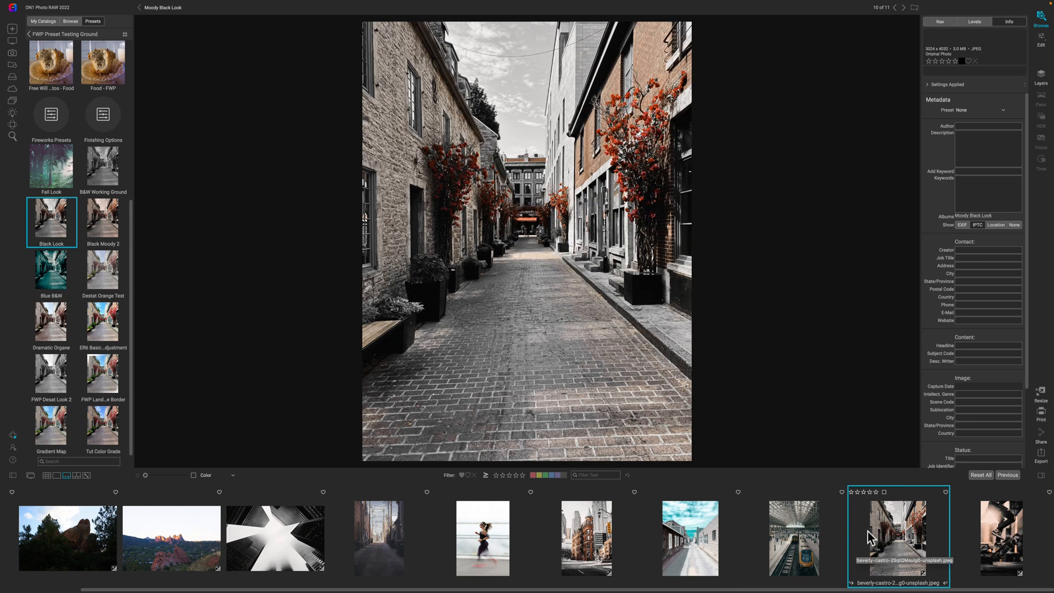
{"action": "mouse_move", "coordinate": [584, 197]}
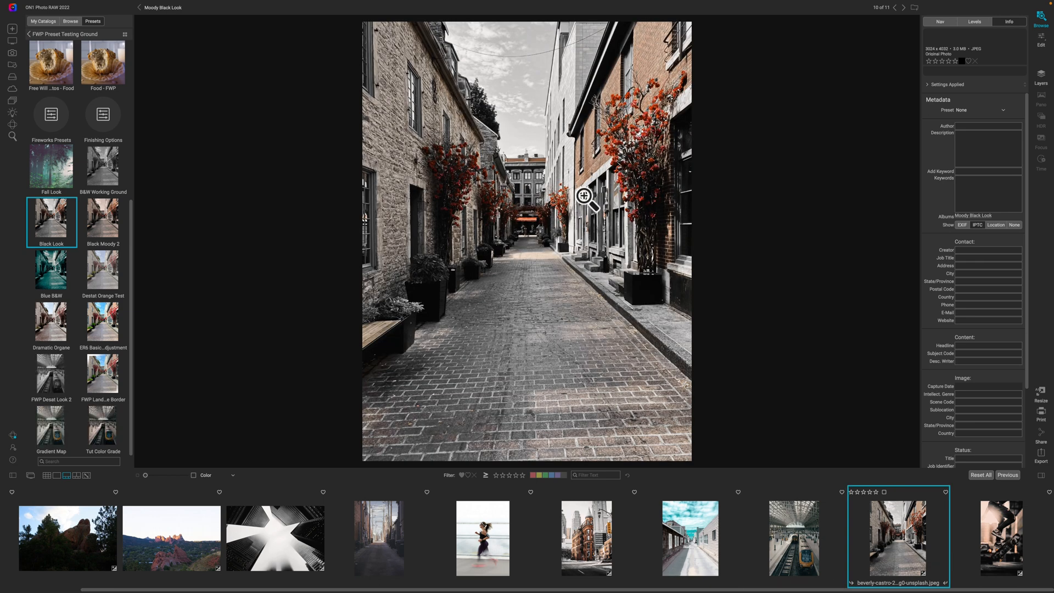
{"action": "mouse_move", "coordinate": [568, 294]}
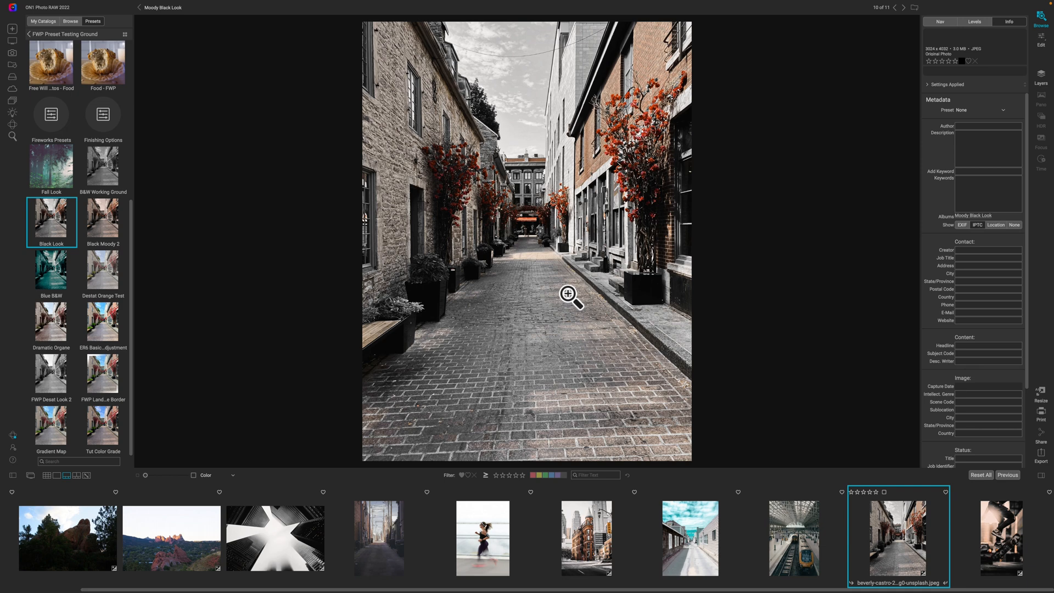
{"action": "mouse_move", "coordinate": [793, 543]}
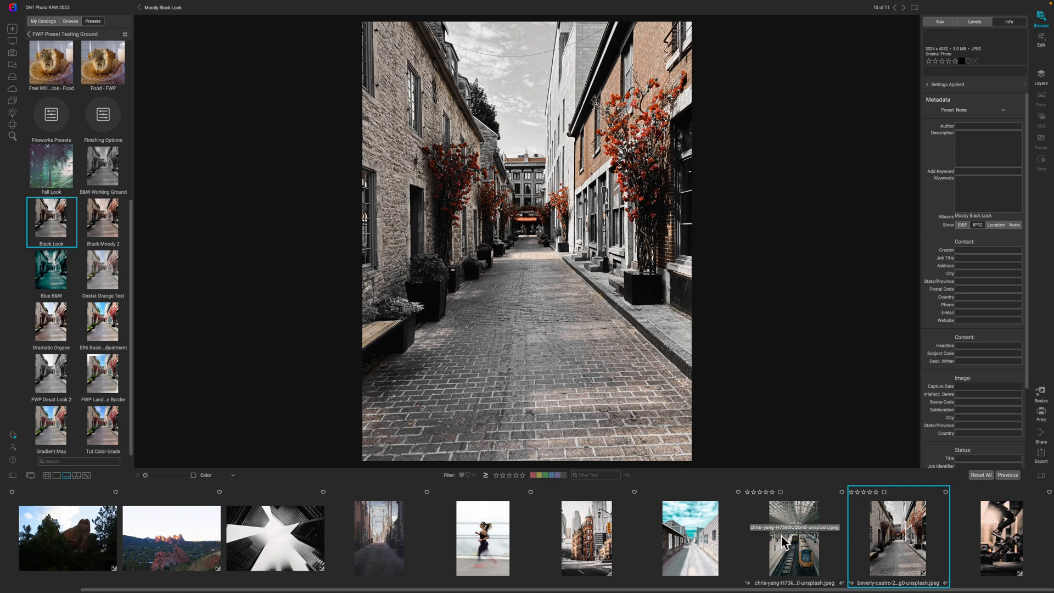
{"action": "mouse_move", "coordinate": [782, 542]}
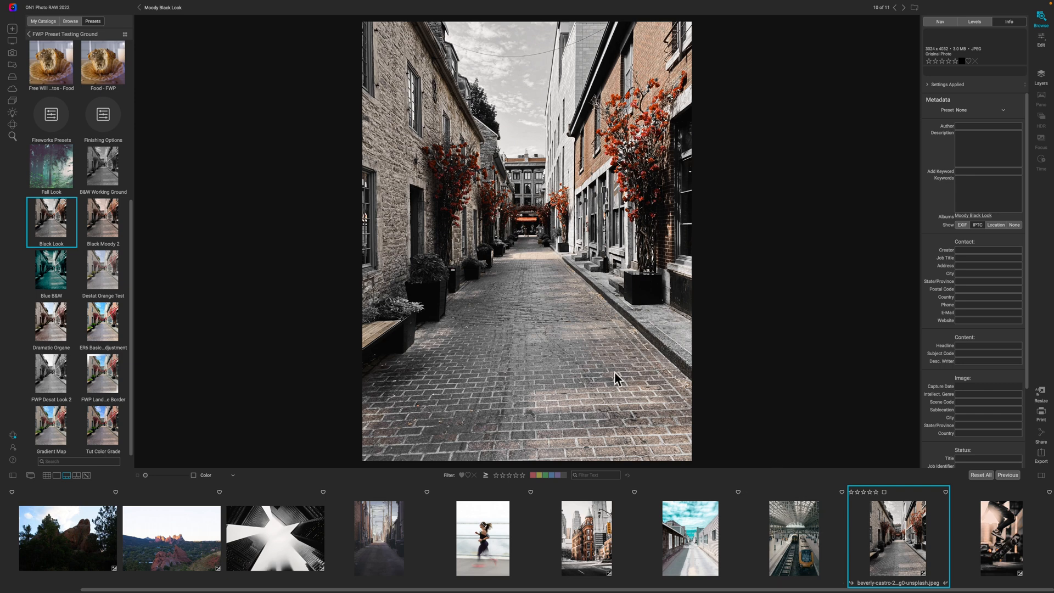
- Select the train station photo and apply the Black Moody 2 preset
{"action": "left_click", "coordinate": [794, 538]}
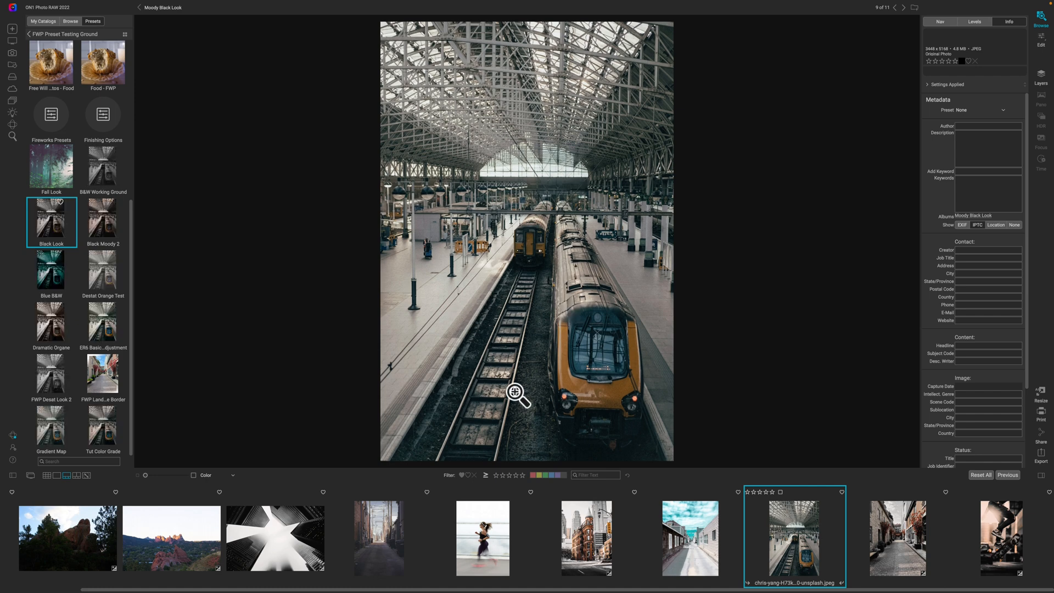
{"action": "mouse_move", "coordinate": [516, 382]}
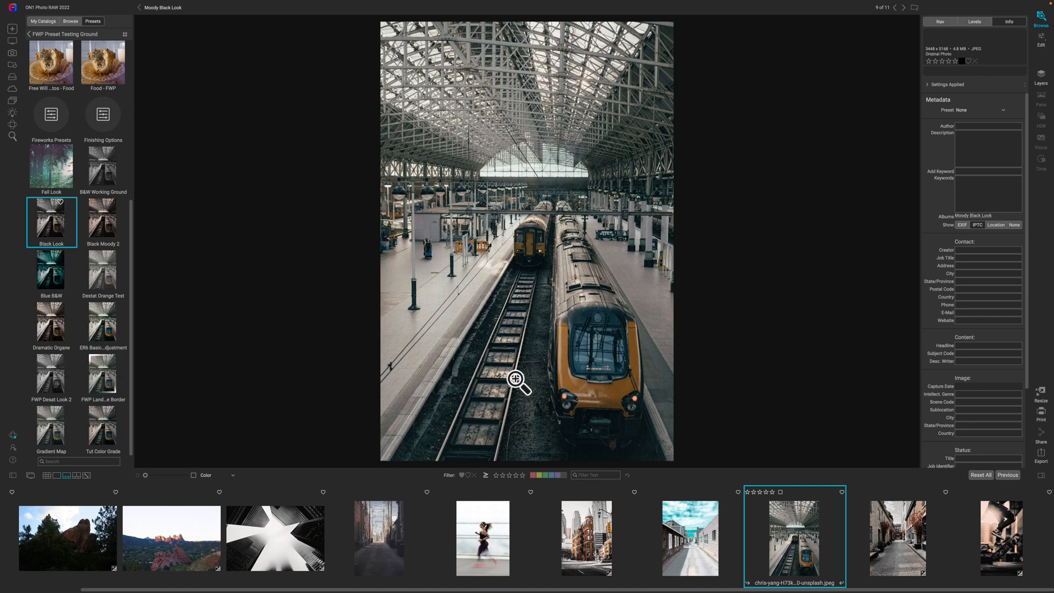
{"action": "mouse_move", "coordinate": [517, 358]}
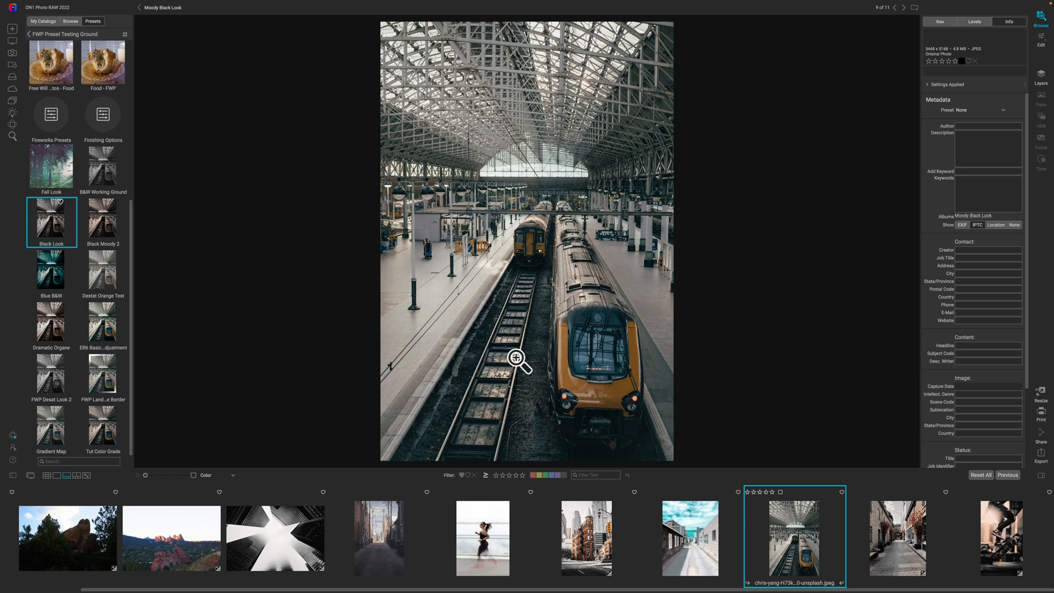
{"action": "mouse_move", "coordinate": [450, 410]}
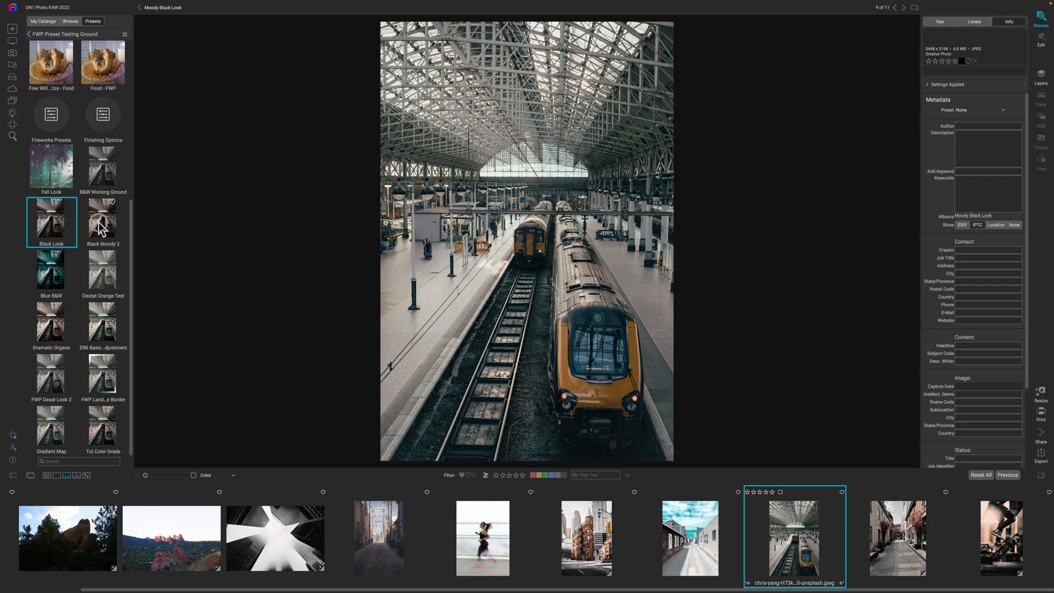
{"action": "left_click", "coordinate": [103, 222]}
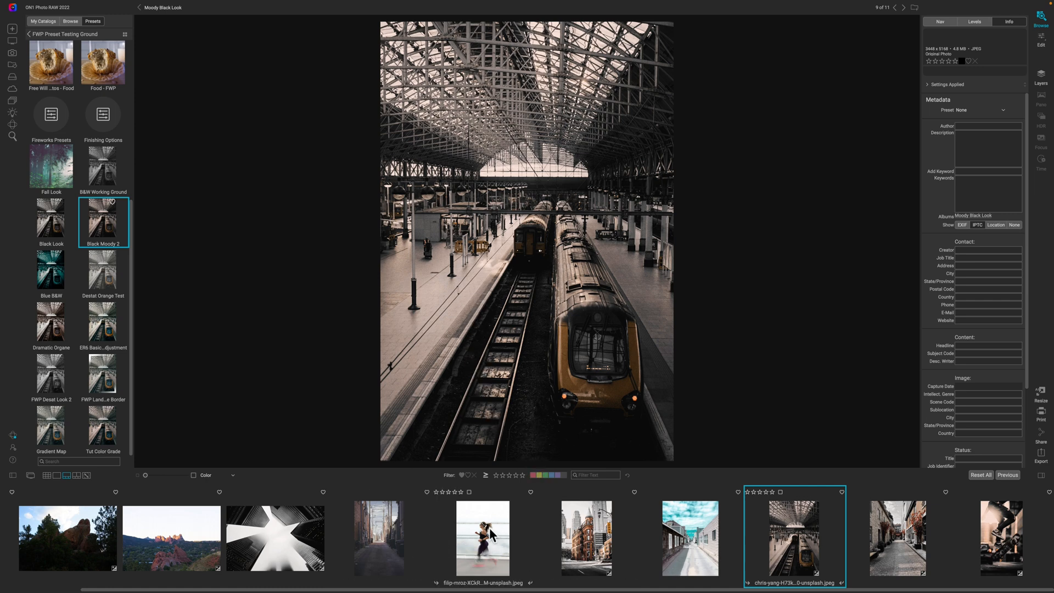
- Bring the runner photo into the viewer
{"action": "left_click", "coordinate": [482, 538]}
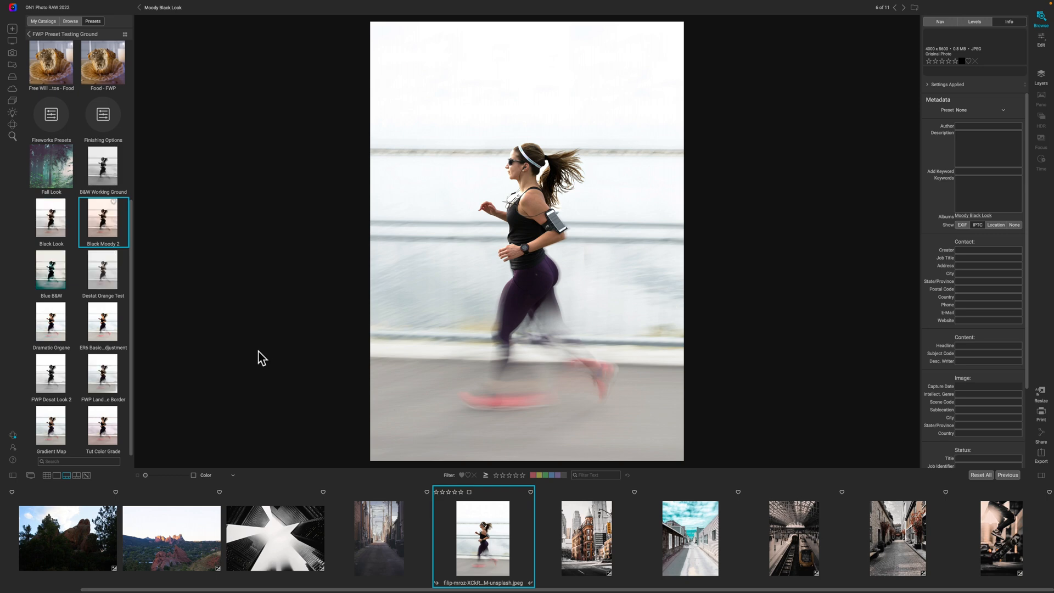
{"action": "mouse_move", "coordinate": [103, 225]}
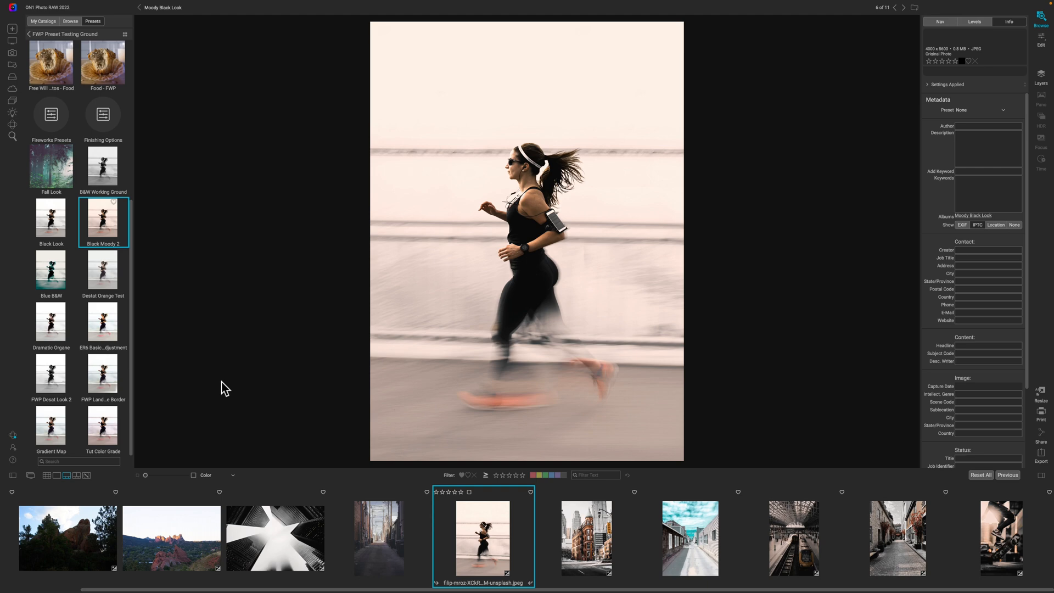
{"action": "mouse_move", "coordinate": [317, 398]}
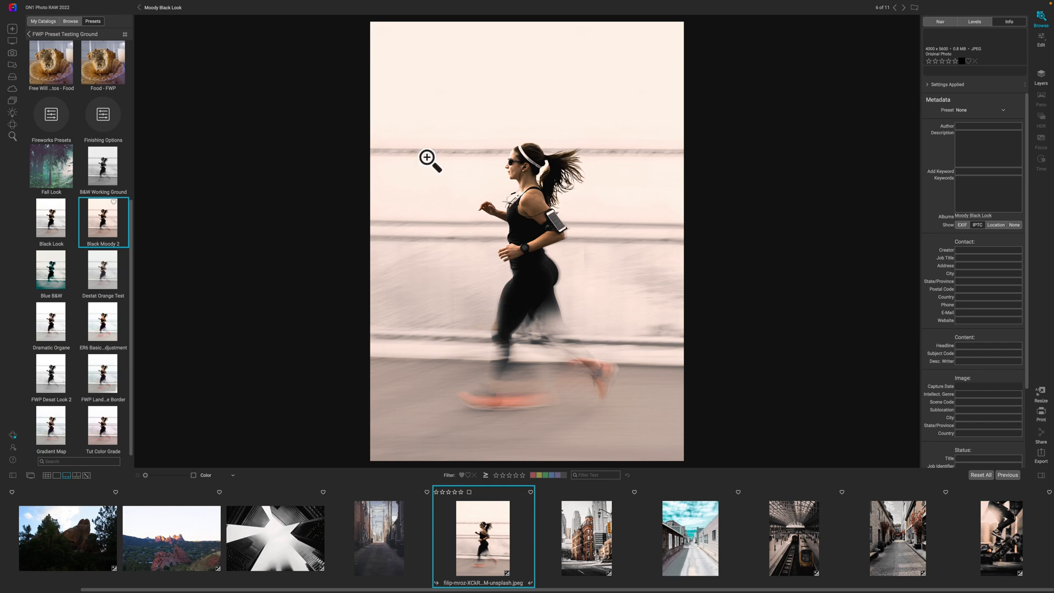
{"action": "mouse_move", "coordinate": [567, 461]}
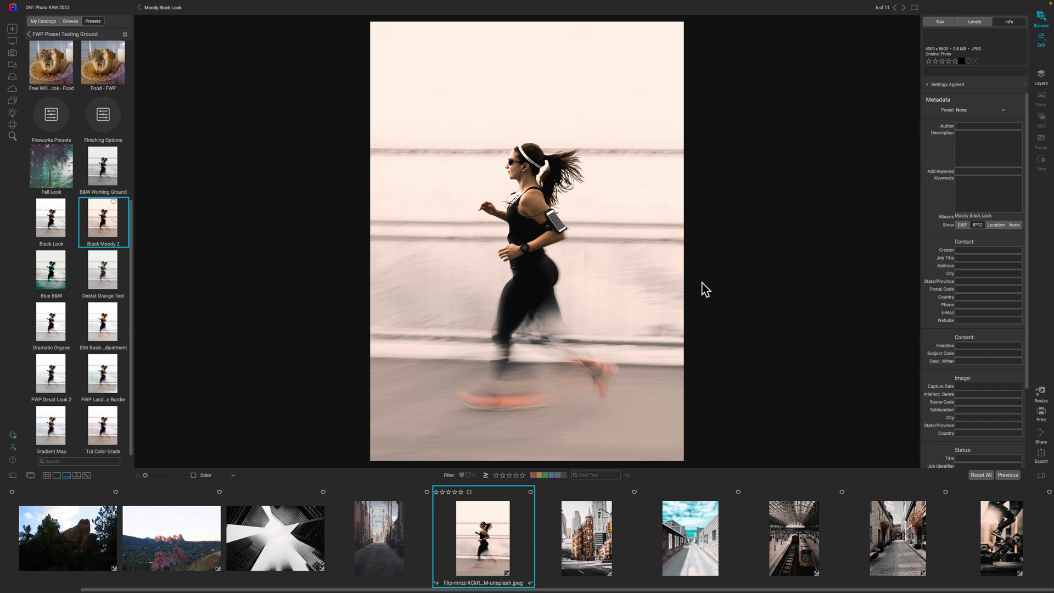
- Edit the runner photo's effects, re-enable the Photo Filter and keep it at full strength
{"action": "left_click", "coordinate": [1040, 41]}
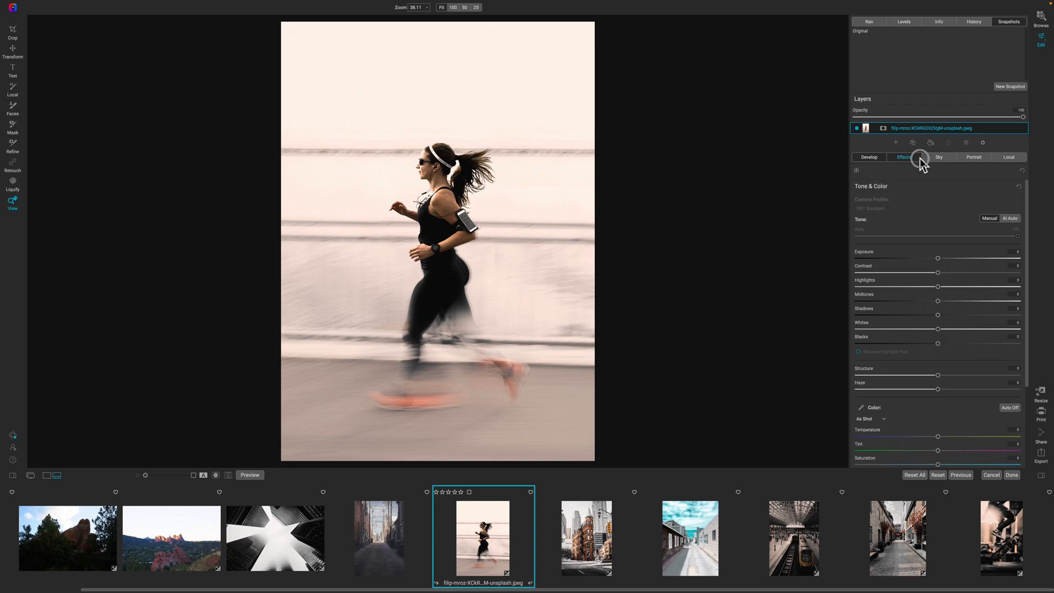
{"action": "left_click", "coordinate": [903, 157]}
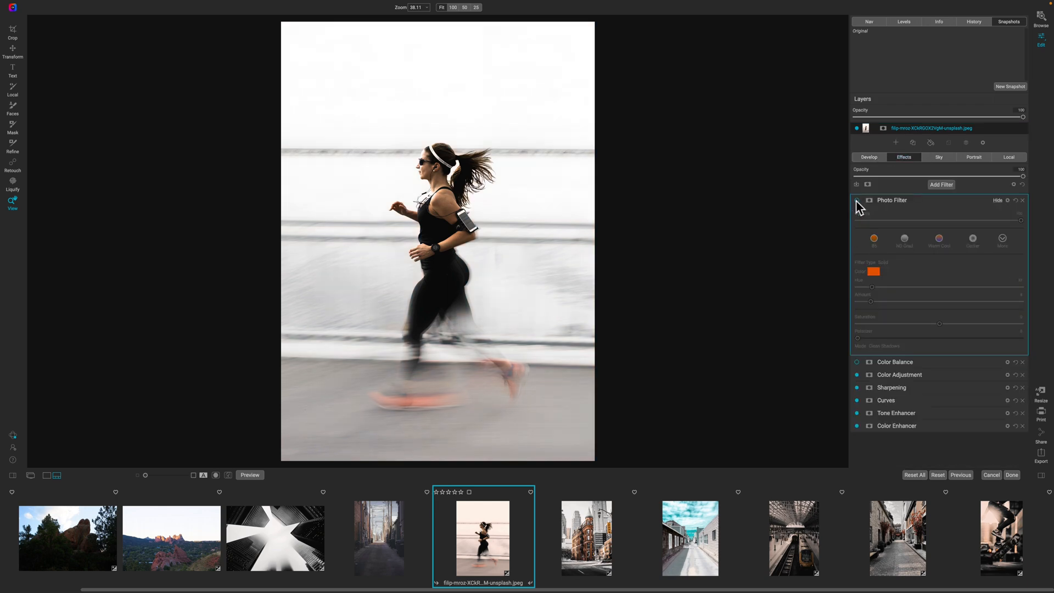
{"action": "left_click", "coordinate": [856, 199]}
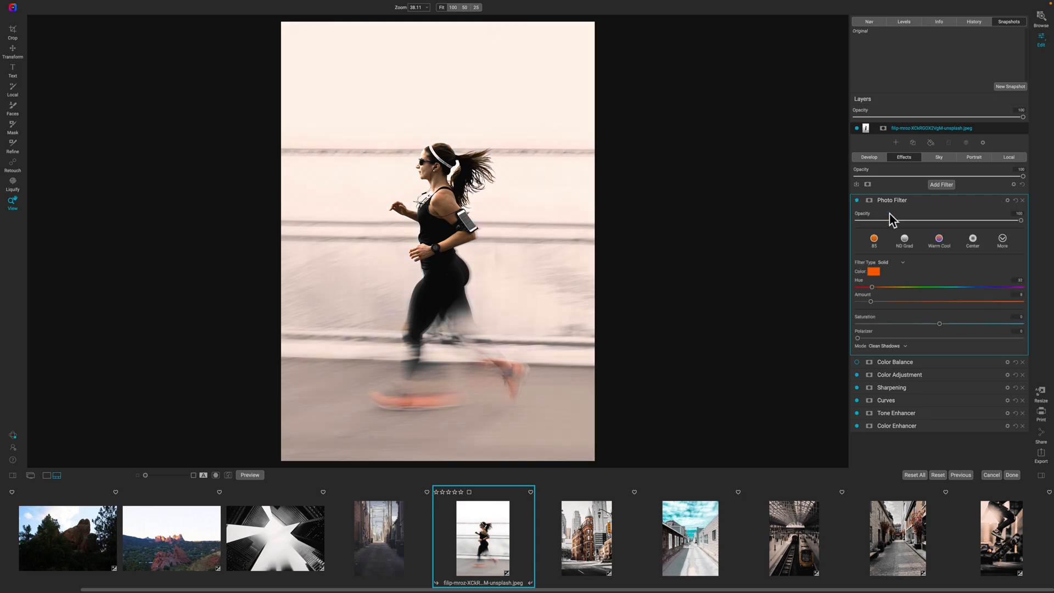
{"action": "left_click_drag", "start_coordinate": [1021, 221], "coordinate": [998, 221]}
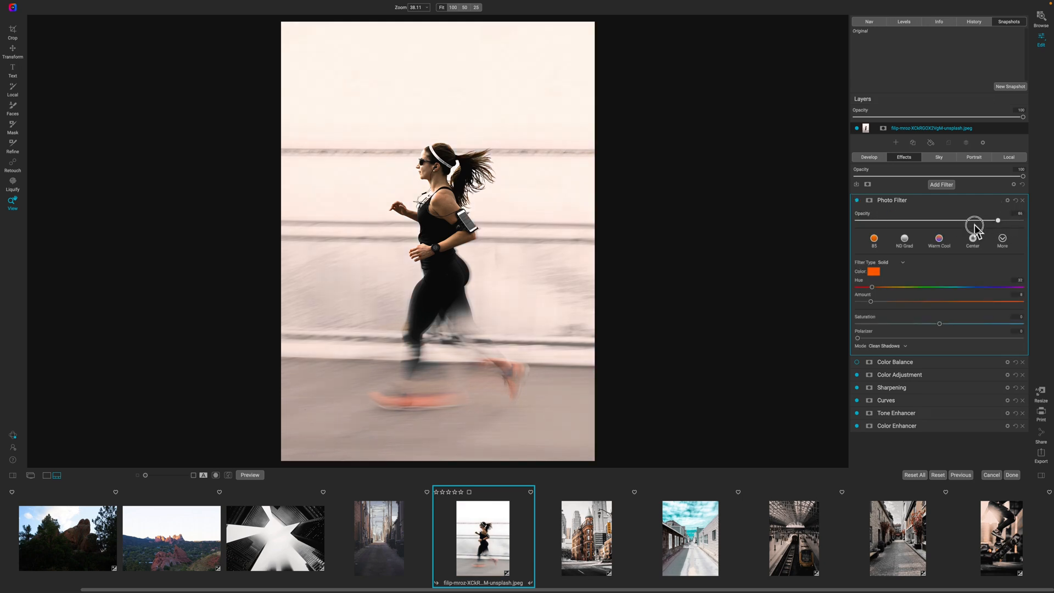
{"action": "left_click_drag", "start_coordinate": [974, 220], "coordinate": [1029, 220]}
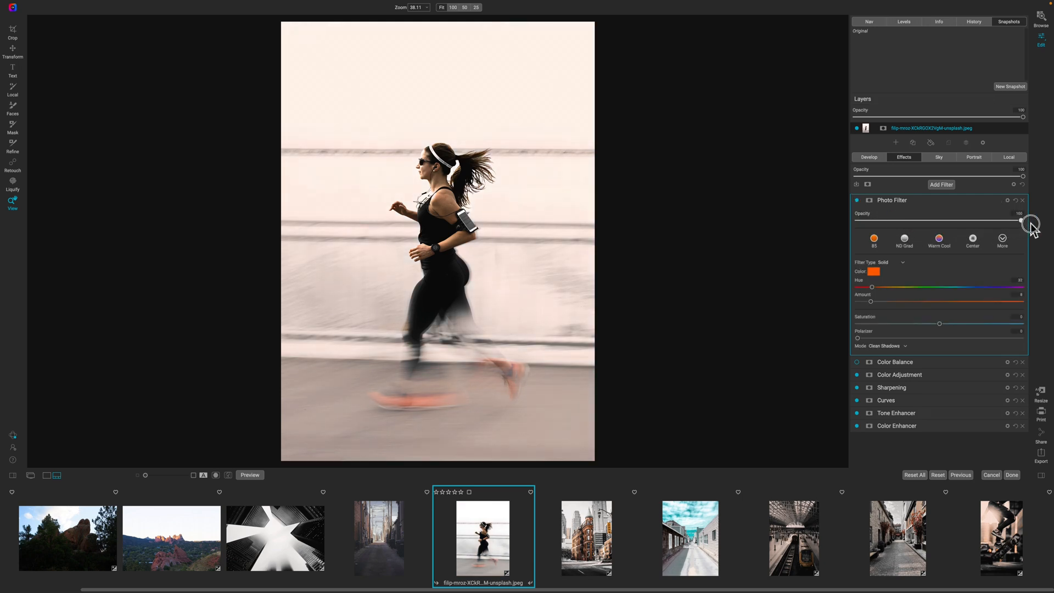
- Sweep the Photo Filter hue through yellow, cyan and blue, settling on red
{"action": "left_click_drag", "start_coordinate": [871, 286], "coordinate": [880, 287]}
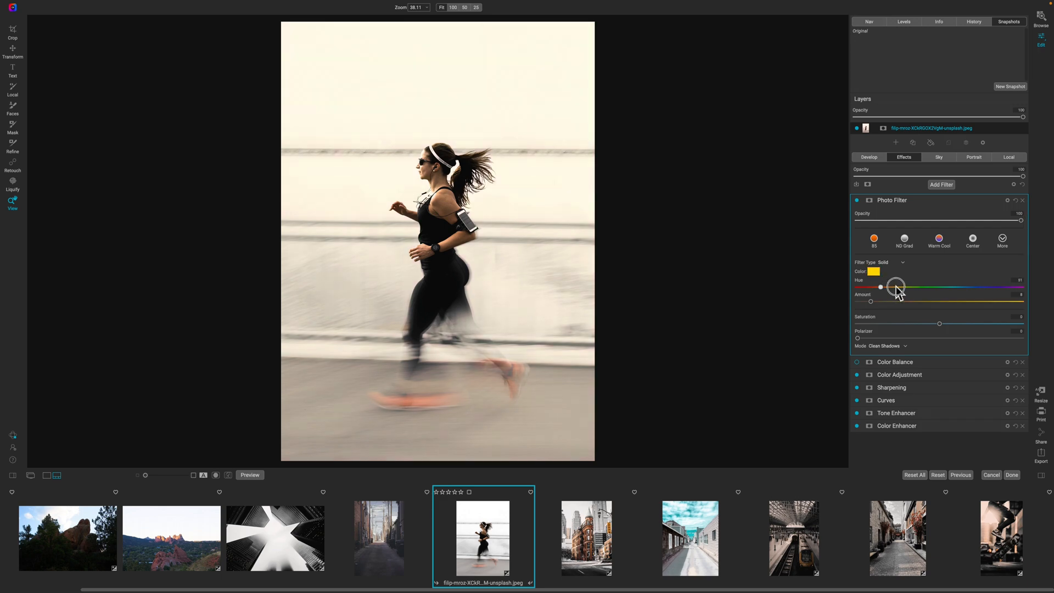
{"action": "left_click_drag", "start_coordinate": [882, 287], "coordinate": [939, 287]}
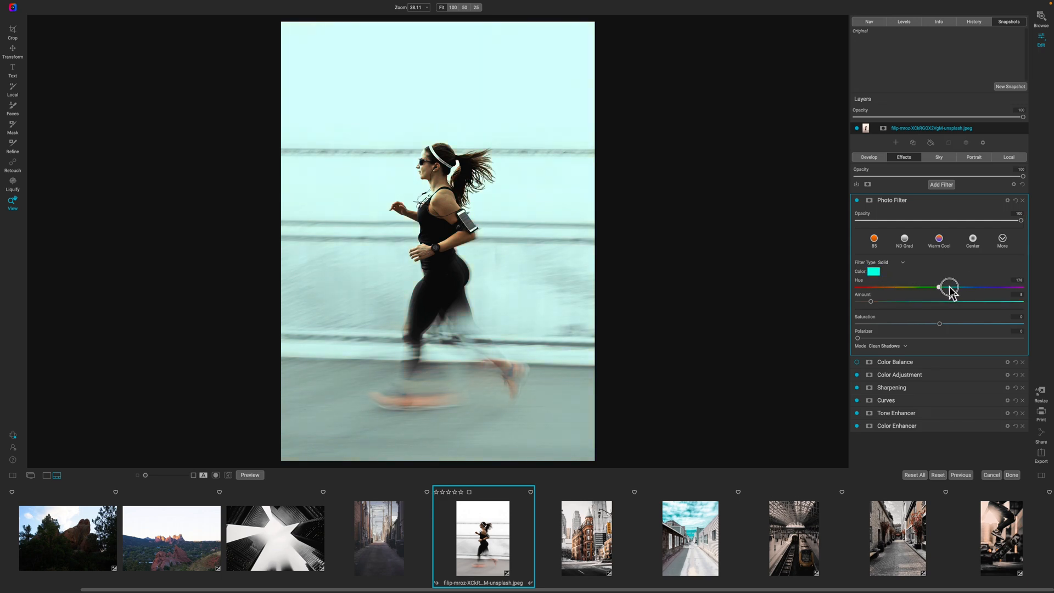
{"action": "left_click_drag", "start_coordinate": [938, 287], "coordinate": [964, 287]}
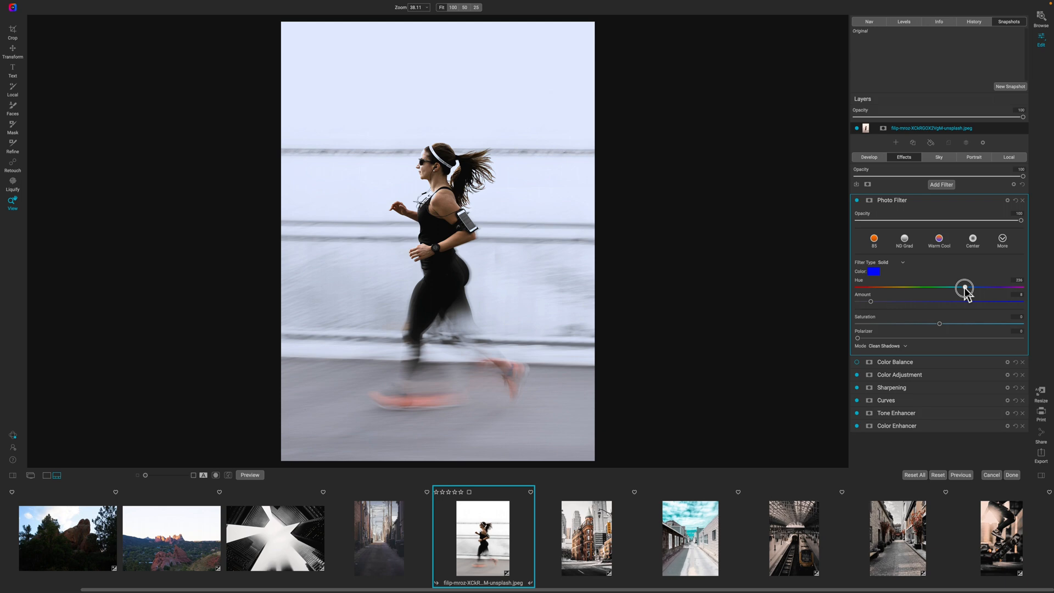
{"action": "left_click_drag", "start_coordinate": [965, 286], "coordinate": [877, 286]}
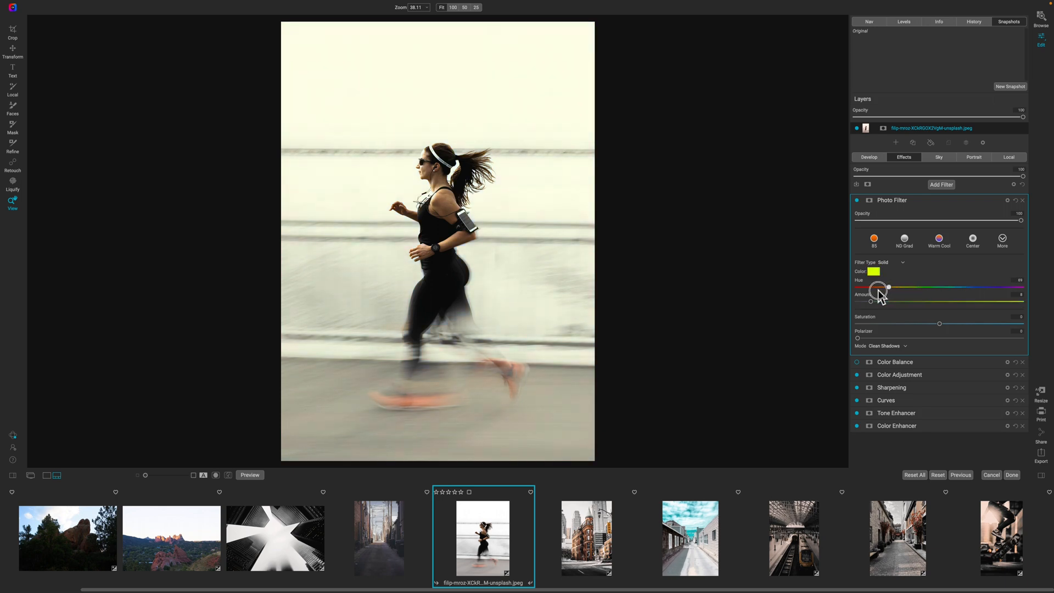
{"action": "left_click_drag", "start_coordinate": [878, 286], "coordinate": [867, 288]}
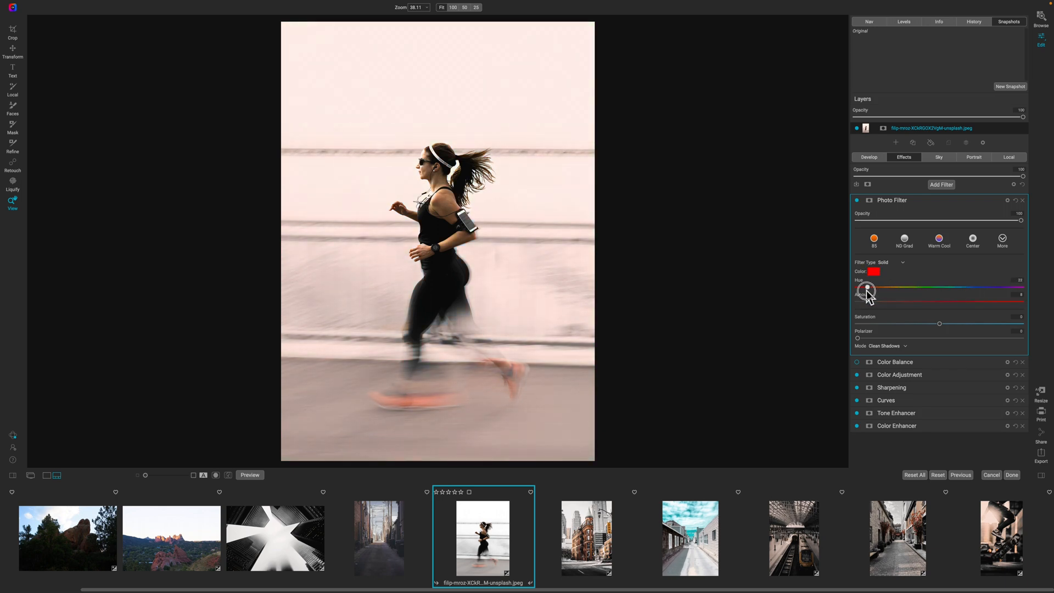
{"action": "left_click_drag", "start_coordinate": [868, 289], "coordinate": [866, 290]}
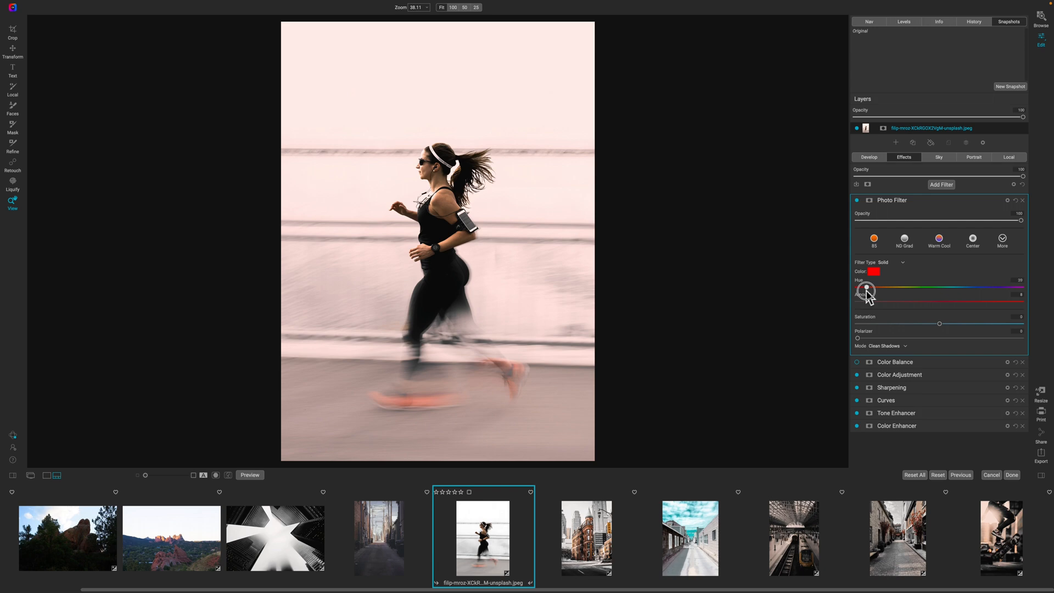
{"action": "left_click_drag", "start_coordinate": [867, 287], "coordinate": [867, 288]}
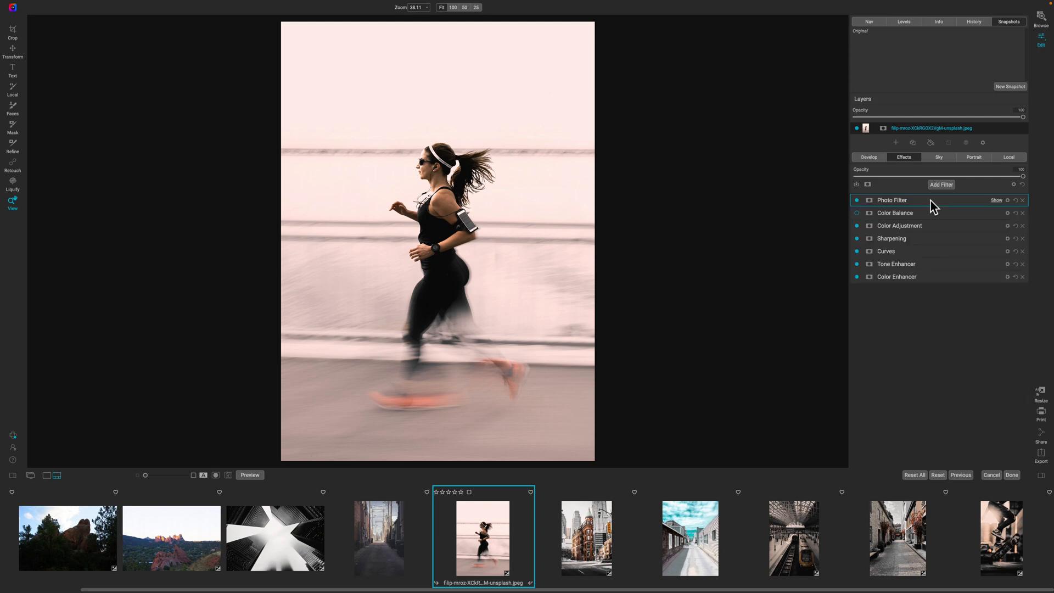
{"action": "mouse_move", "coordinate": [379, 538]}
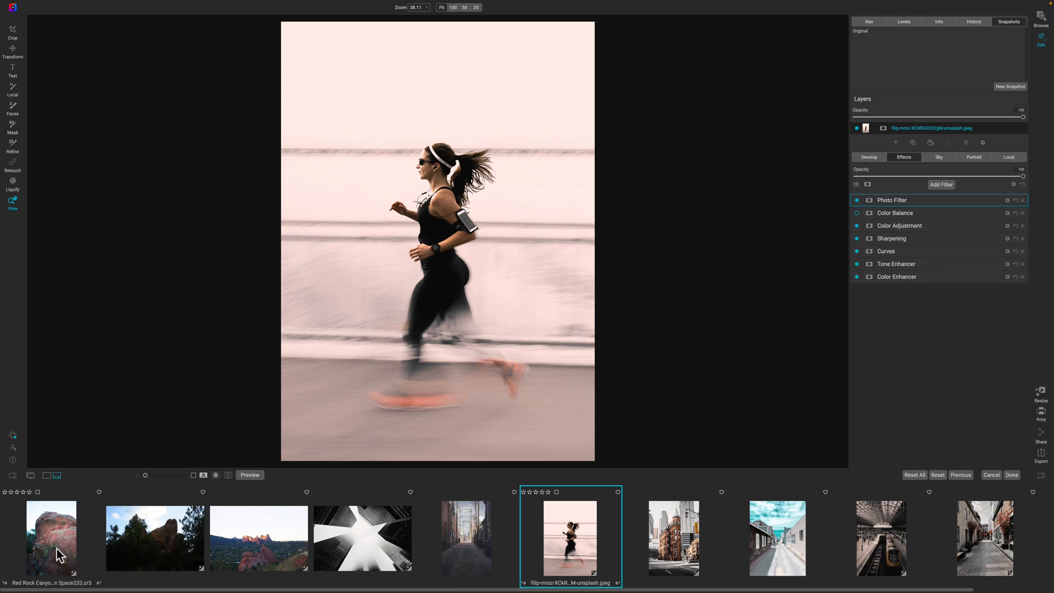
- Open the red rock raw photo and delete its existing Cannon R6 Basic Color filter
{"action": "left_click", "coordinate": [50, 538]}
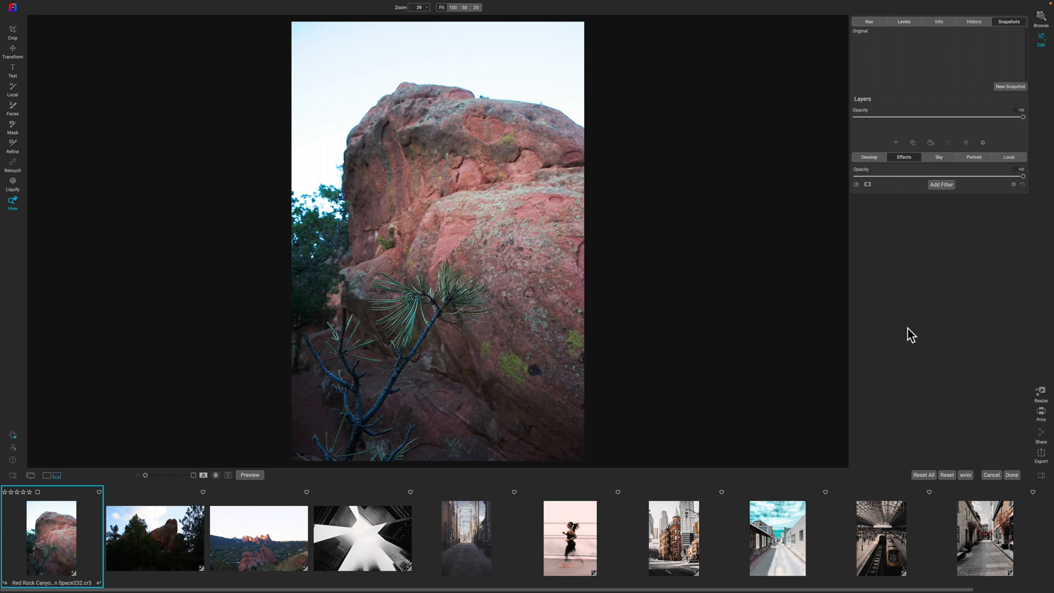
{"action": "left_click", "coordinate": [940, 184]}
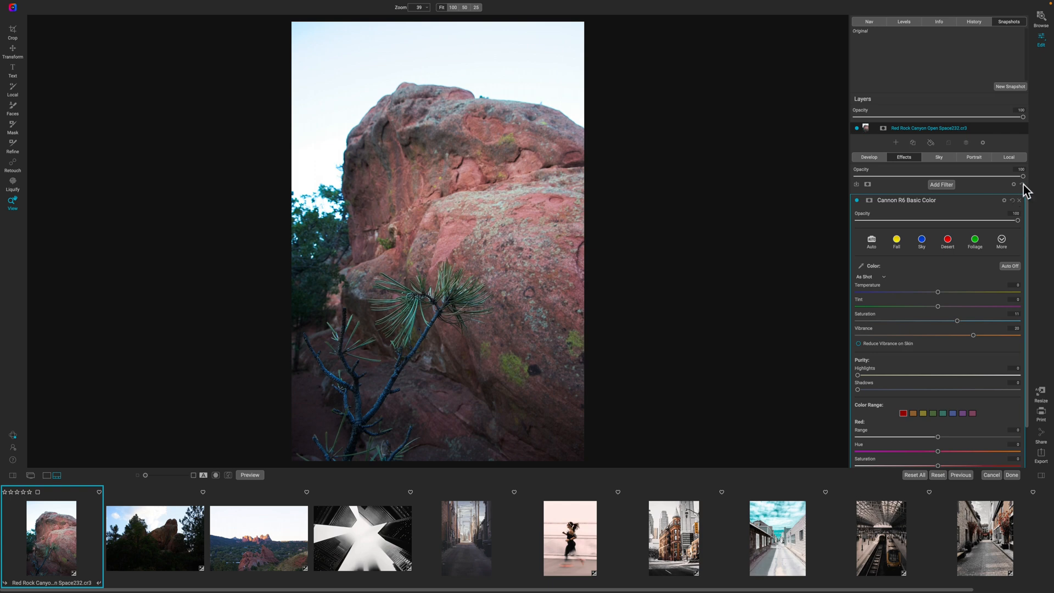
{"action": "left_click", "coordinate": [1020, 200]}
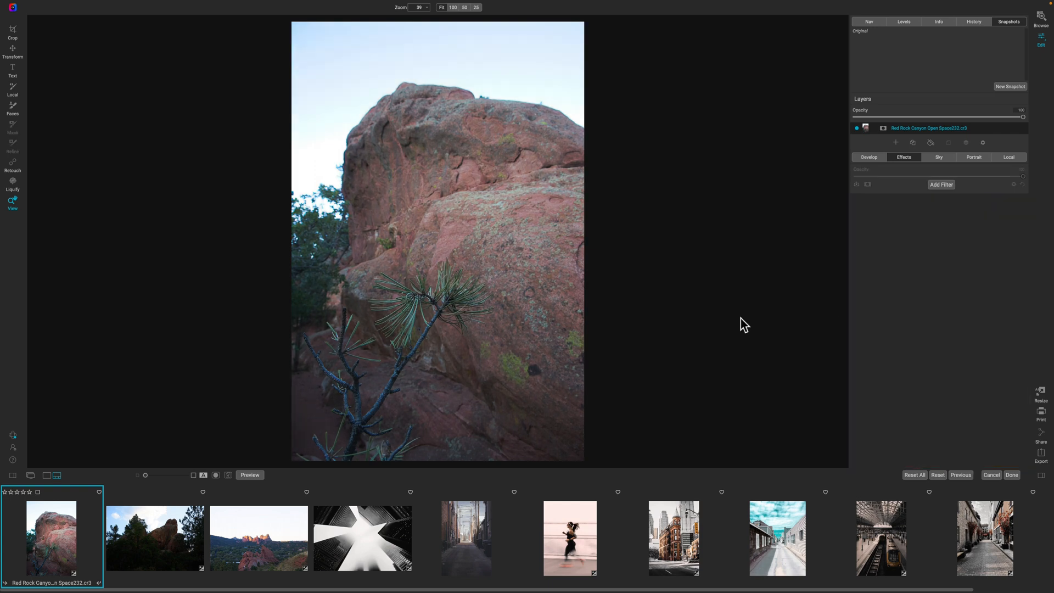
{"action": "mouse_move", "coordinate": [10, 489]}
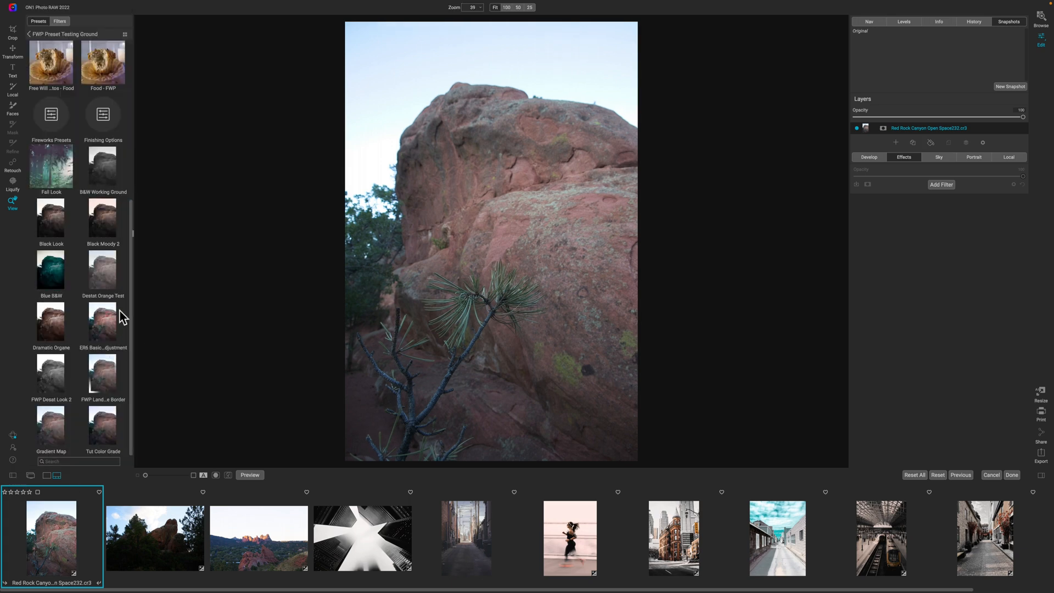
- Apply Black Moody 2 to the red rock photo with effects opacity lowered to about two-thirds
{"action": "left_click", "coordinate": [103, 221]}
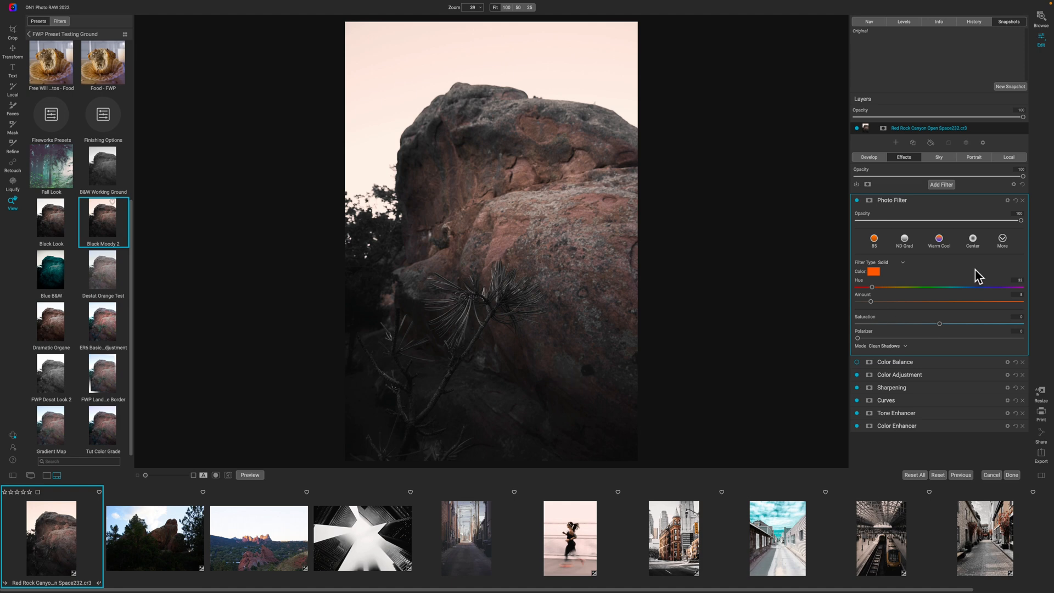
{"action": "mouse_move", "coordinate": [637, 278]}
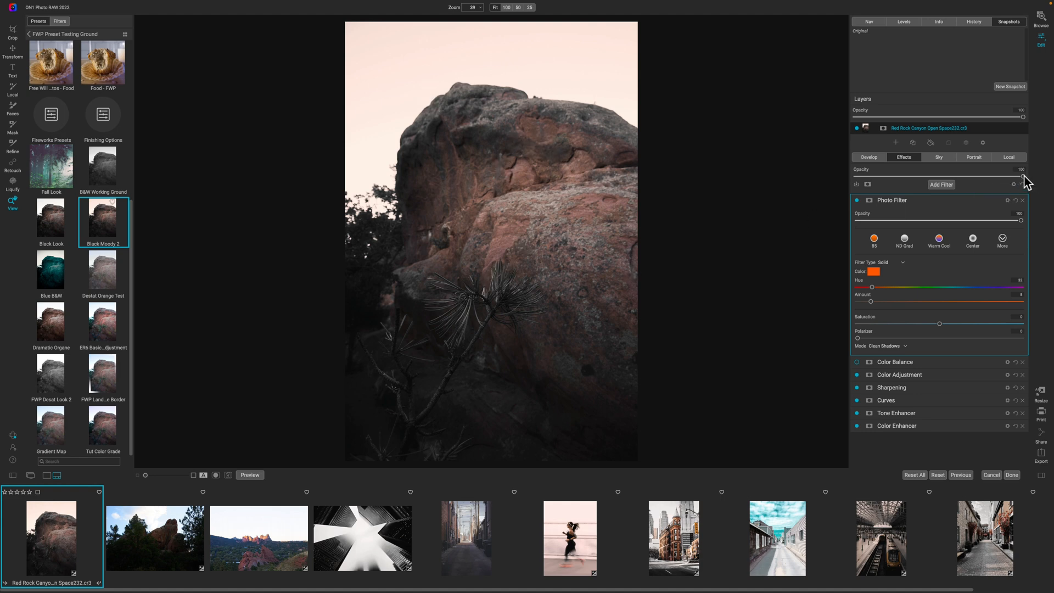
{"action": "left_click_drag", "start_coordinate": [1022, 173], "coordinate": [994, 174]}
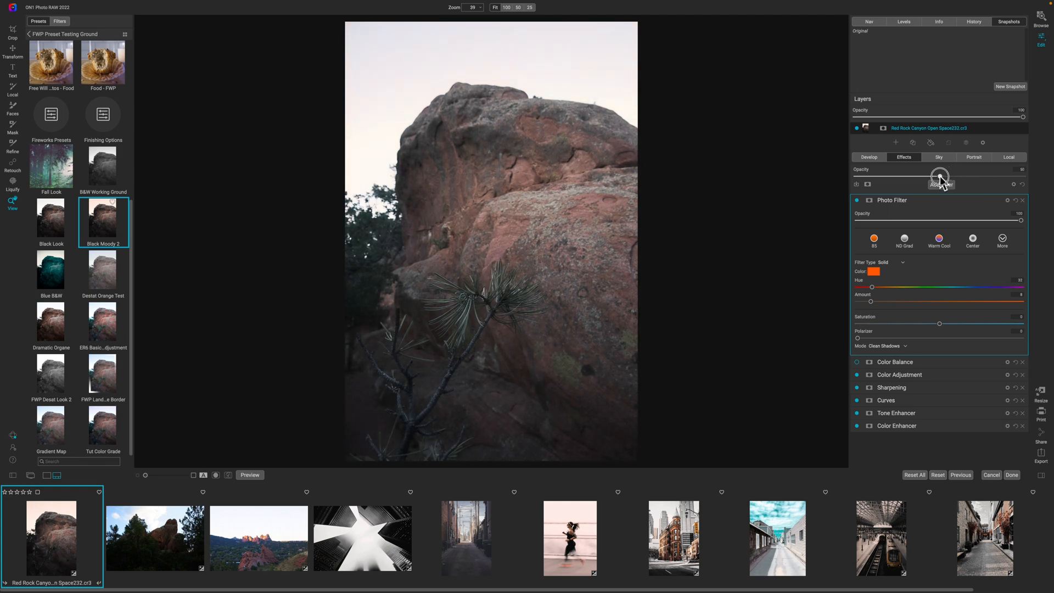
{"action": "left_click_drag", "start_coordinate": [939, 169], "coordinate": [953, 175]}
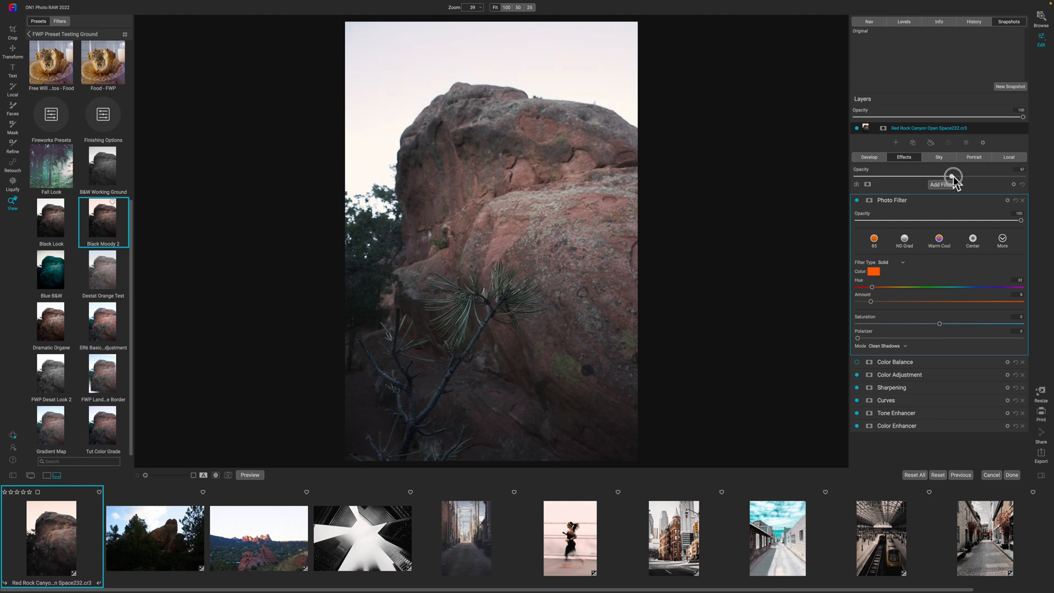